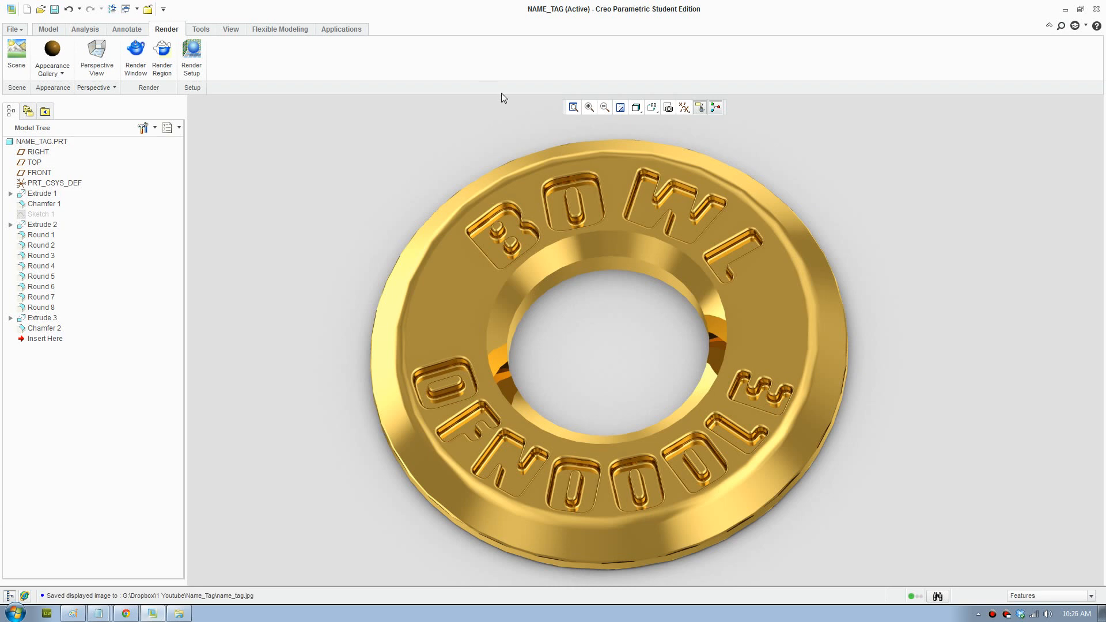
mouse_move(633, 413)
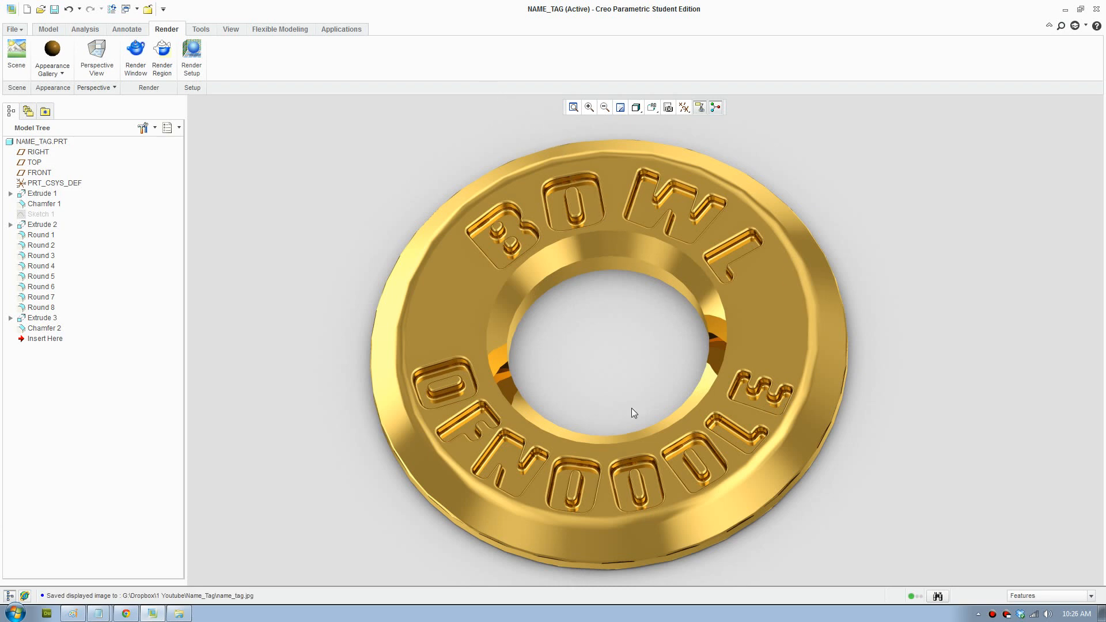
mouse_move(859, 399)
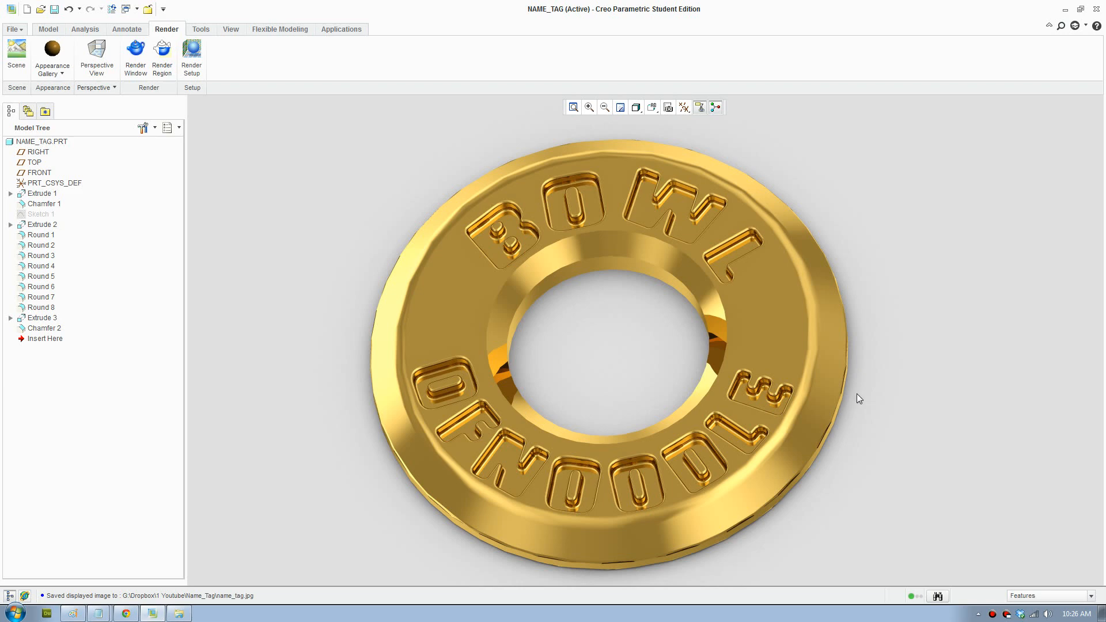
mouse_move(831, 352)
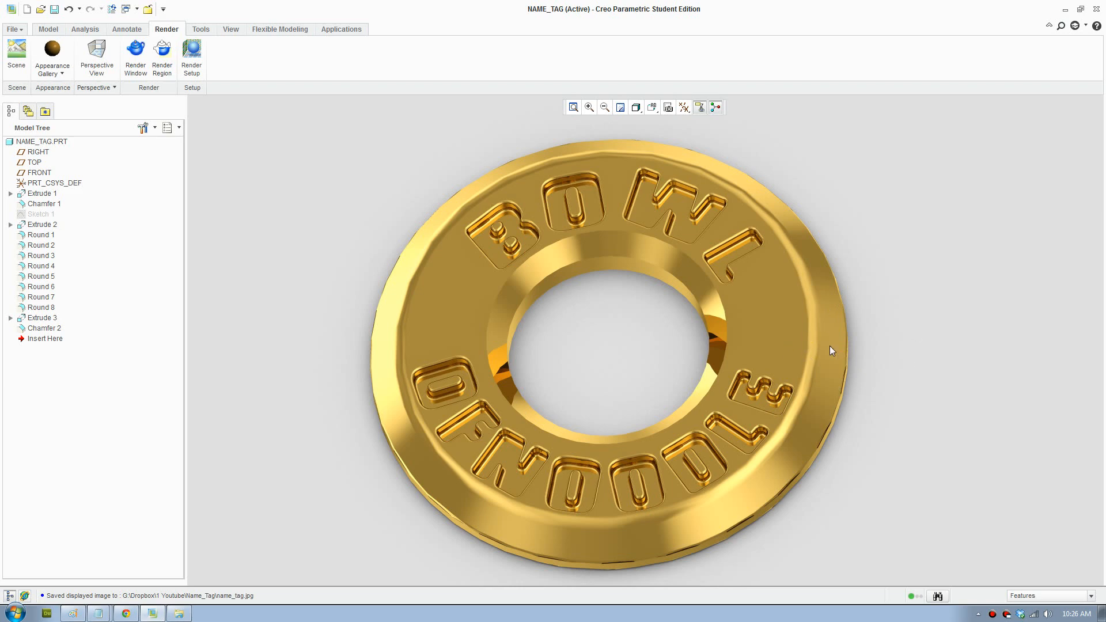
mouse_move(795, 318)
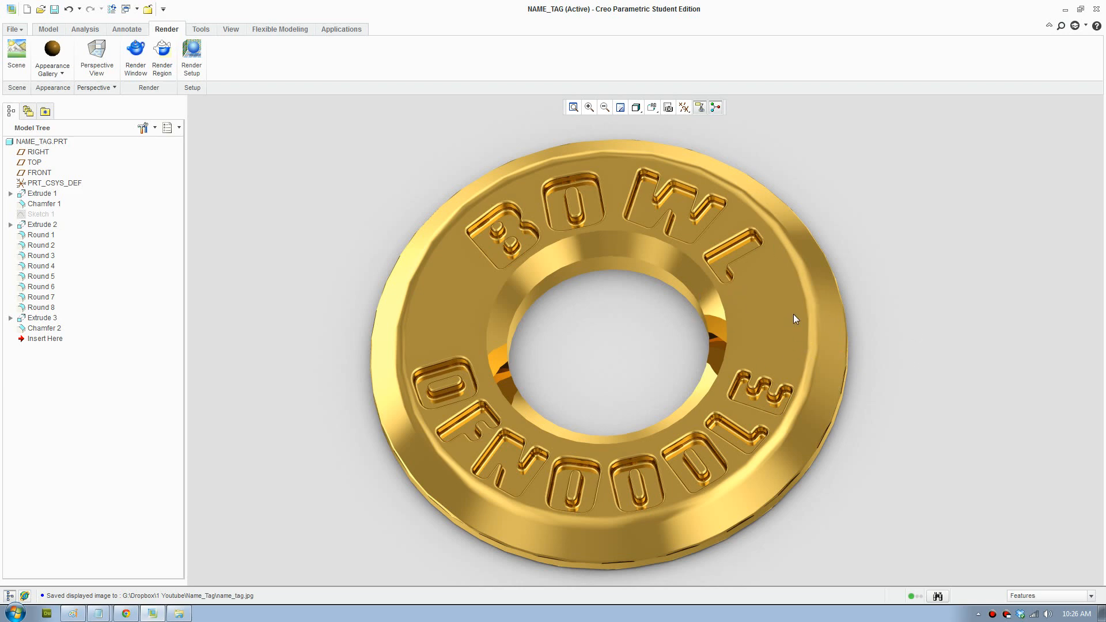
mouse_move(776, 321)
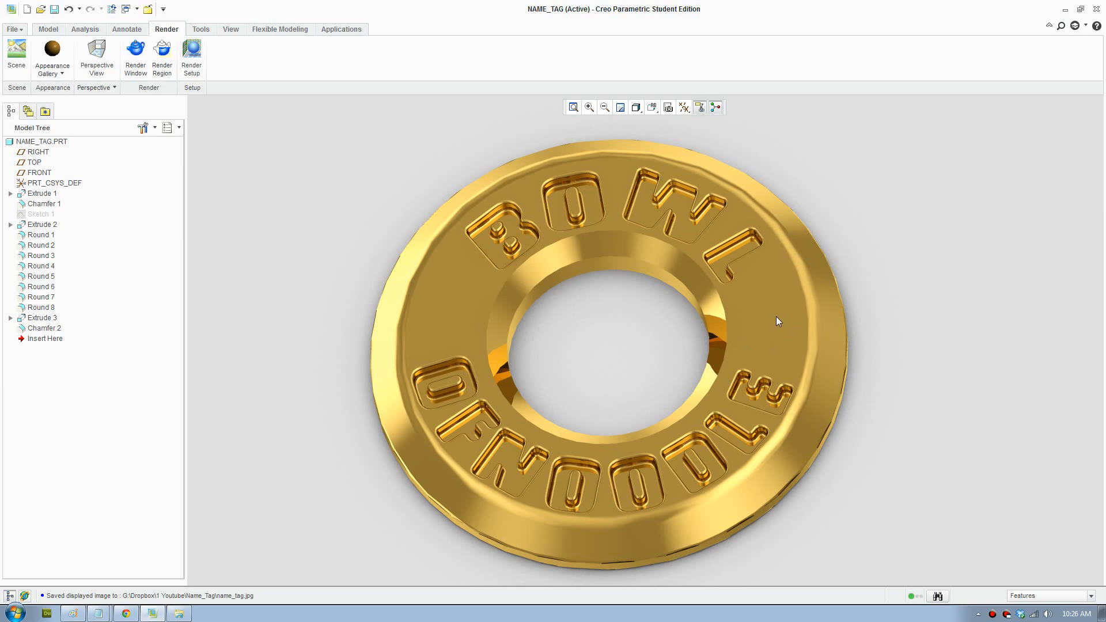
mouse_move(675, 386)
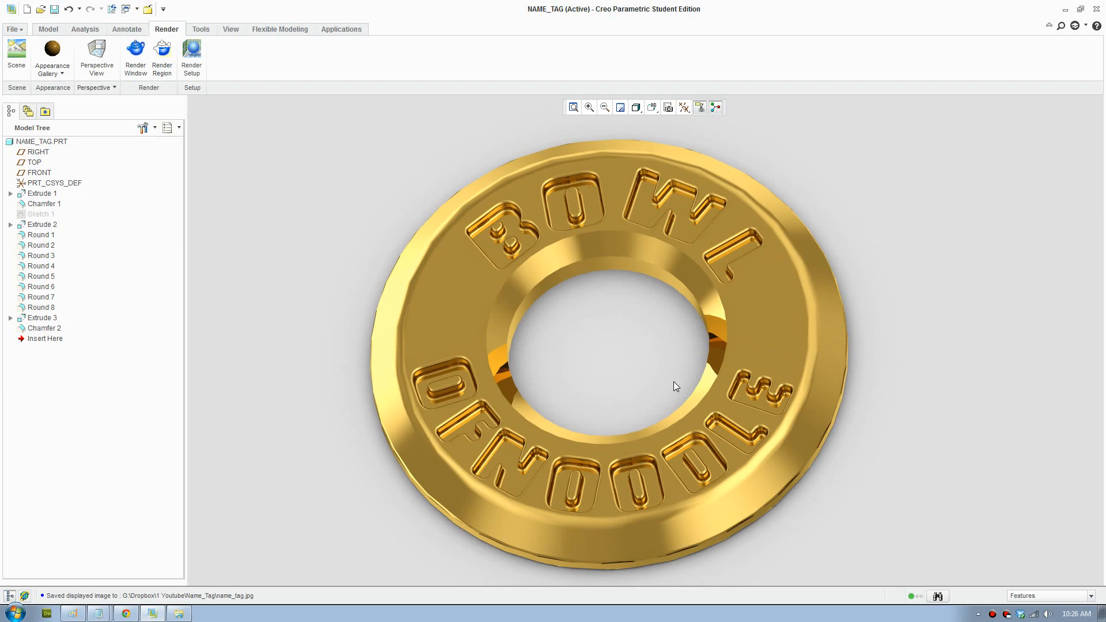
mouse_move(710, 345)
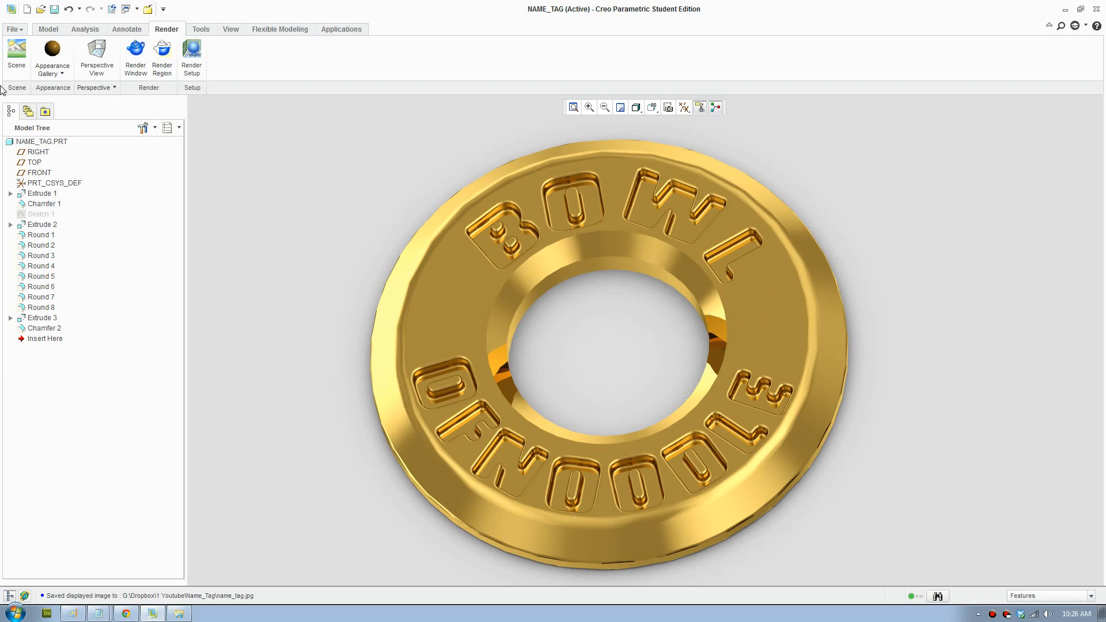
Create a new part named NAME_TAG2.
left_click(13, 29)
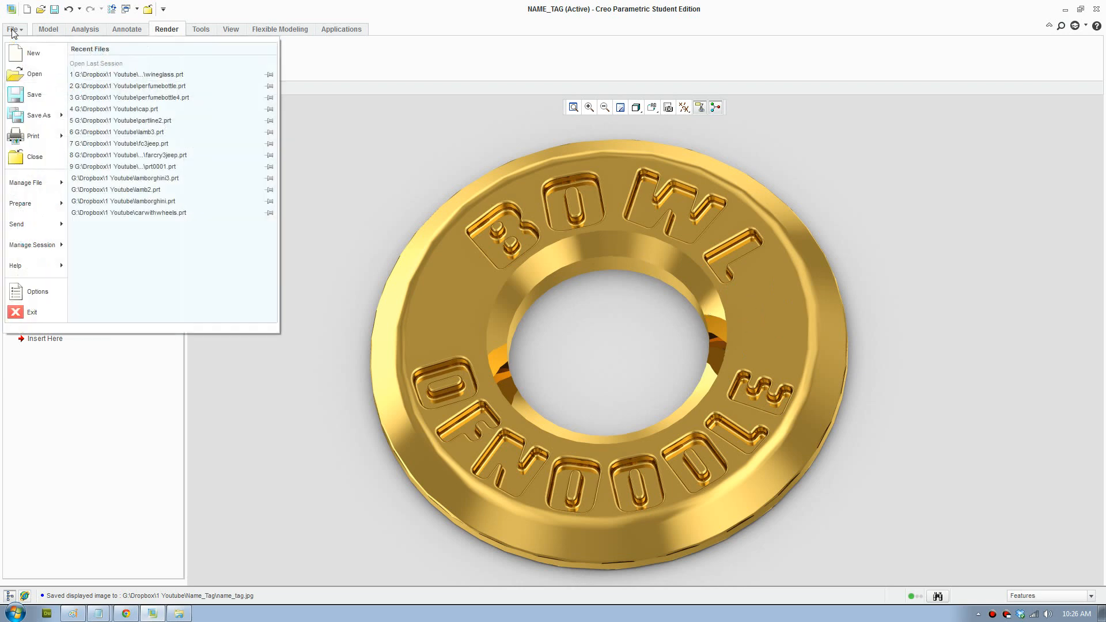
left_click(33, 52)
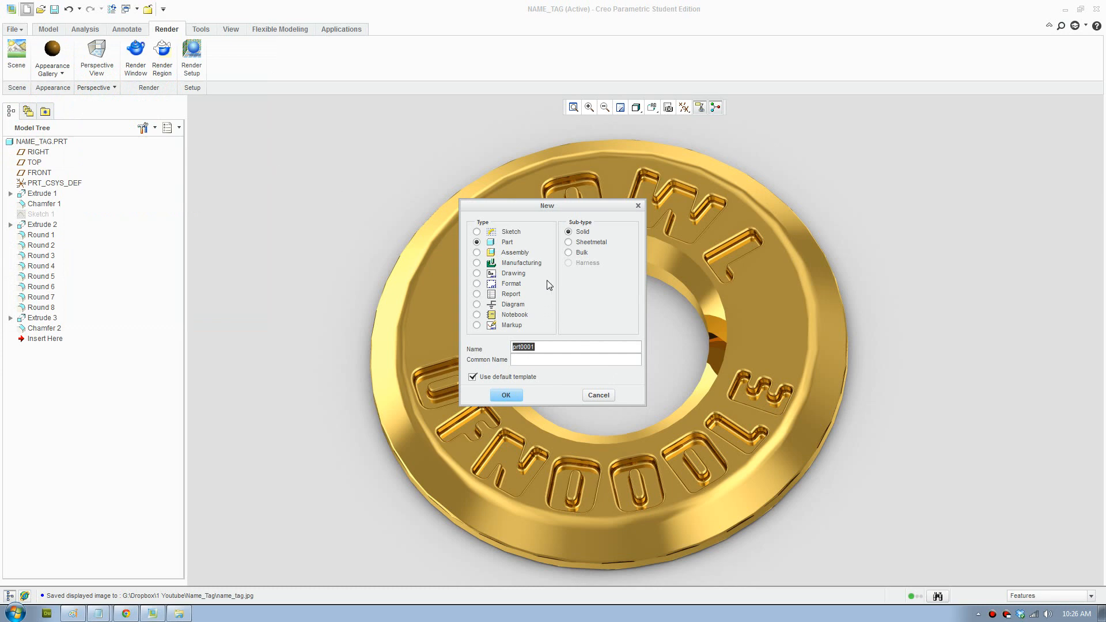
mouse_move(471, 343)
type("Name")
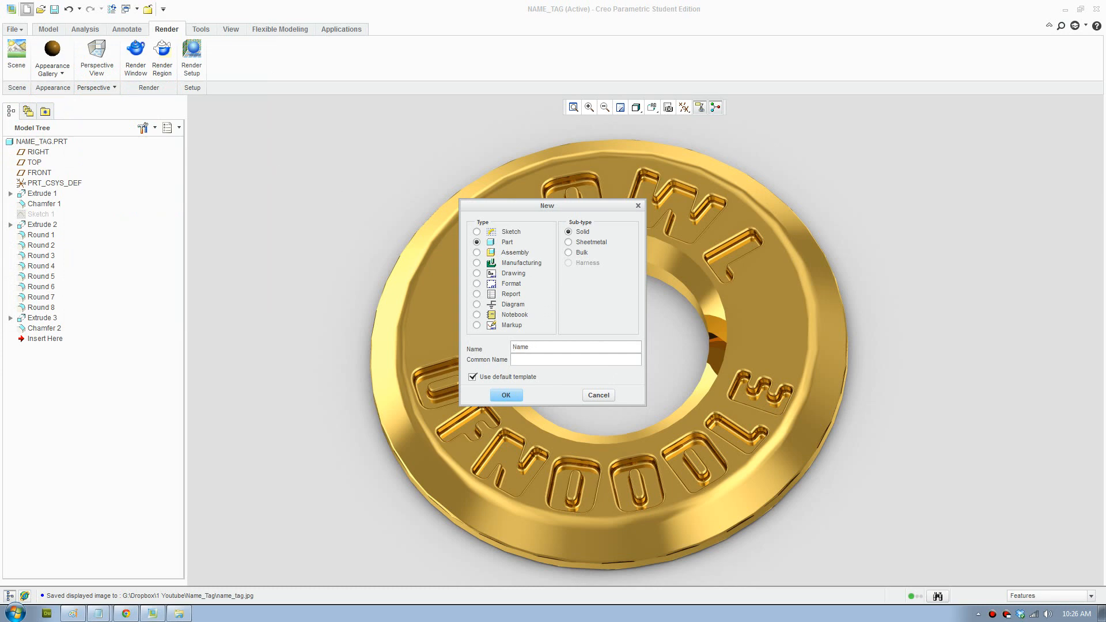
left_click(505, 394)
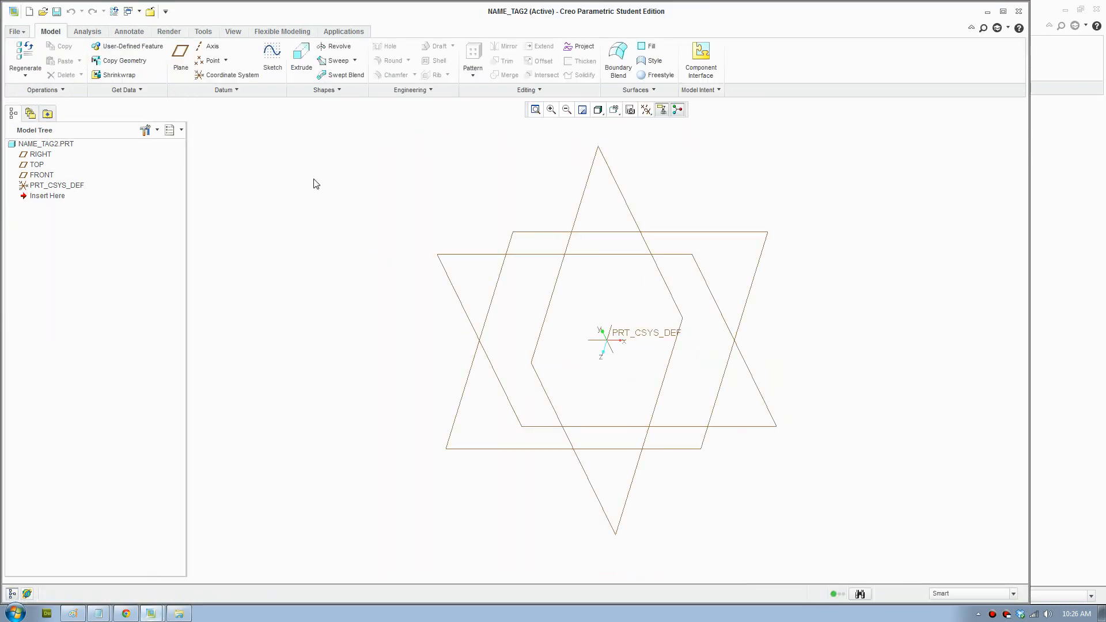
mouse_move(301, 57)
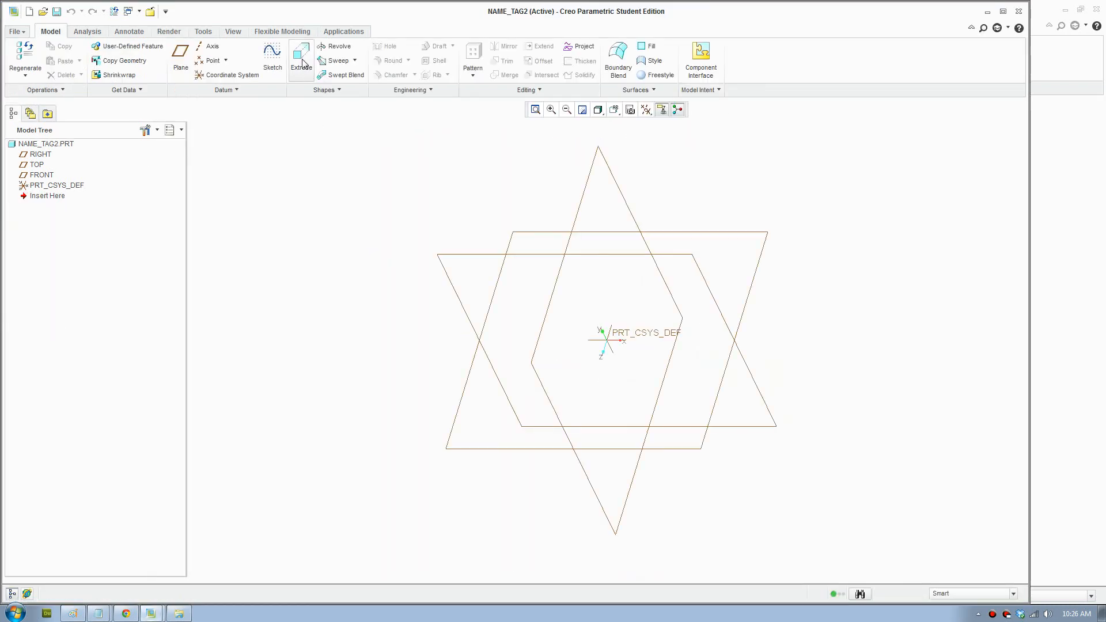
Extrude a 50.00-diameter circle sketched on TOP into a 5.00-thick disc.
left_click(301, 56)
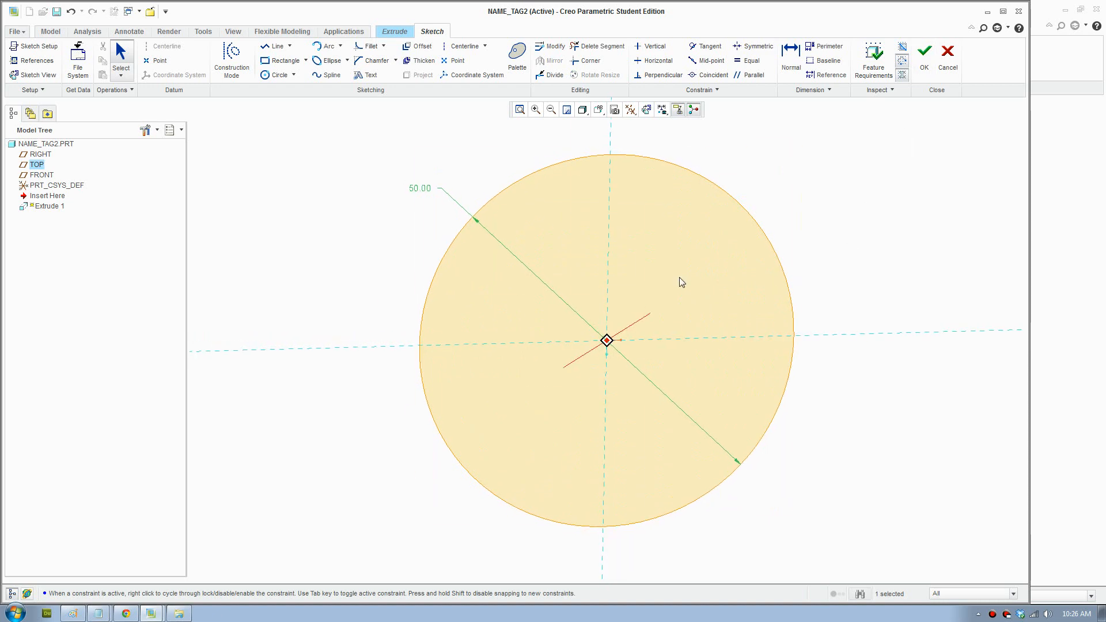
left_click(924, 54)
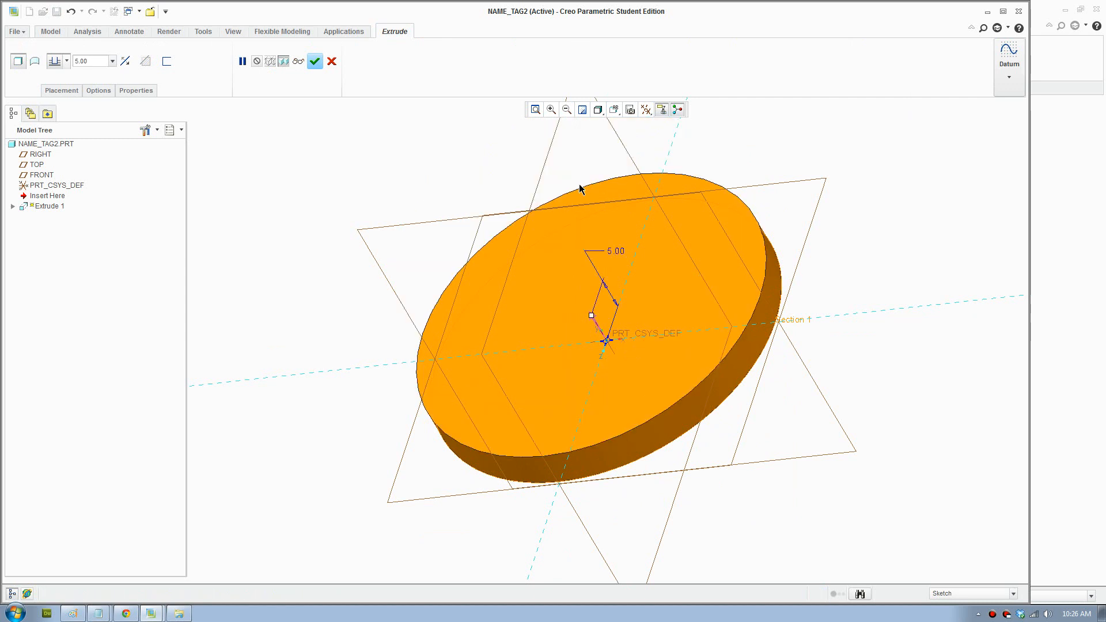
left_click(315, 61)
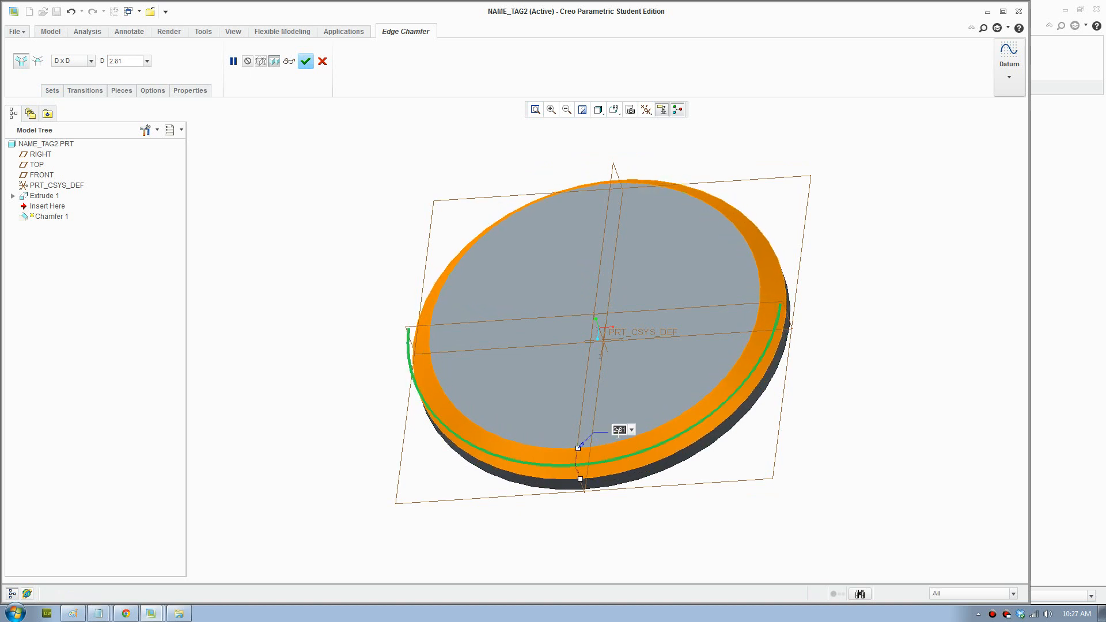
Apply a 2.00 chamfer to the disc's top outer edge.
type("2.00")
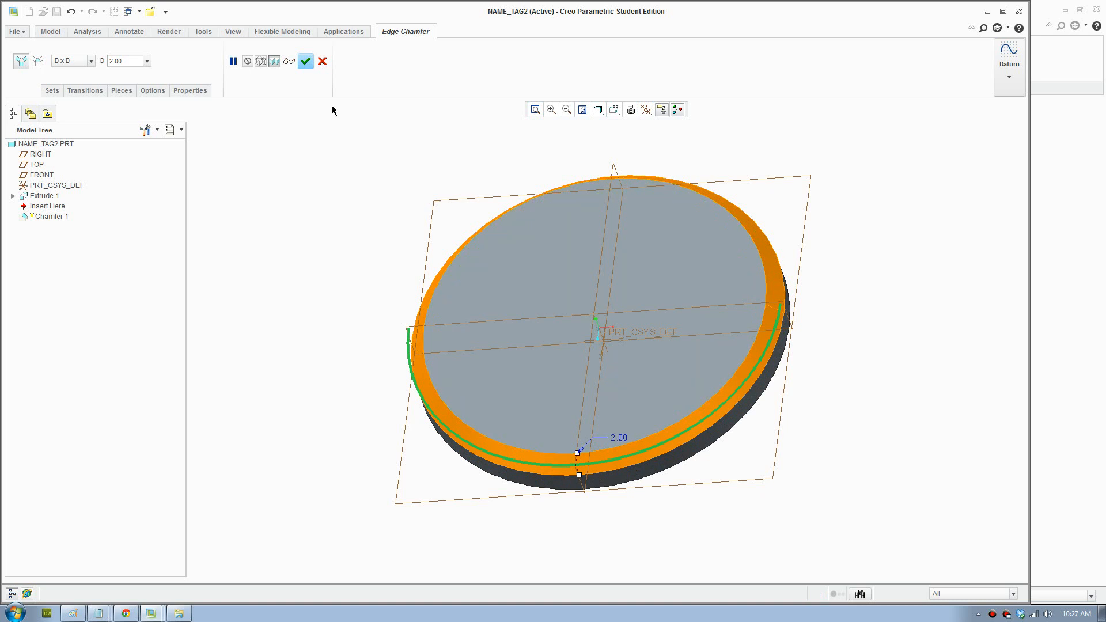
left_click(305, 60)
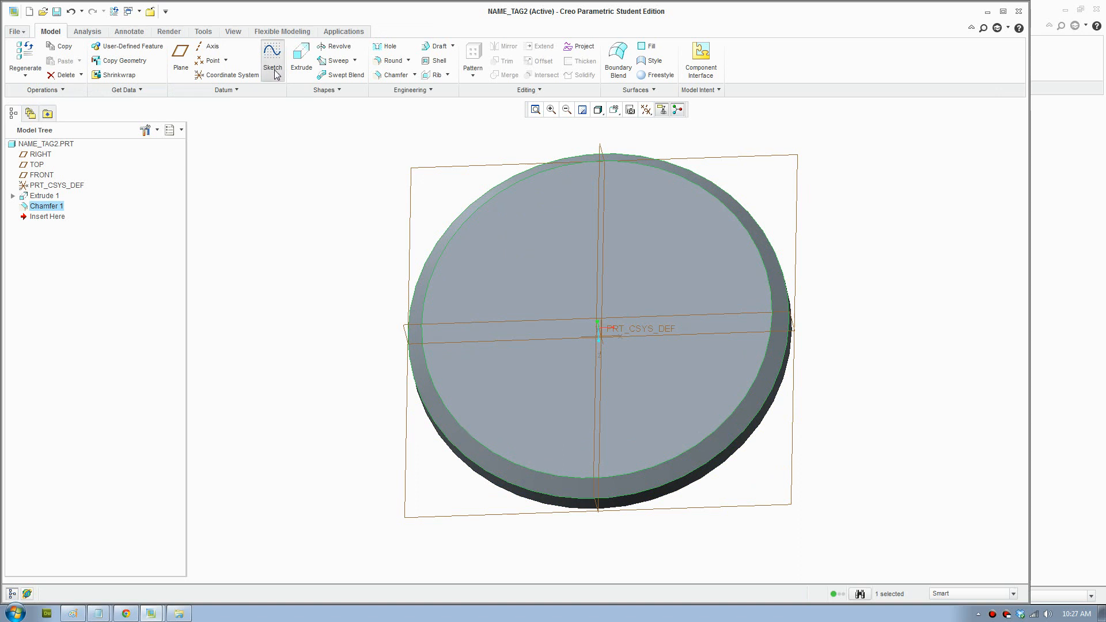
Sketch on the disc's top face with a centred 30.00 circle and horizontal line.
left_click(273, 57)
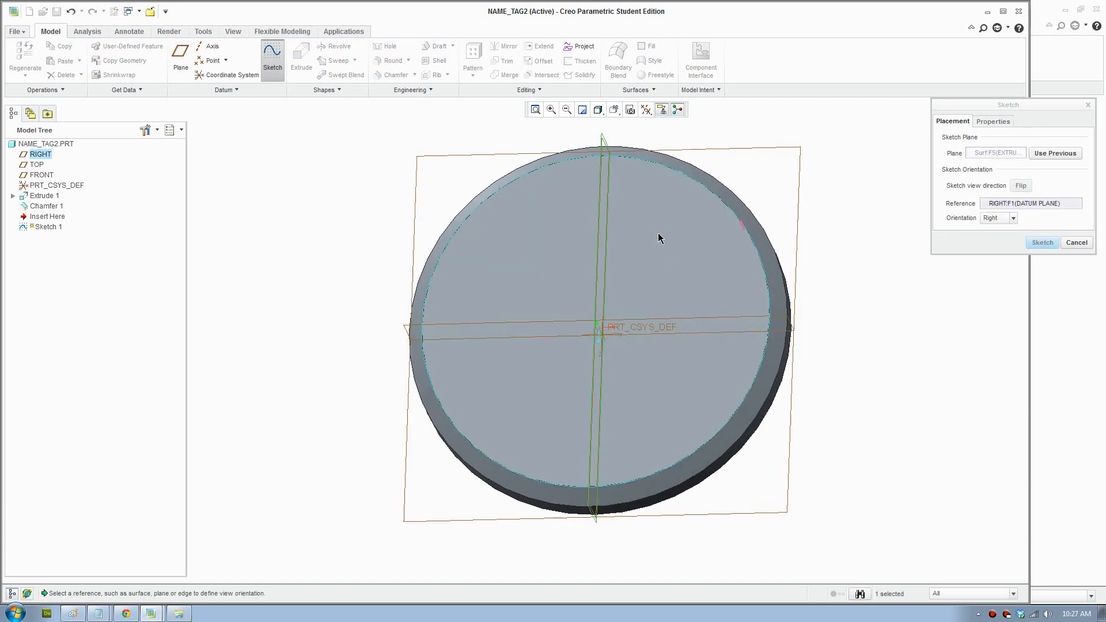
left_click(1043, 242)
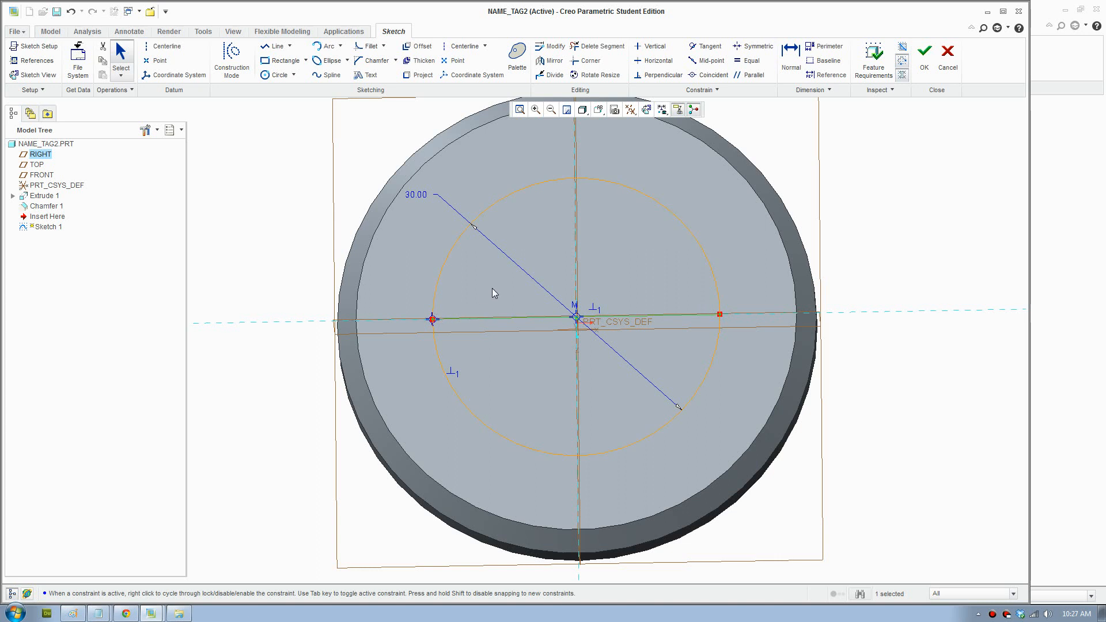
mouse_move(277, 46)
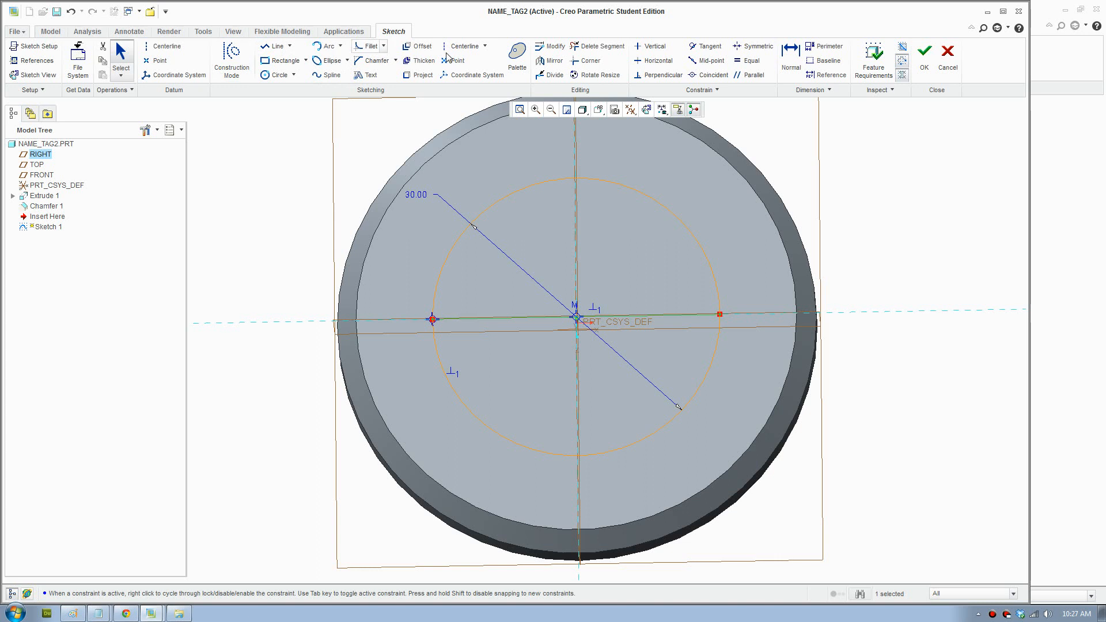
mouse_move(596, 46)
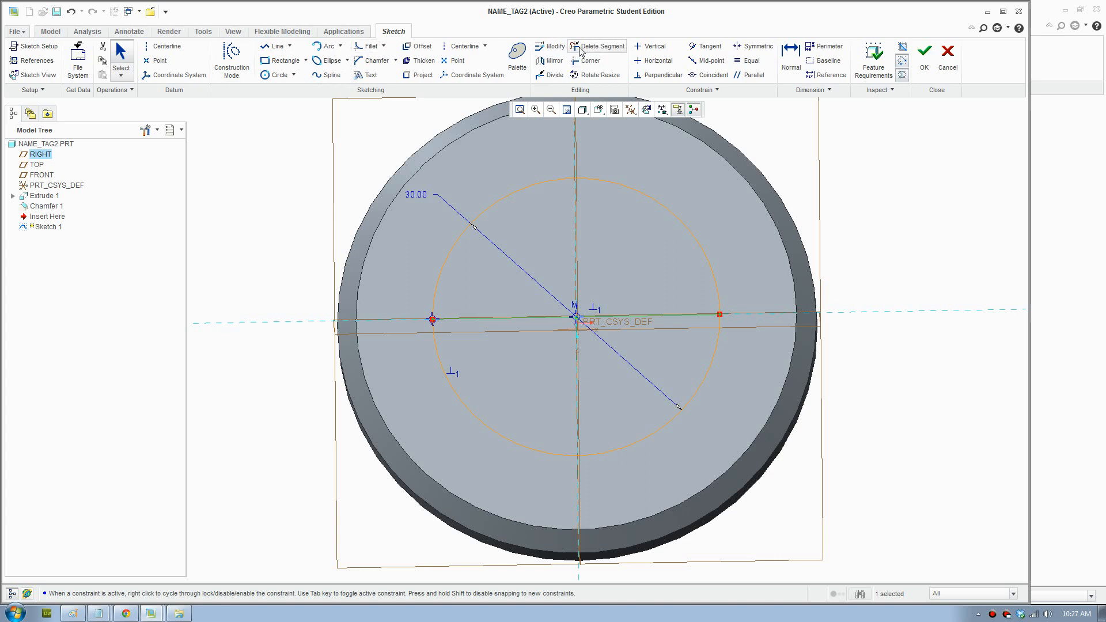
Add a larger rim circle, trim to upper inner and lower outer half-arcs.
left_click(601, 46)
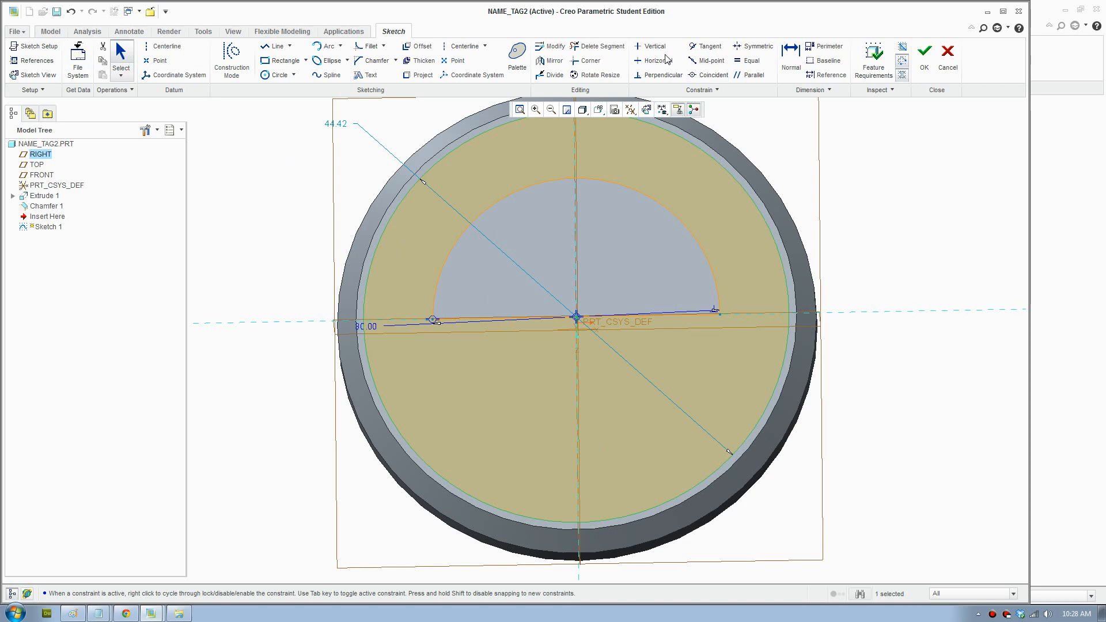
left_click(600, 46)
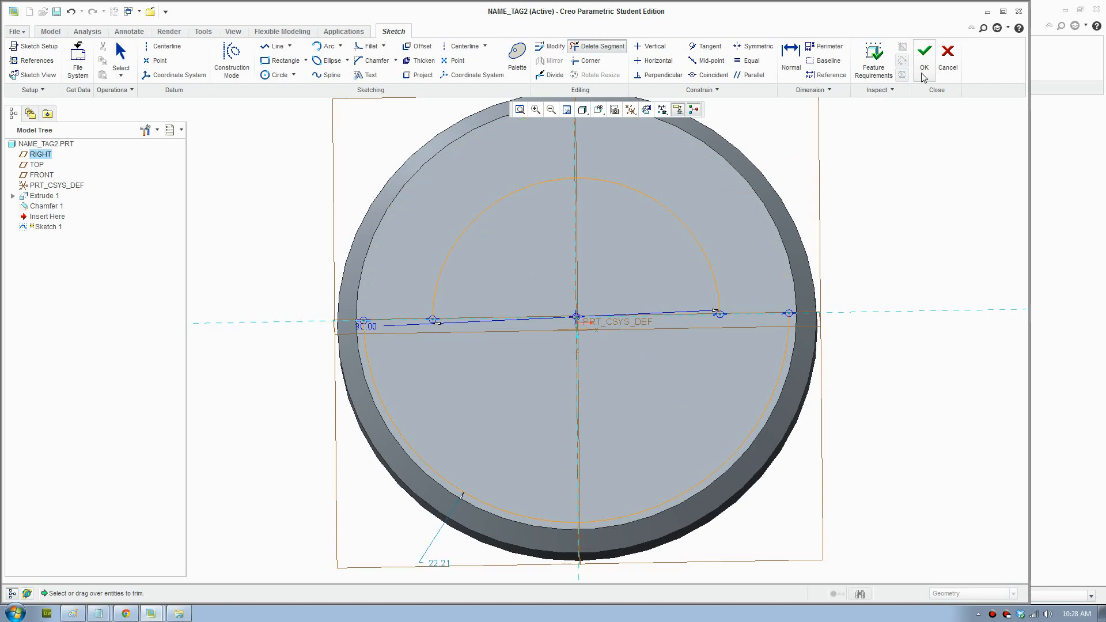
left_click(923, 56)
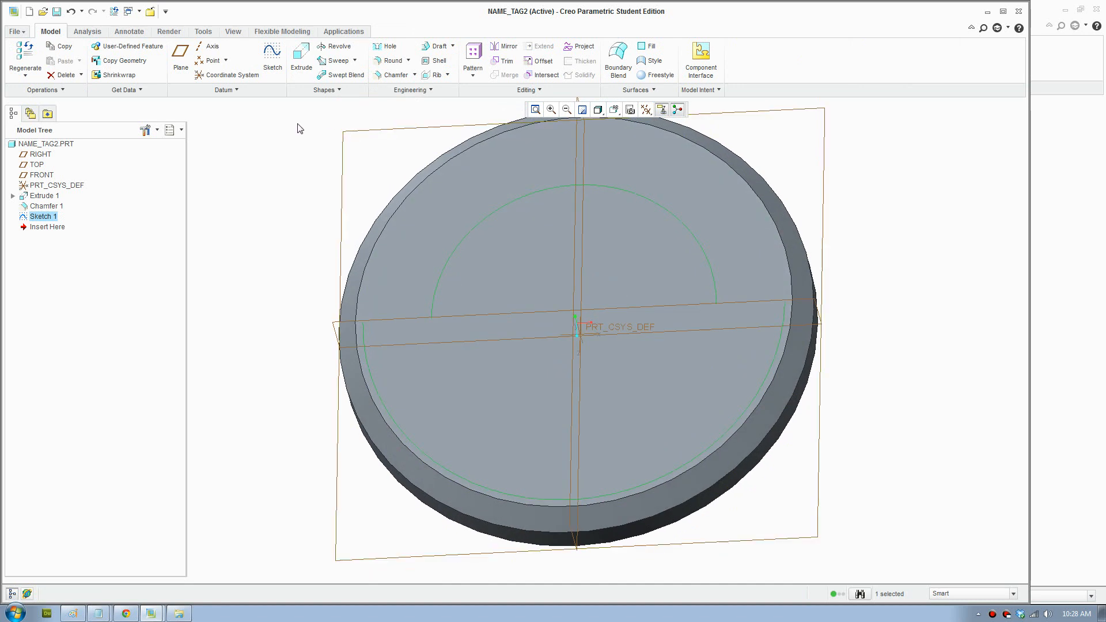
mouse_move(394, 75)
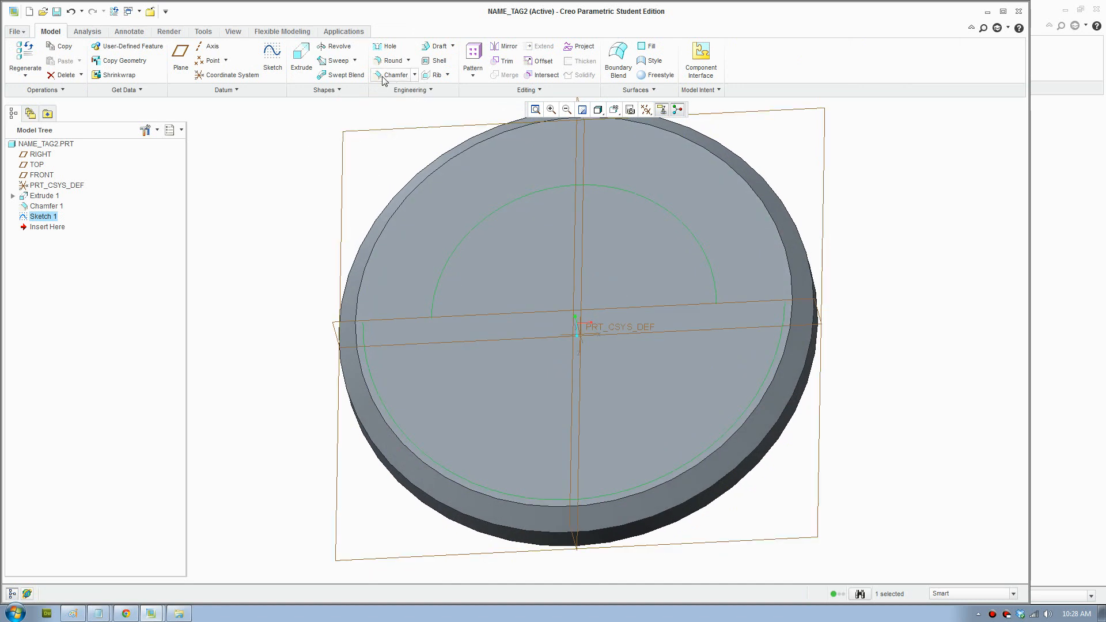
mouse_move(336, 60)
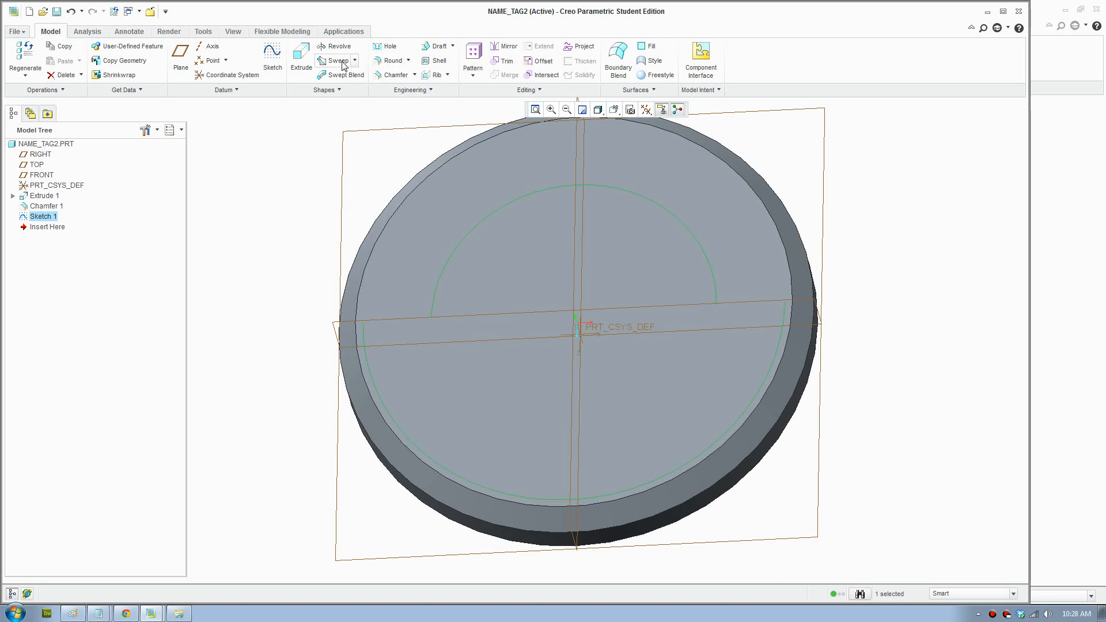
Begin a second extrusion and place a text line at the arc's left end.
left_click(301, 56)
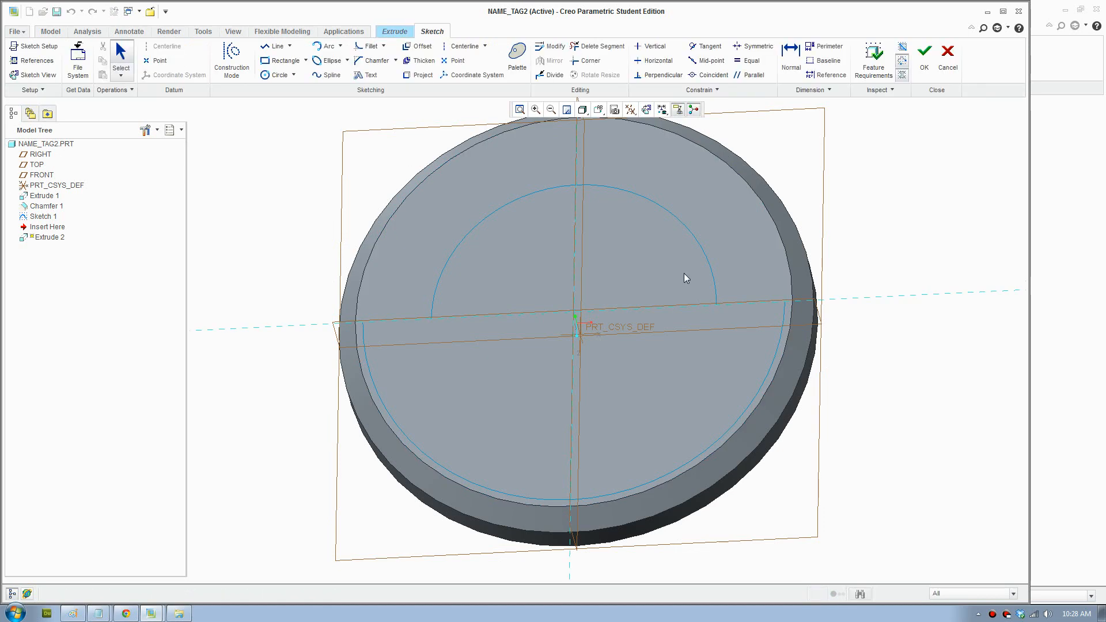
mouse_move(367, 75)
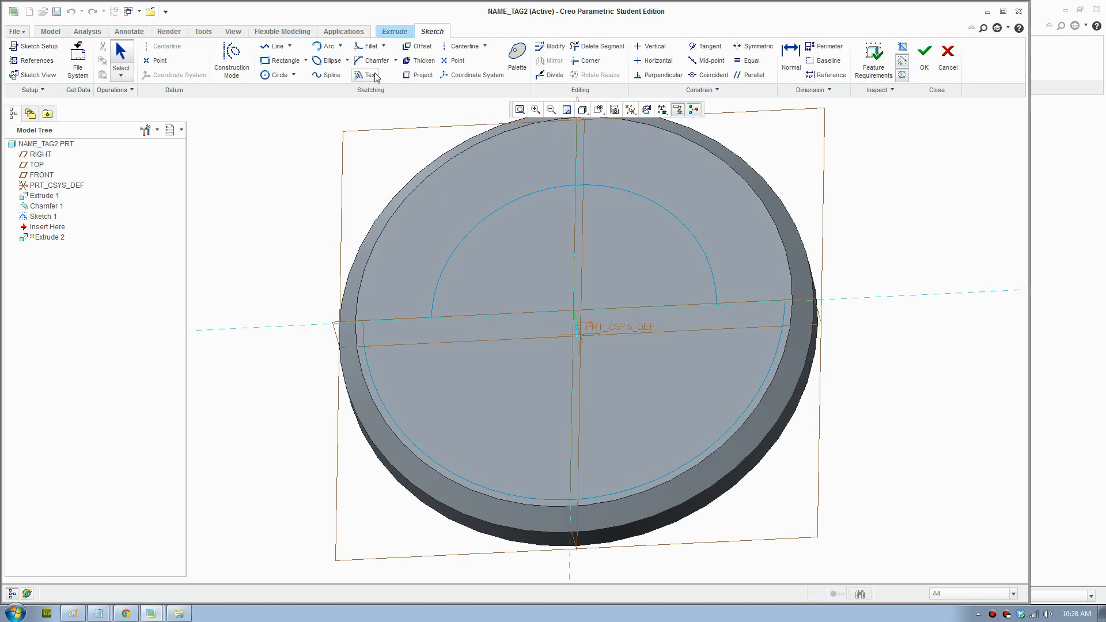
left_click(367, 75)
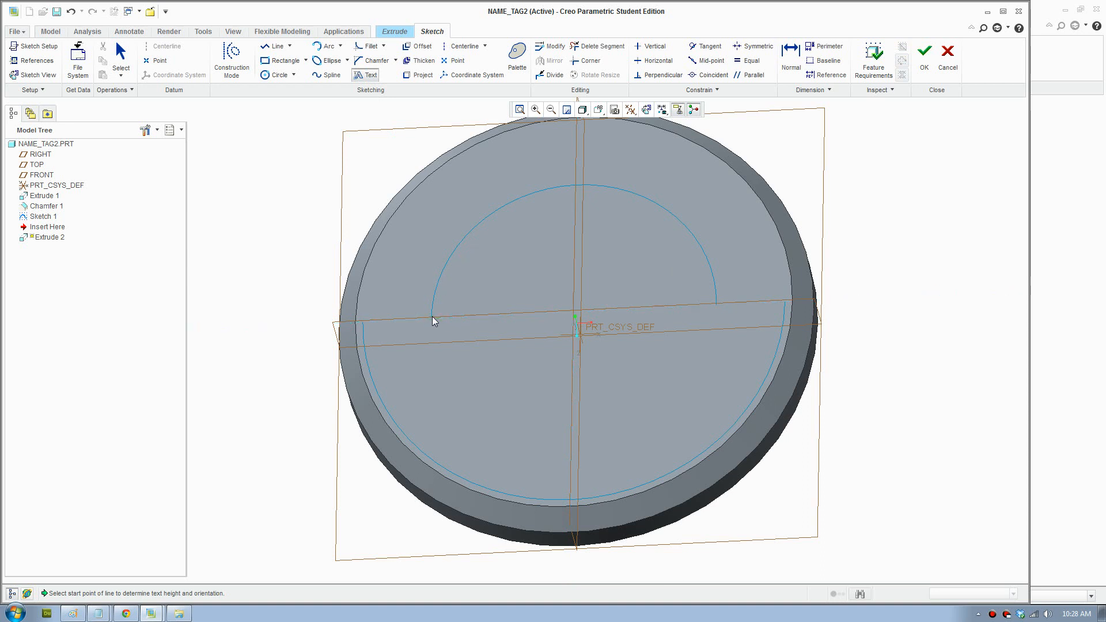
left_click(433, 318)
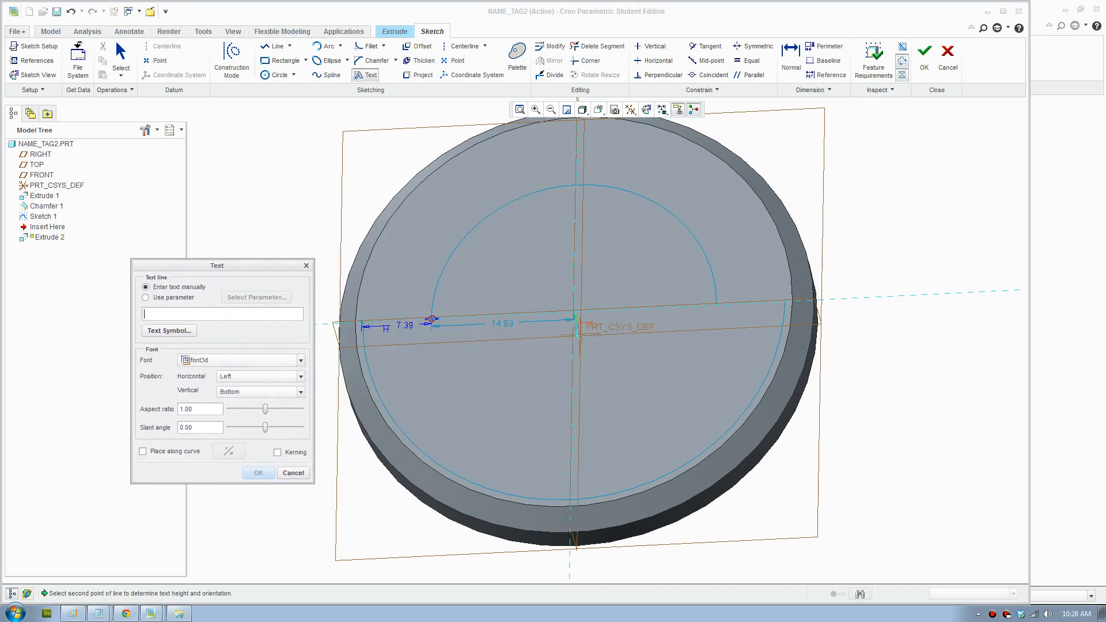
Add BOWL text centred along the upper arc in Neographik MT font.
type("B")
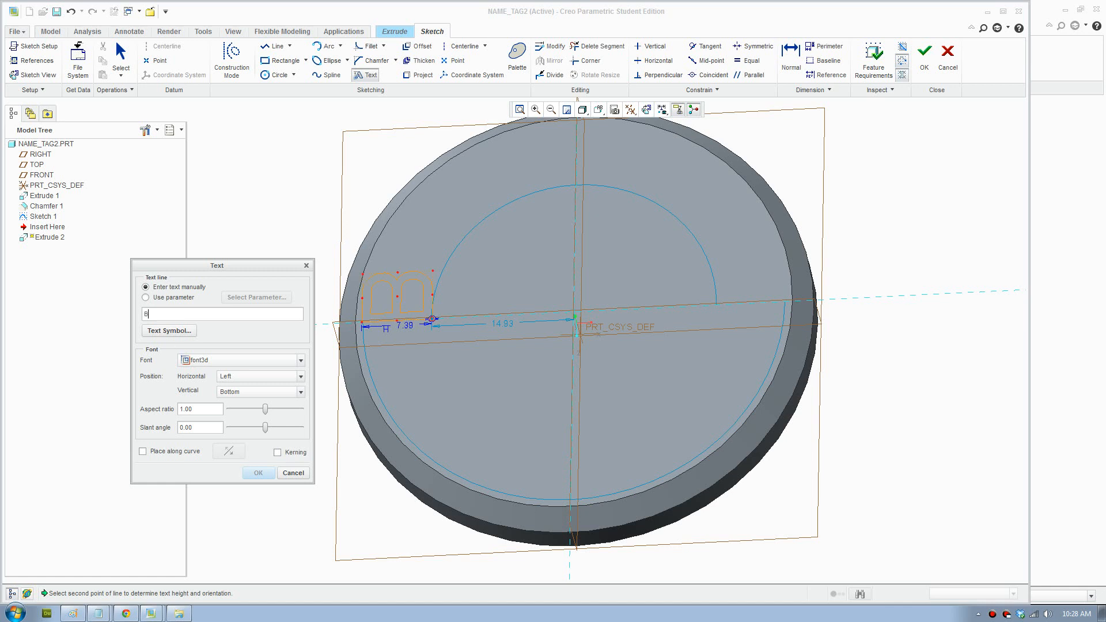
type("OWL")
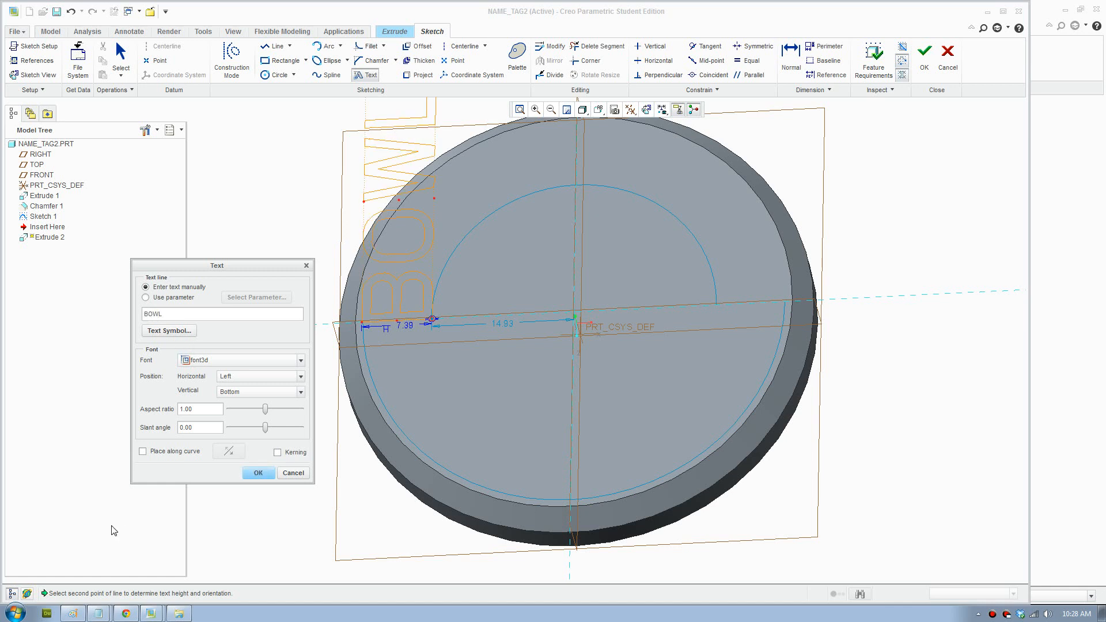
left_click(142, 450)
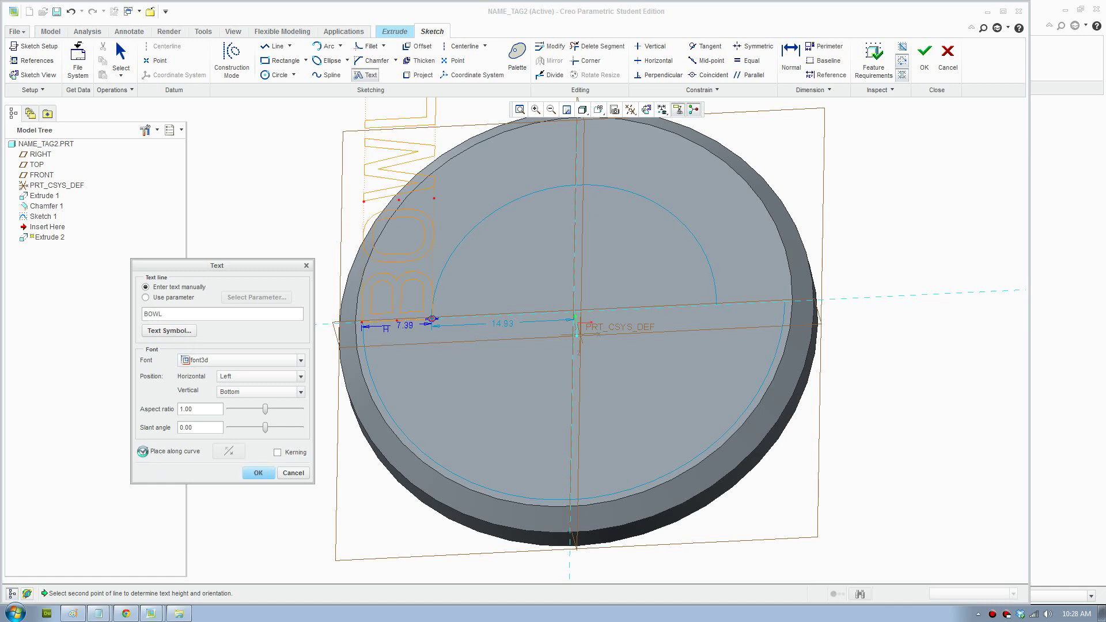
left_click(144, 451)
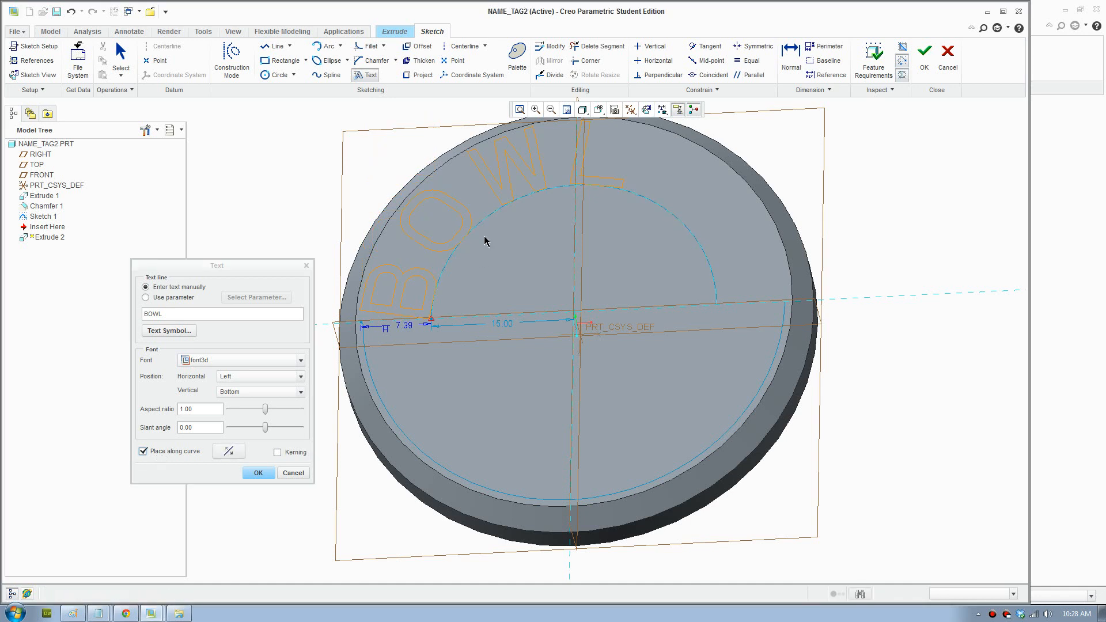
mouse_move(484, 221)
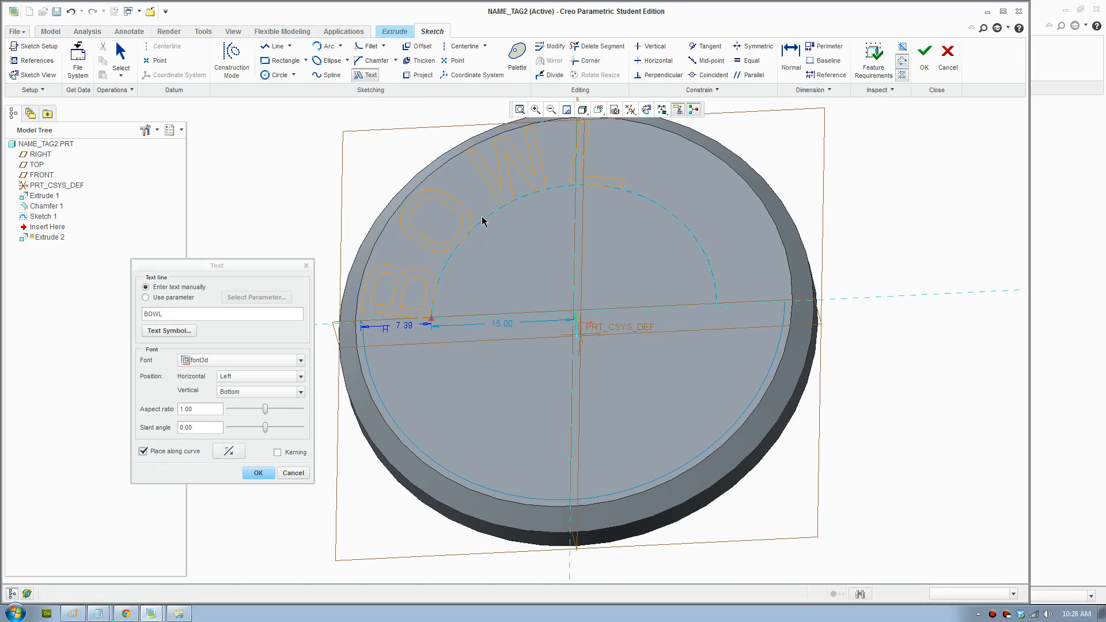
left_click(299, 375)
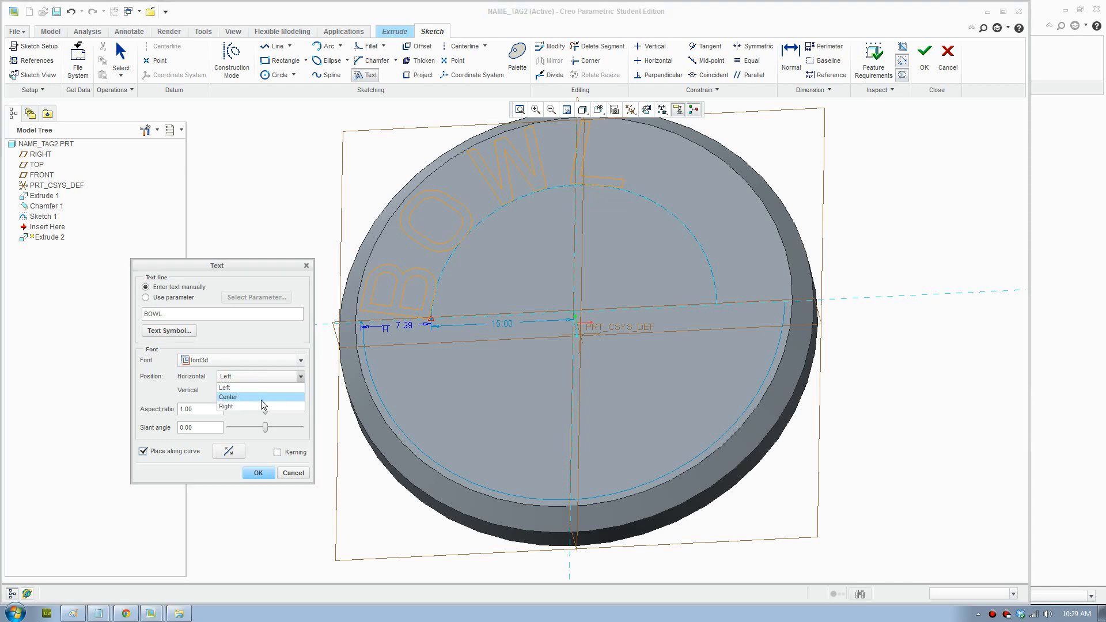
left_click(228, 396)
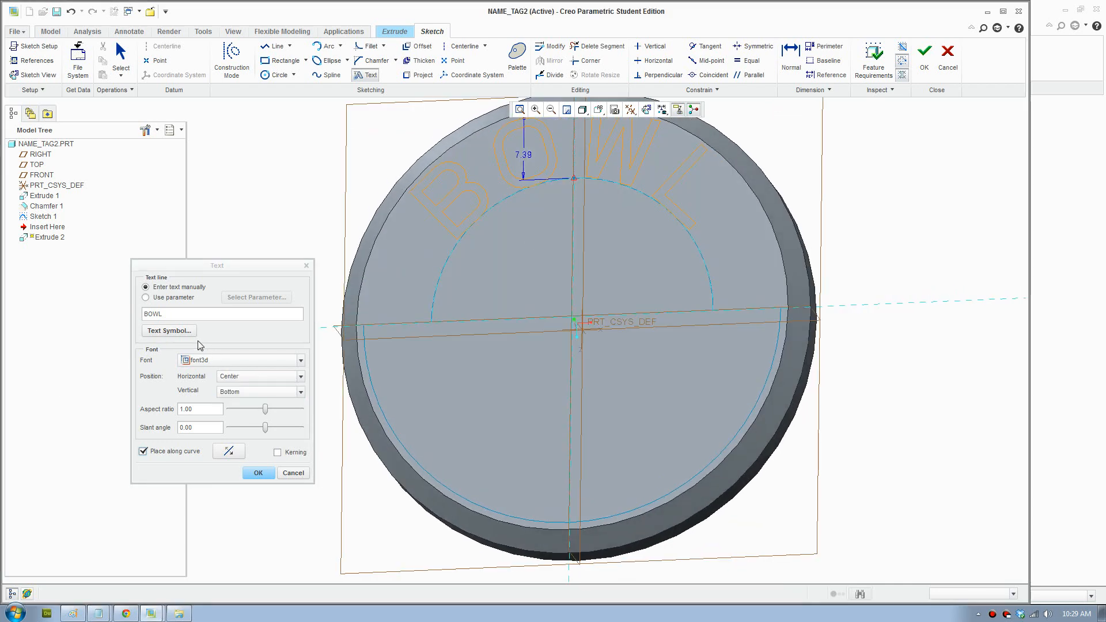
left_click(299, 359)
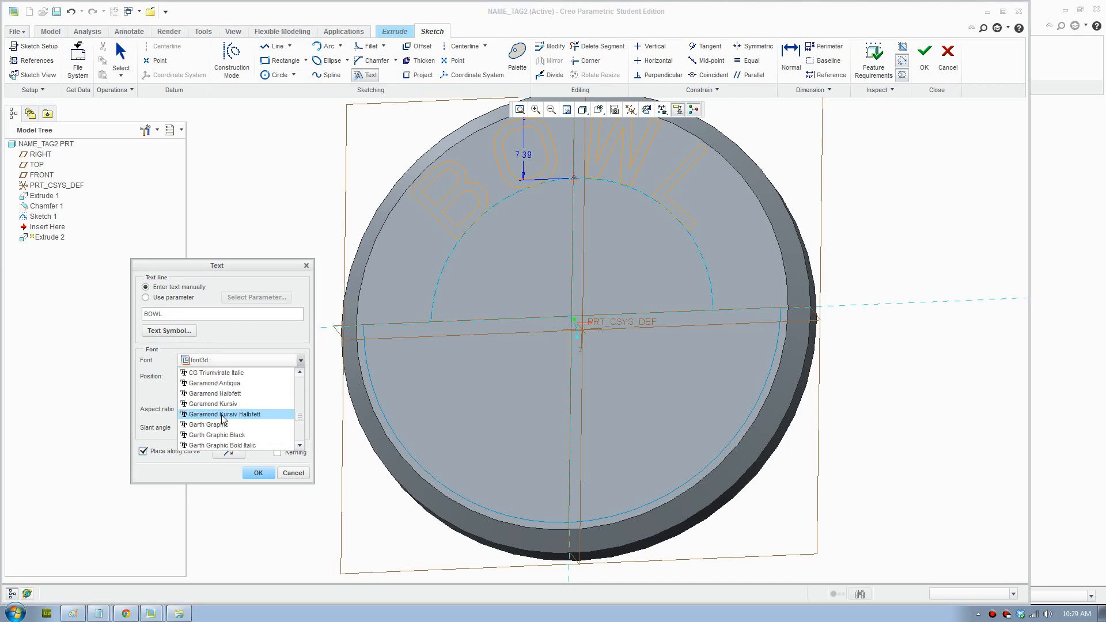
scroll("down", 3)
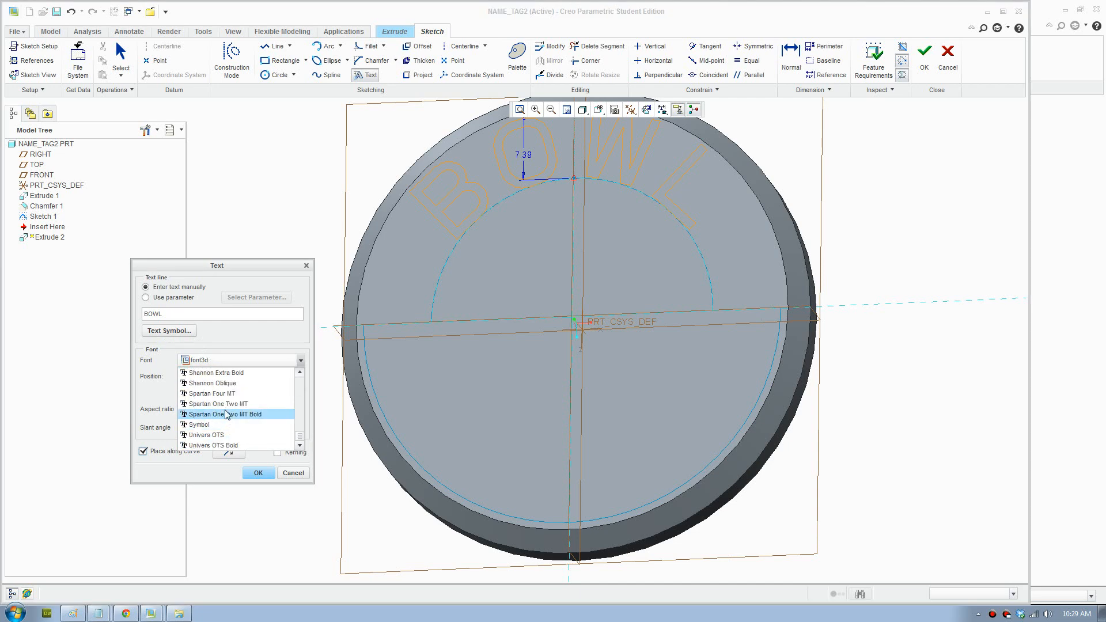
left_click(217, 403)
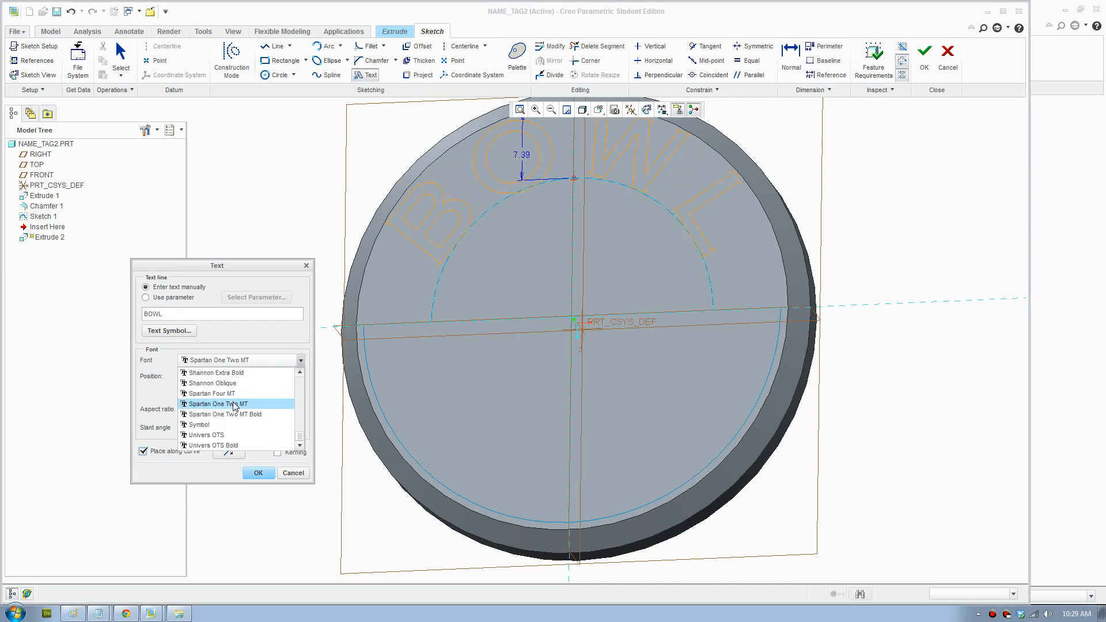
left_click(212, 403)
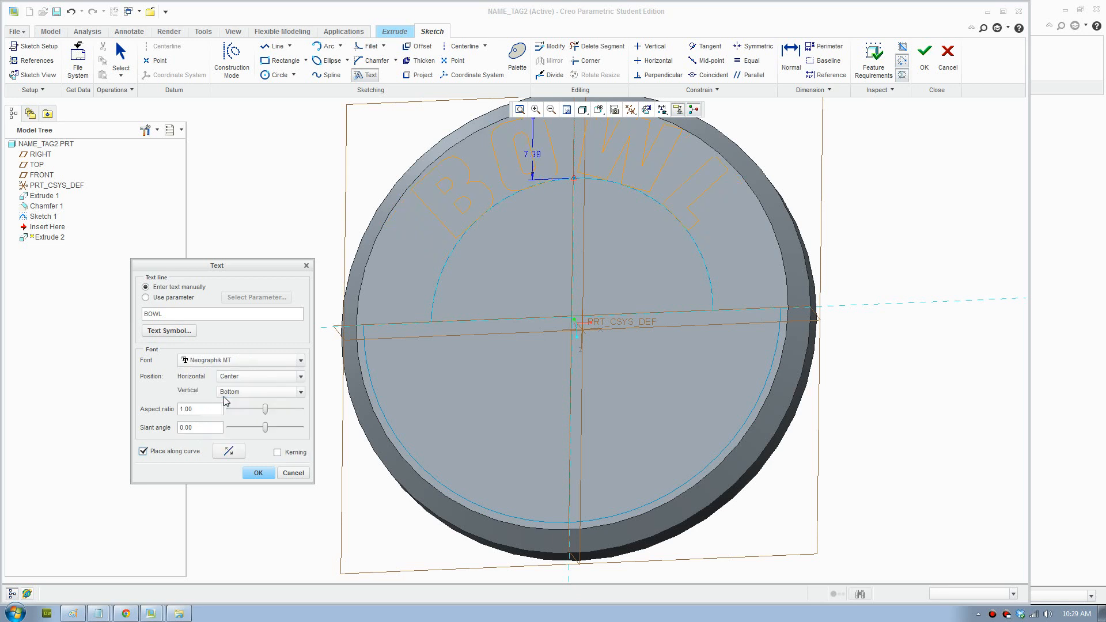
mouse_move(252, 461)
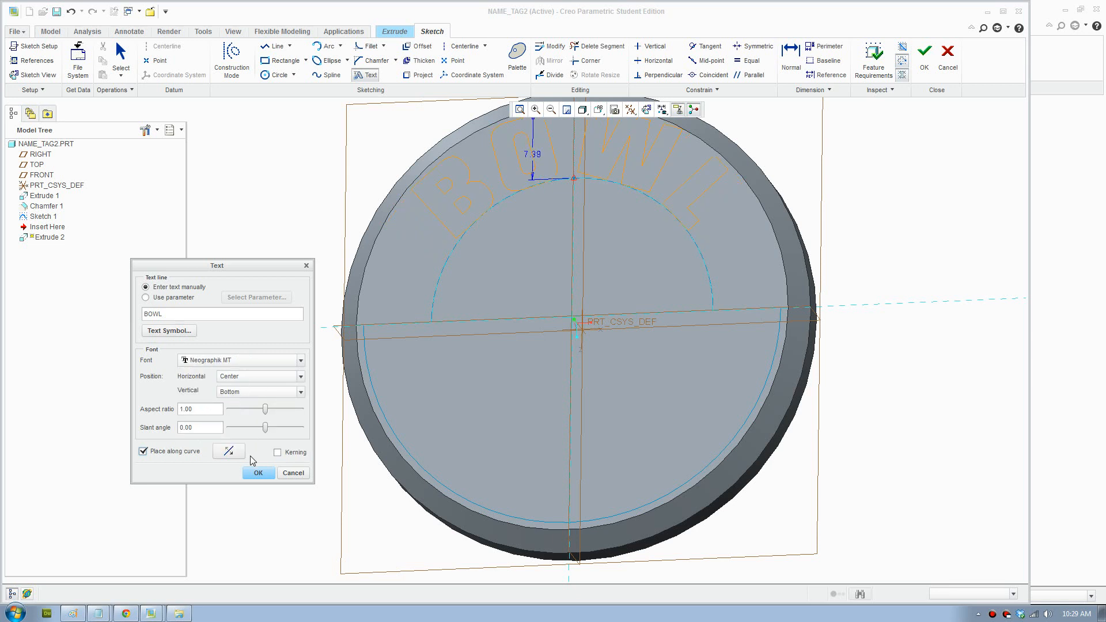
left_click(258, 472)
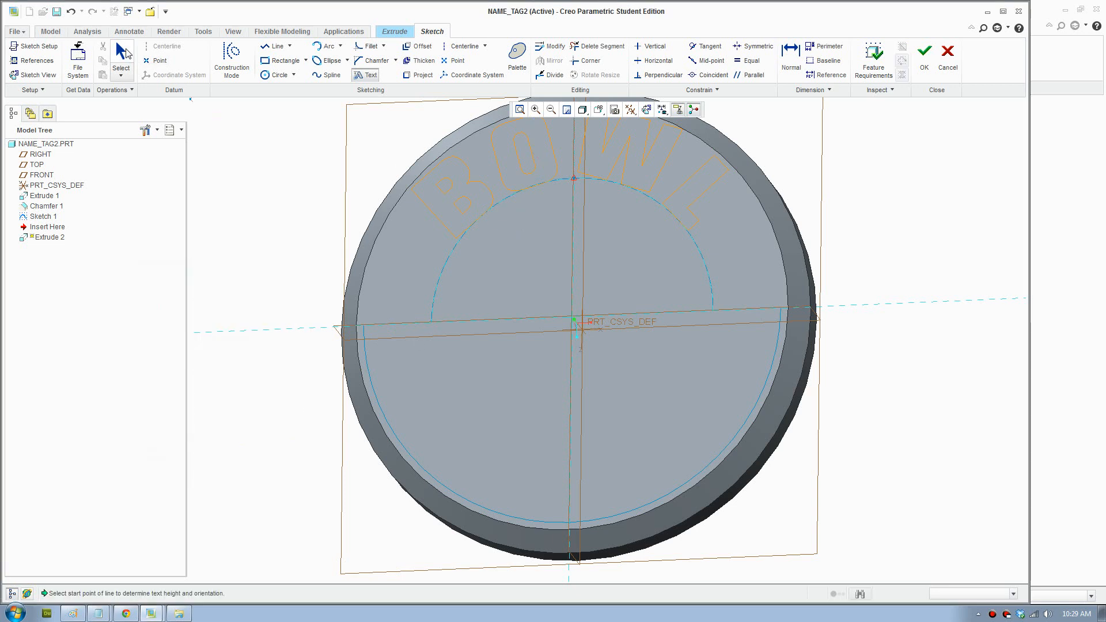
Add OFNOODLE text following the lower arc in Neographik MT font.
left_click(537, 151)
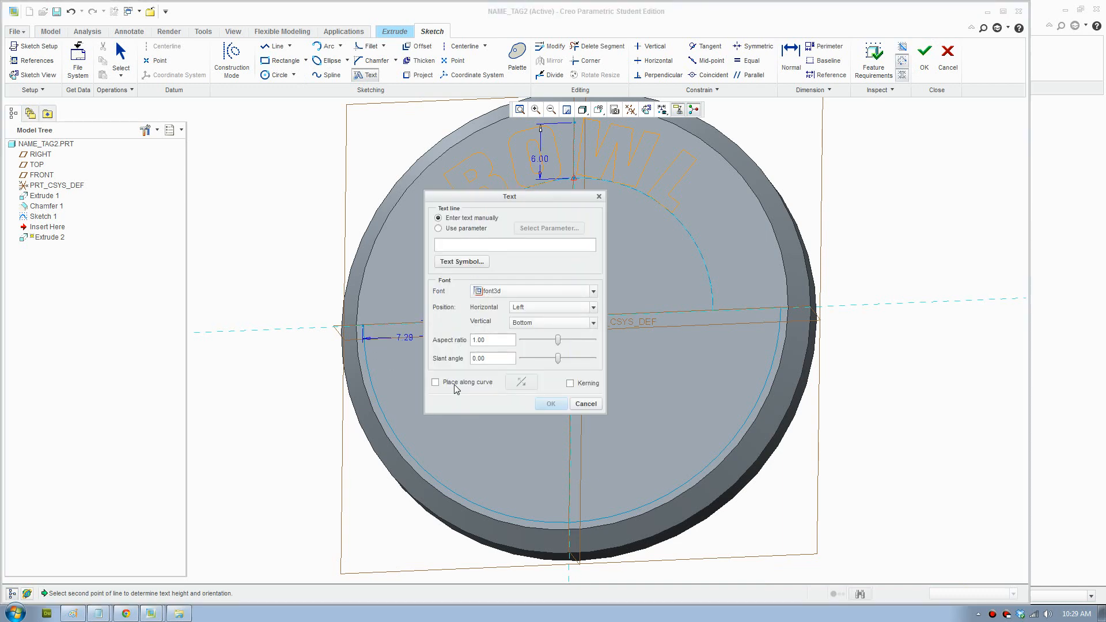
left_click(436, 383)
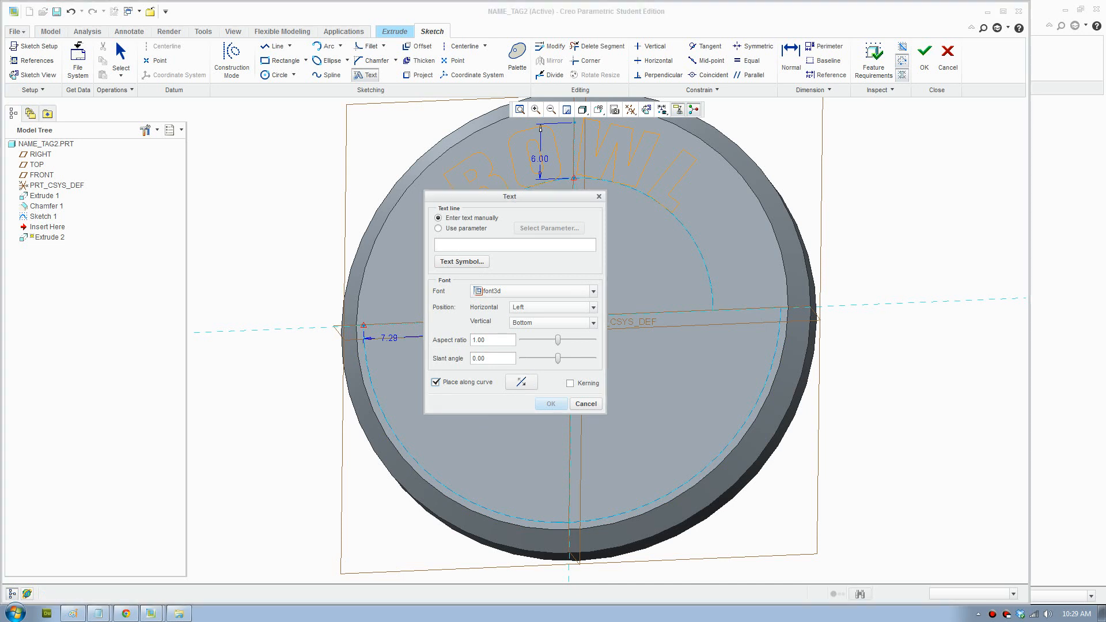
type("C")
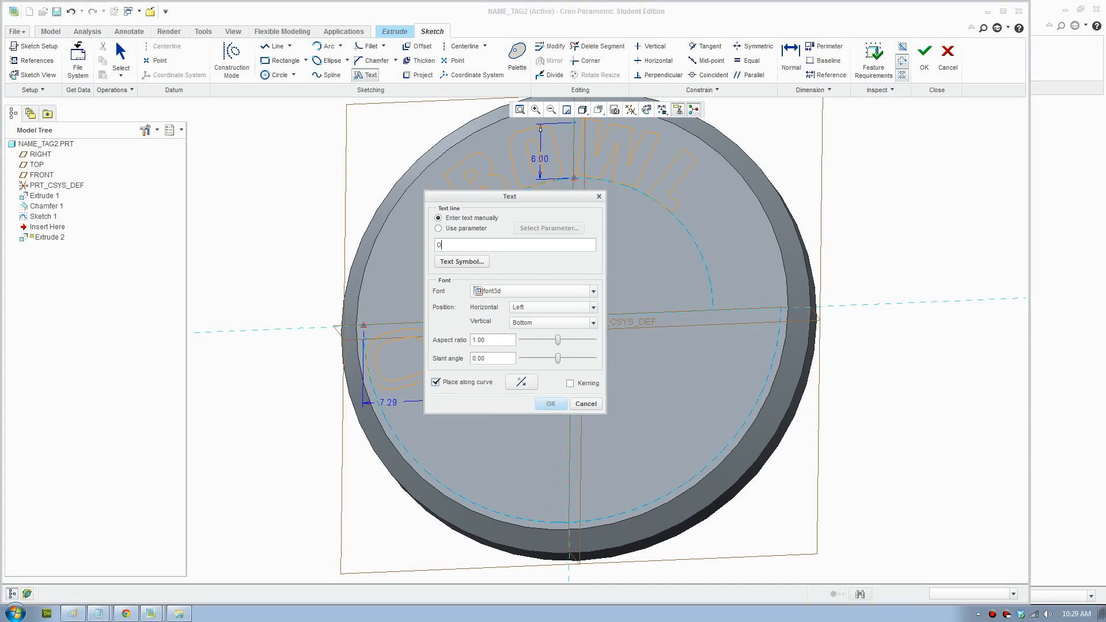
type("FNOODLE")
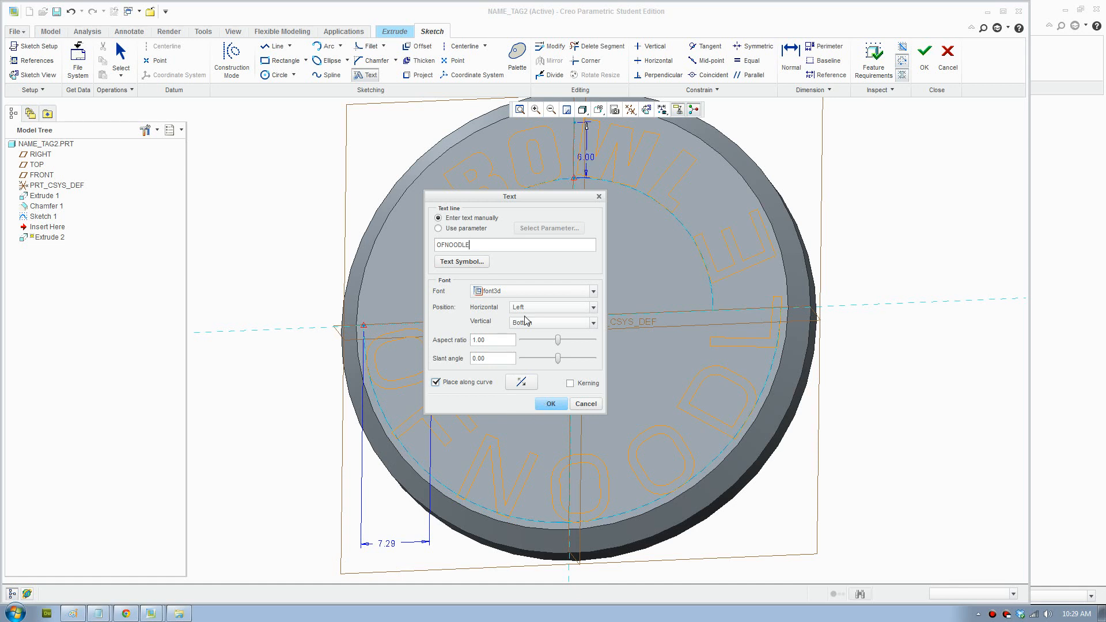
left_click(593, 290)
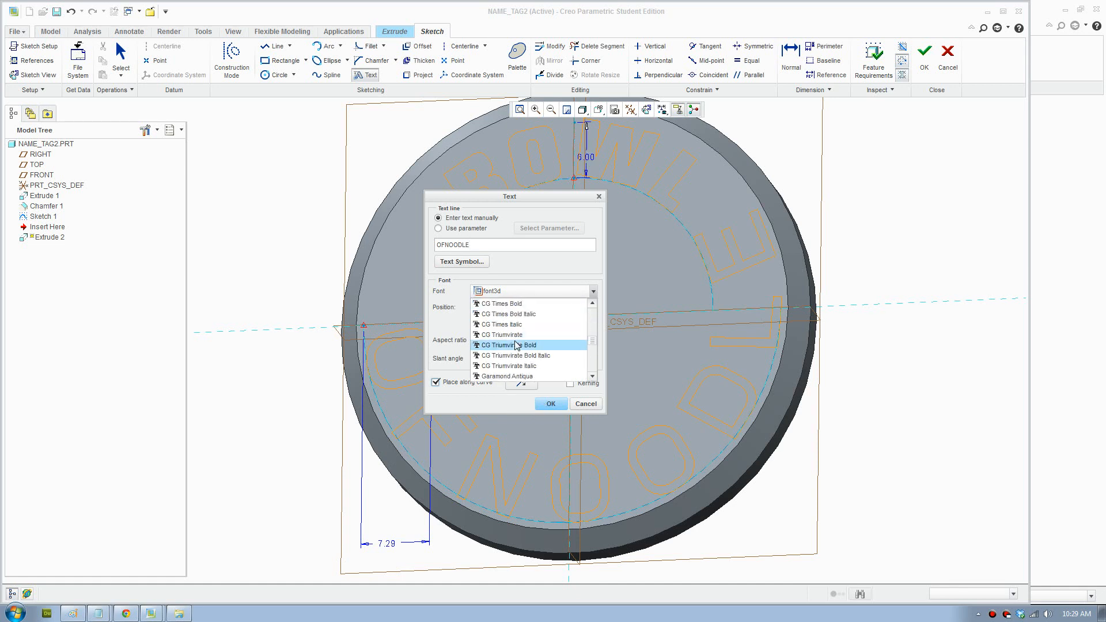
scroll("down", 3)
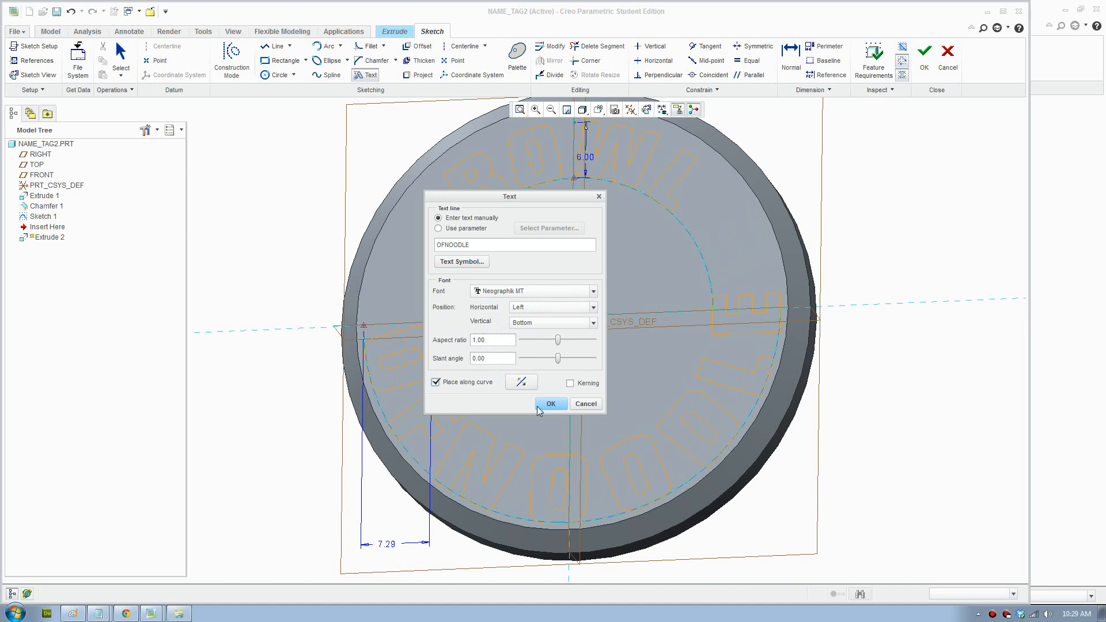
left_click(550, 403)
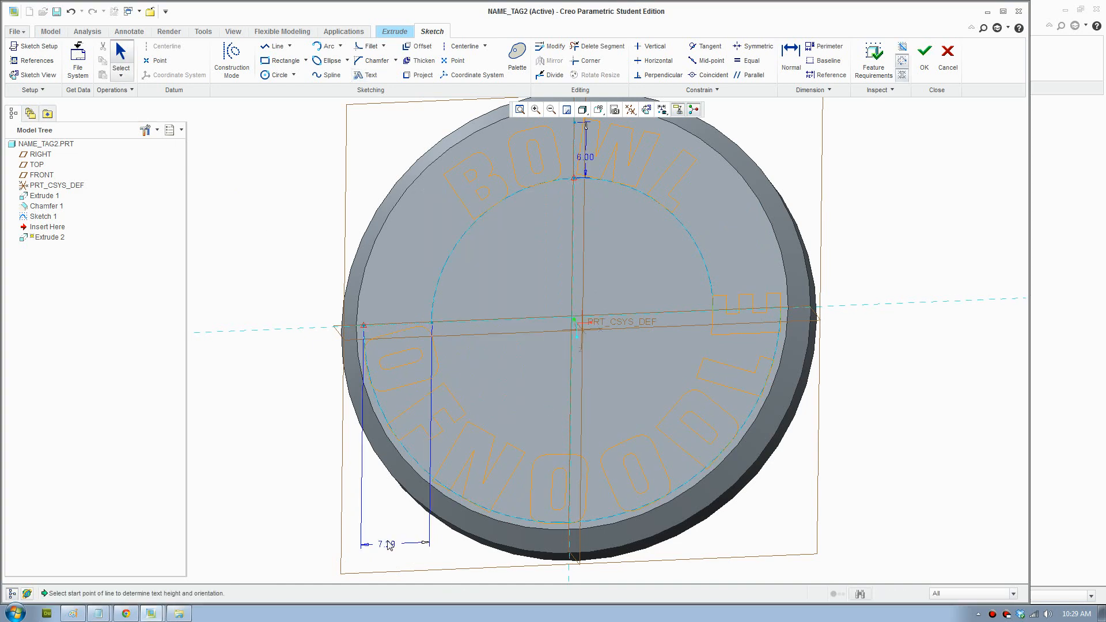
mouse_move(494, 516)
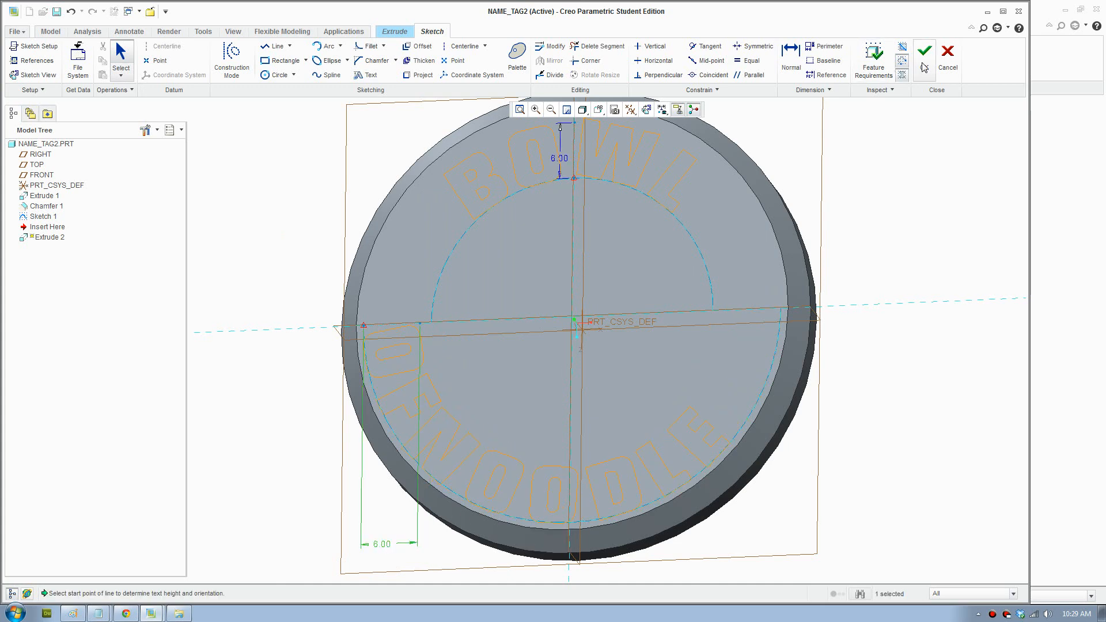
Extrude the BOWL and OFNOODLE lettering 1.50 deep as a material-removing cut.
left_click(924, 50)
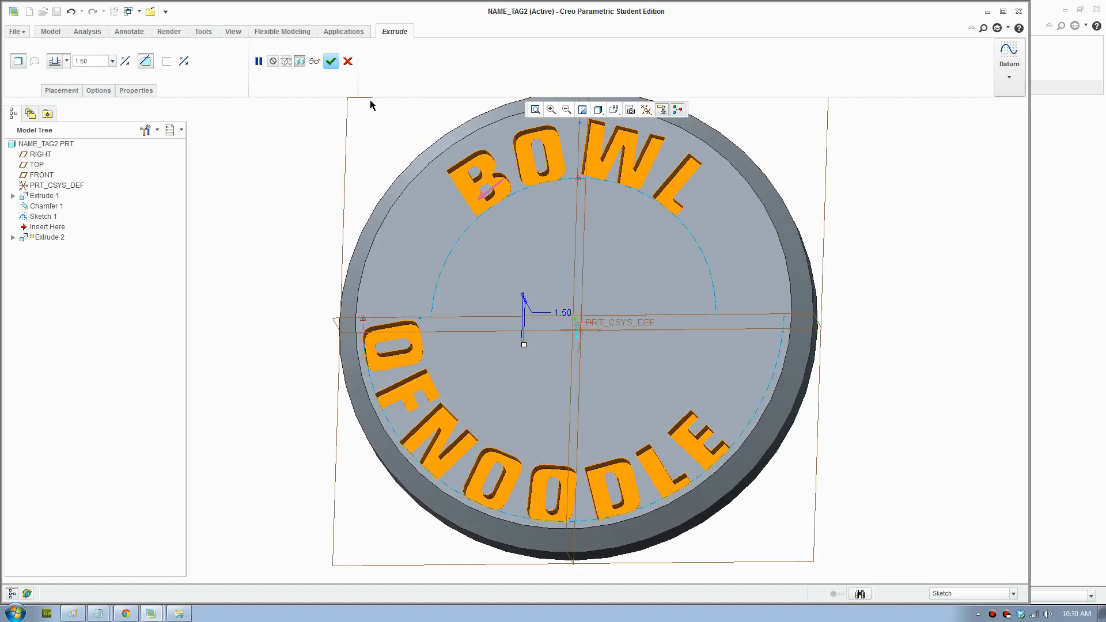
mouse_move(330, 61)
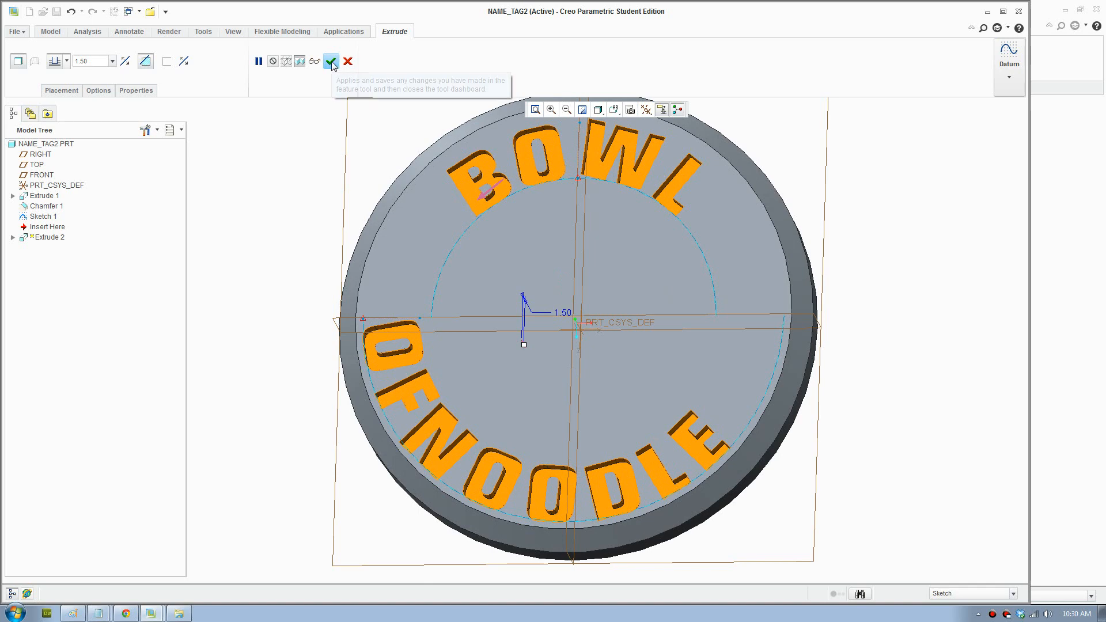
left_click(331, 61)
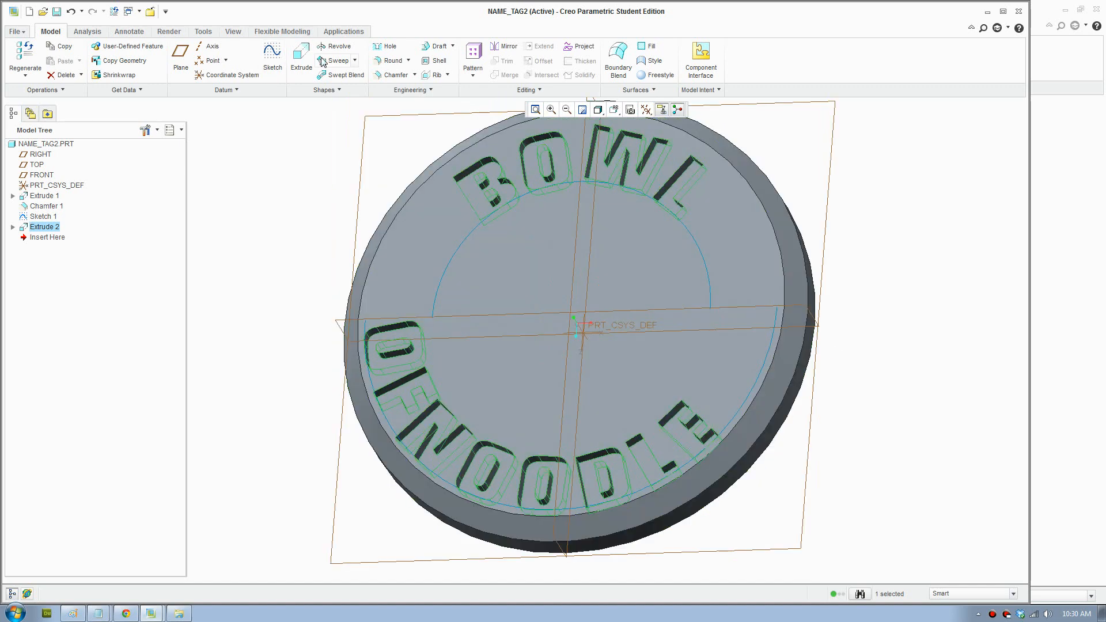
Cut a centred circular hole through the disc with a Remove Material extrusion.
left_click(302, 57)
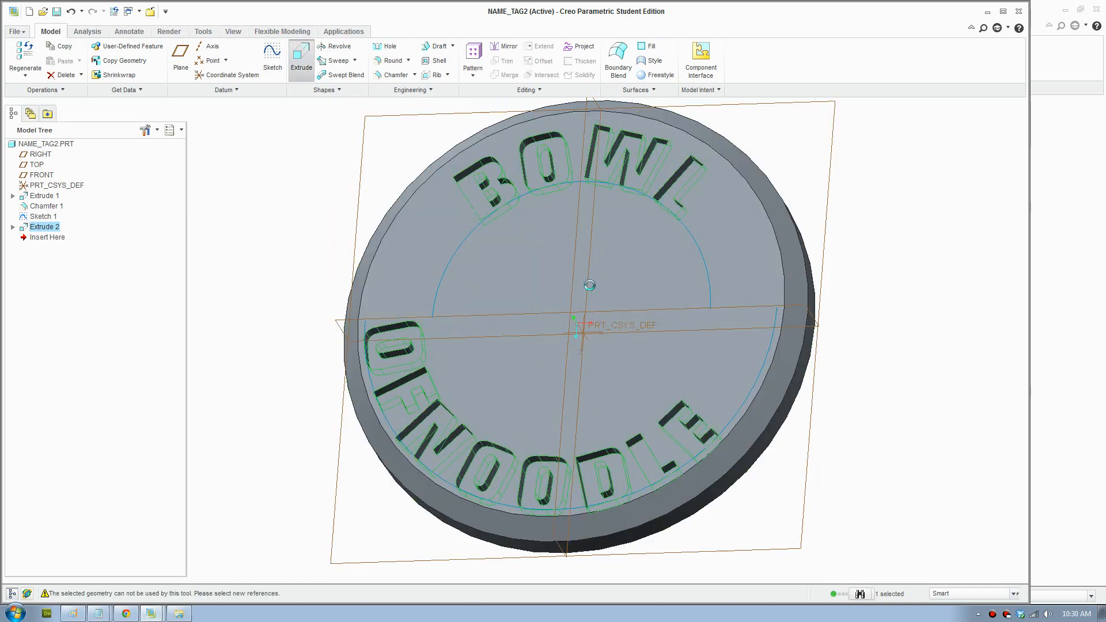
left_click(301, 59)
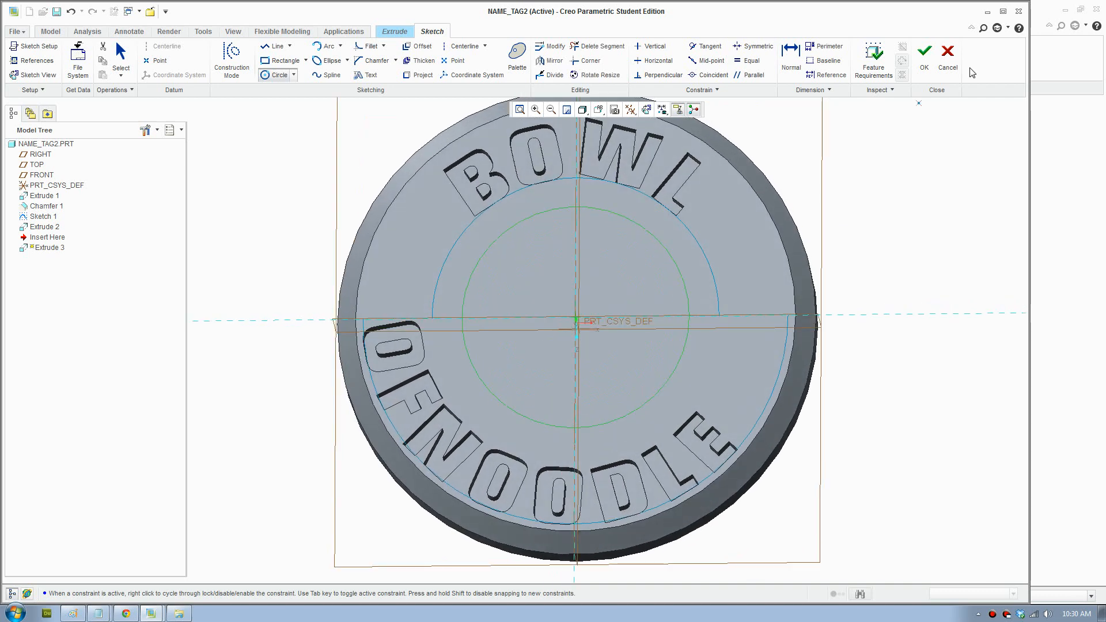
left_click(924, 50)
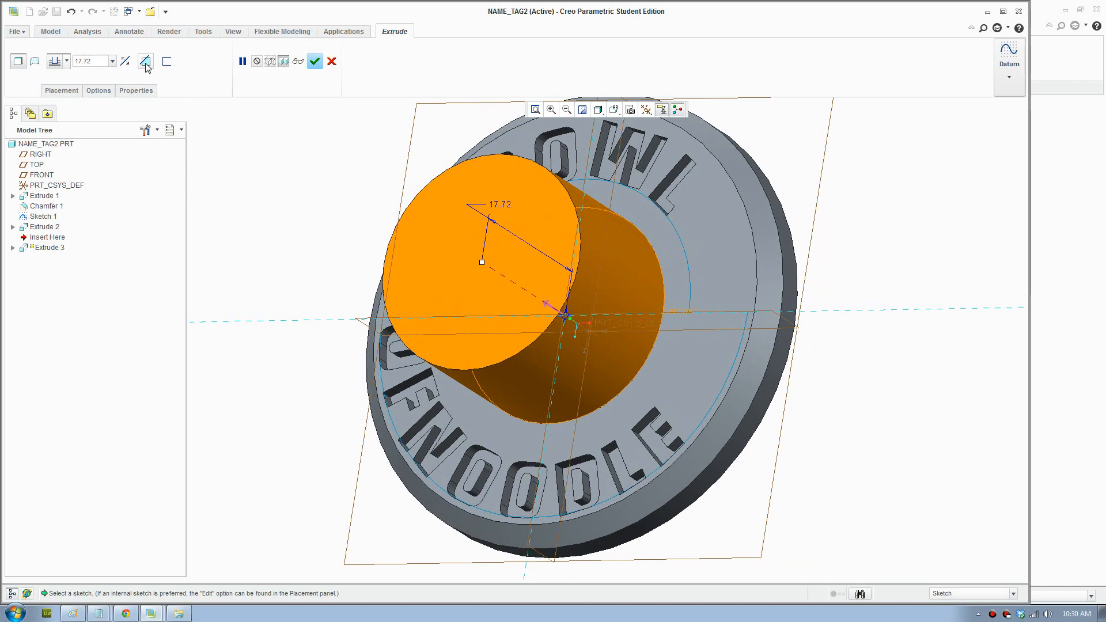
left_click(146, 62)
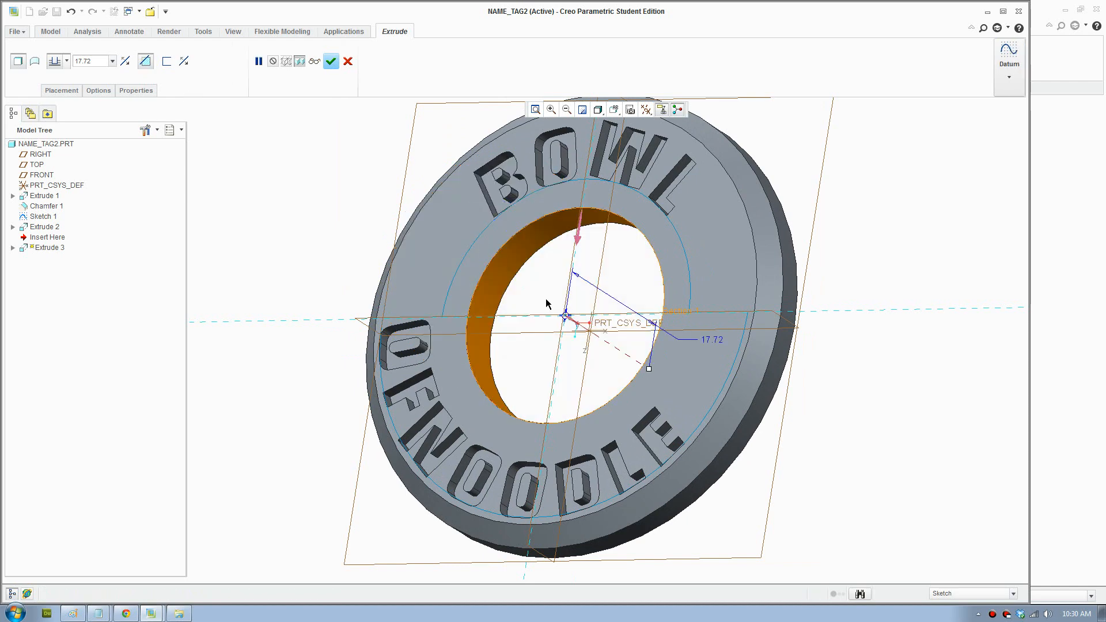
left_click(331, 61)
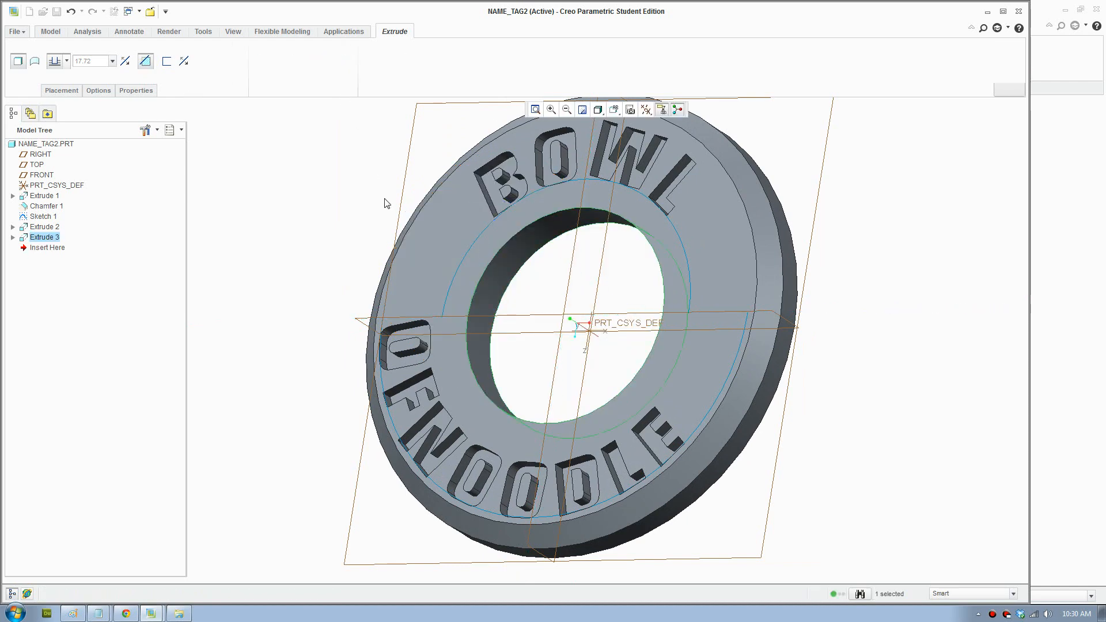
left_click(50, 32)
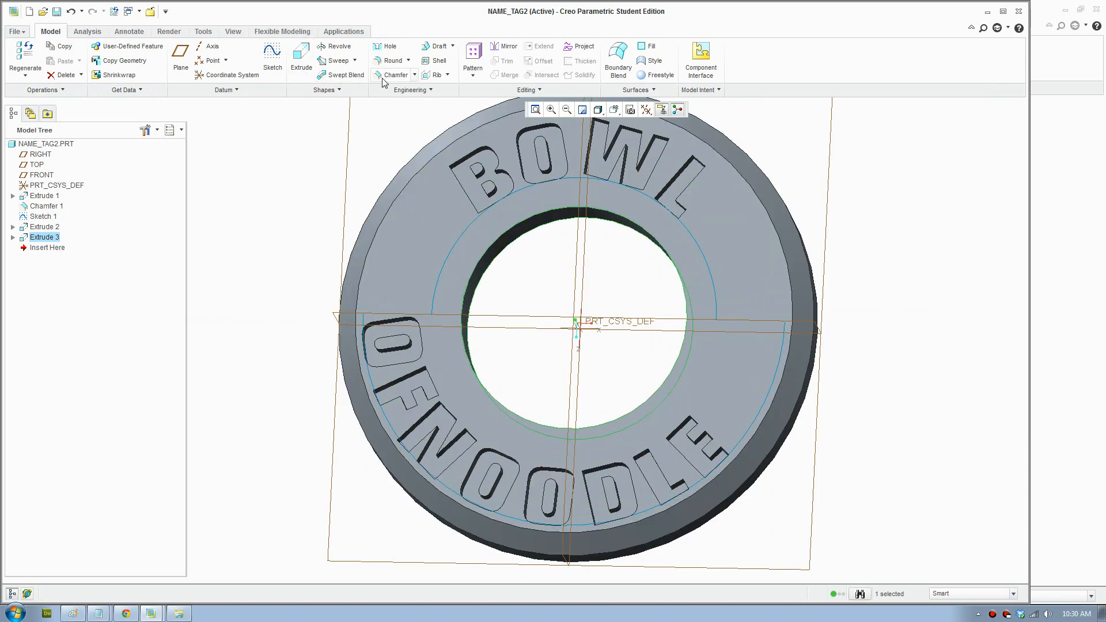
Chamfer the central hole's top edge by 1.50.
left_click(396, 75)
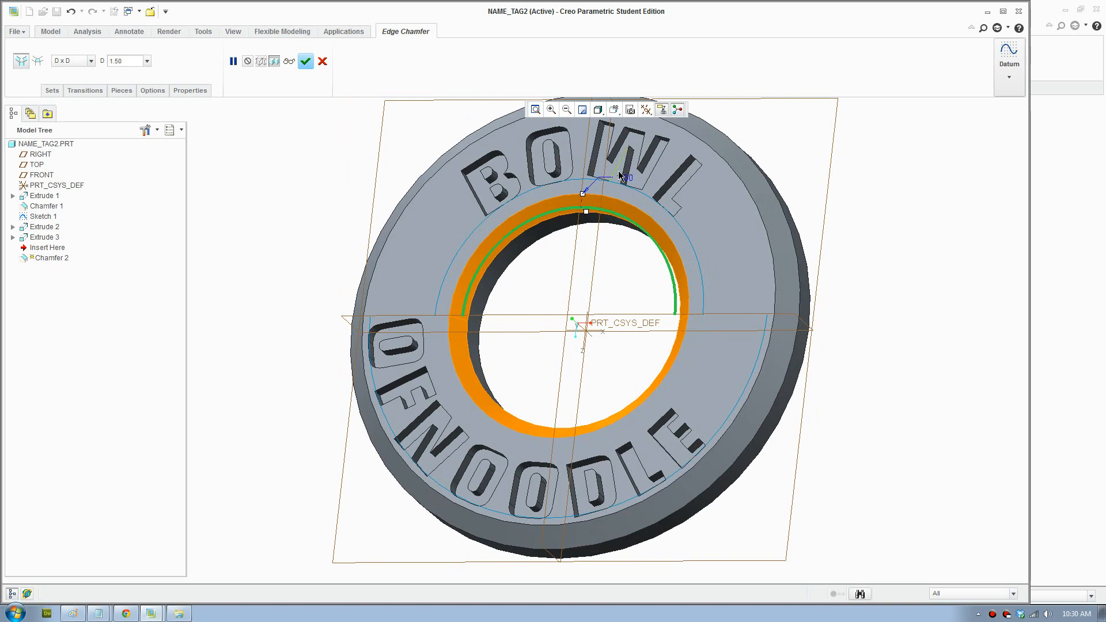
left_click(305, 61)
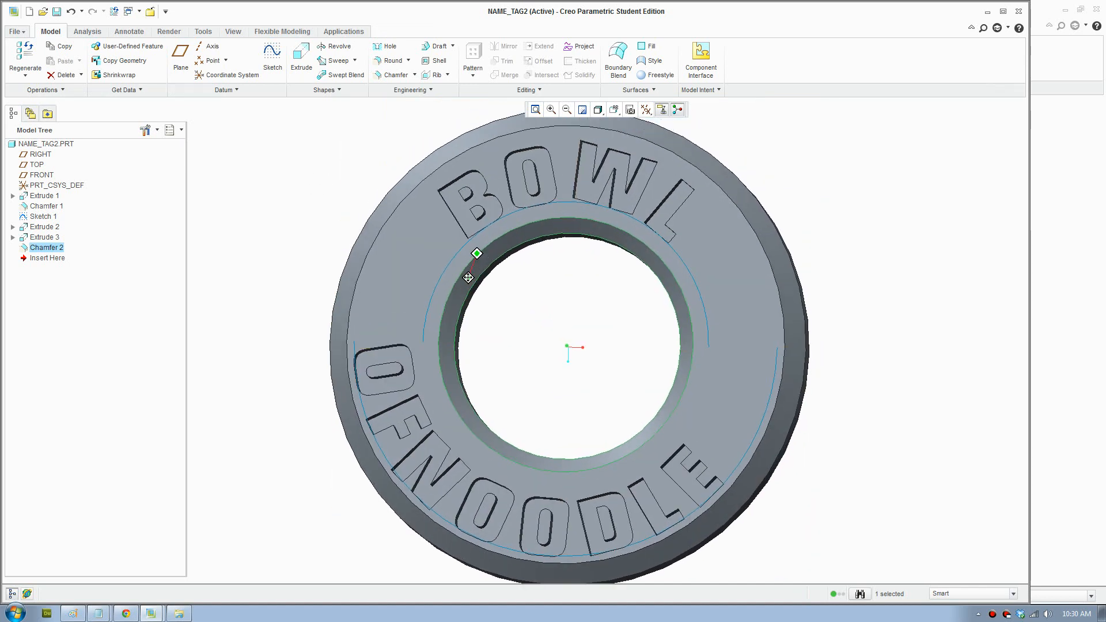
Apply adv-brass-cast from the adv-metal-brass.dmt library to the whole part.
left_click(169, 31)
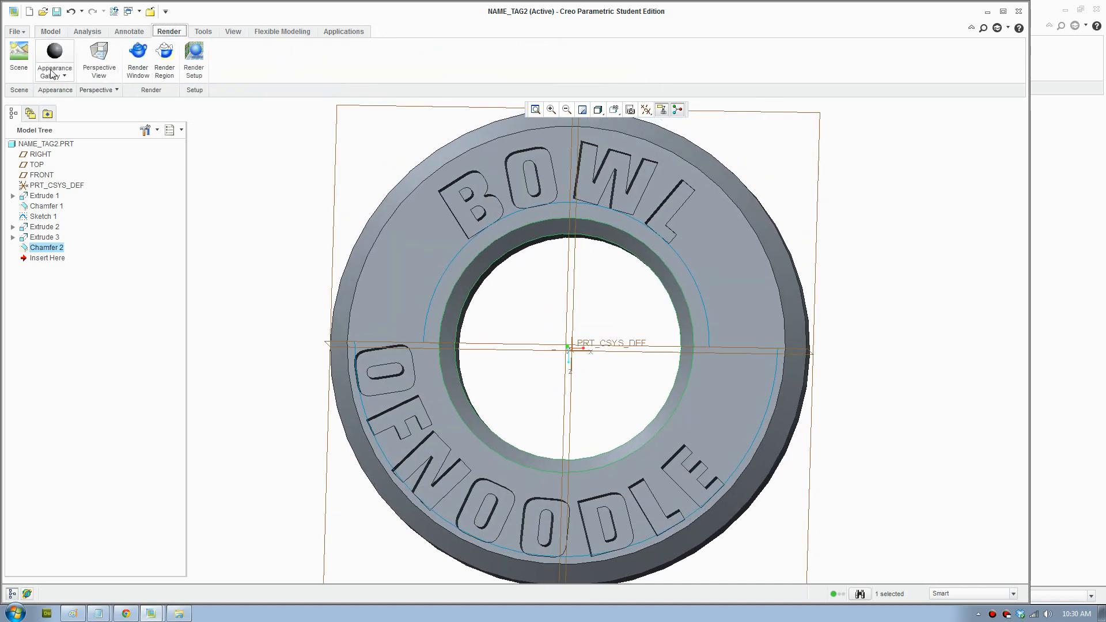
left_click(54, 60)
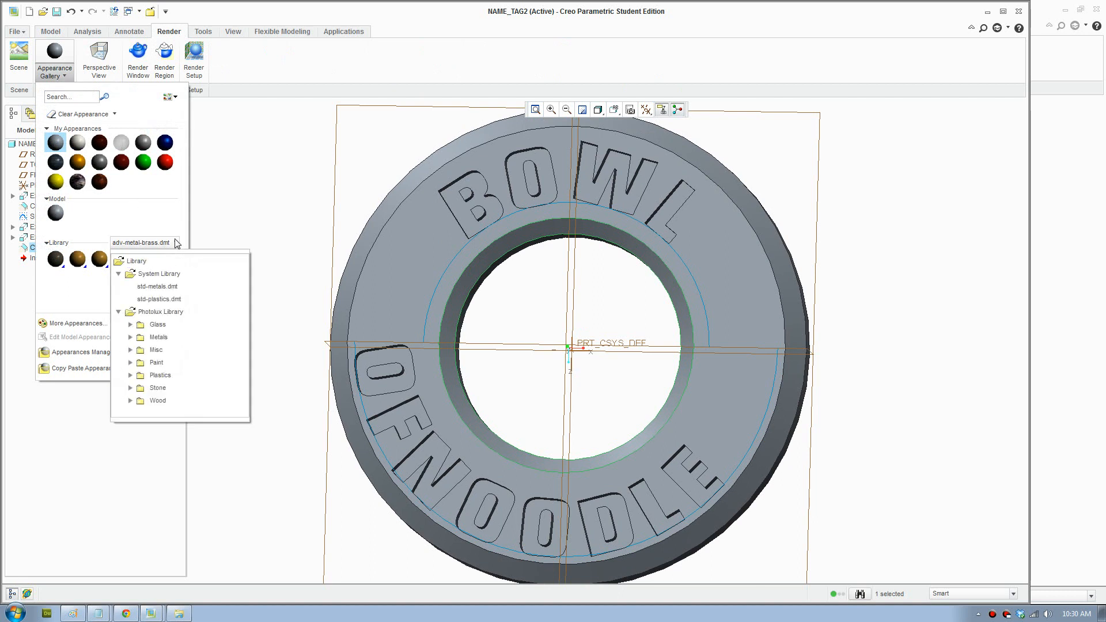
left_click(131, 337)
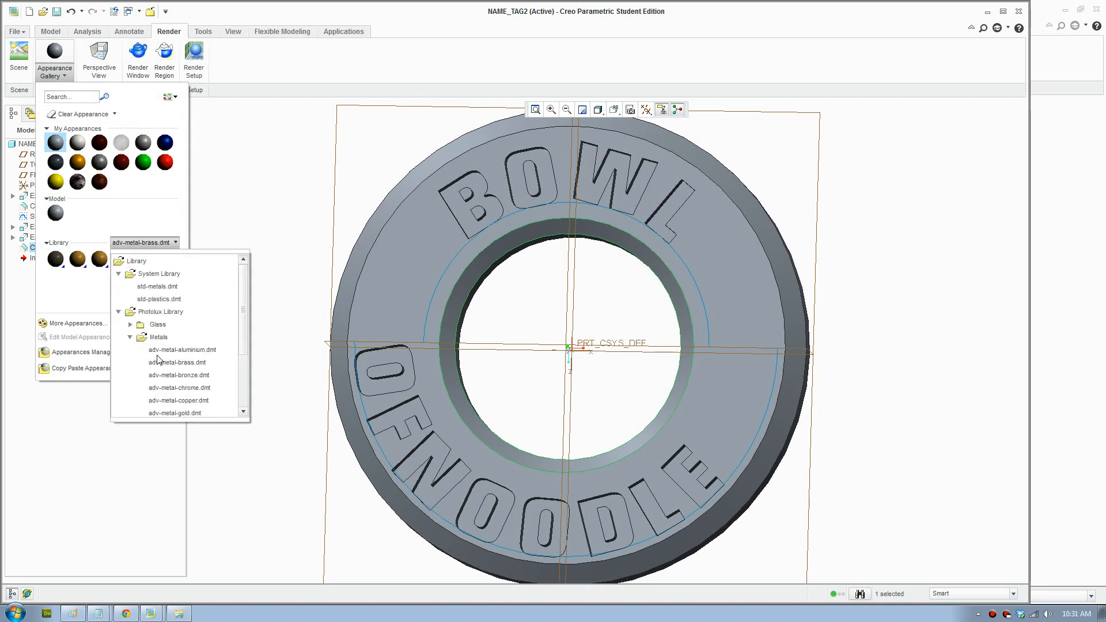
scroll("down", 3)
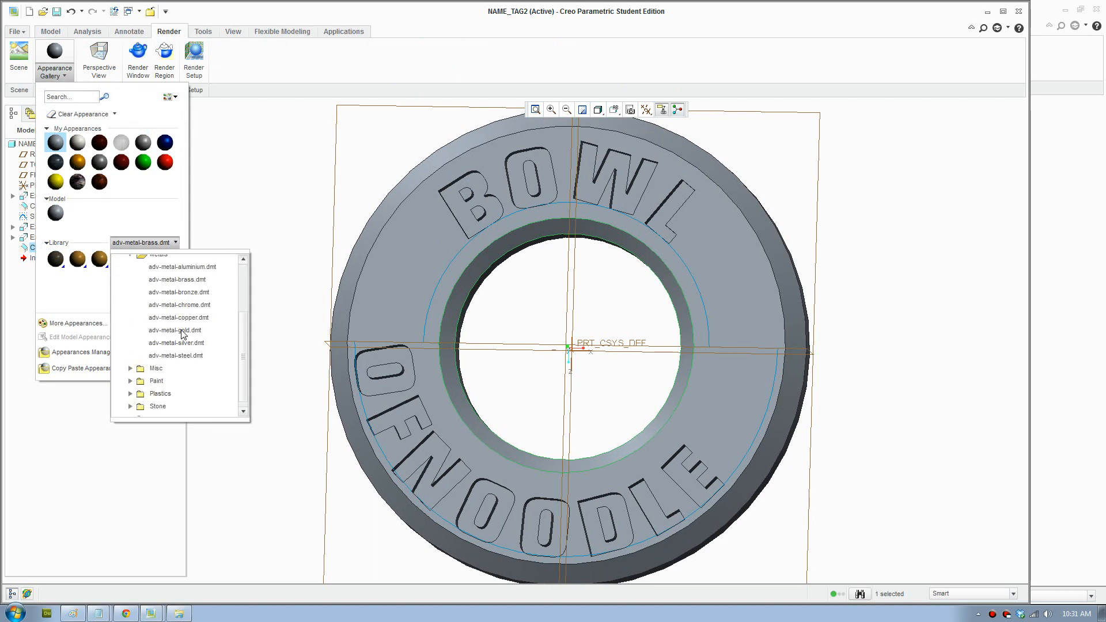
left_click(173, 280)
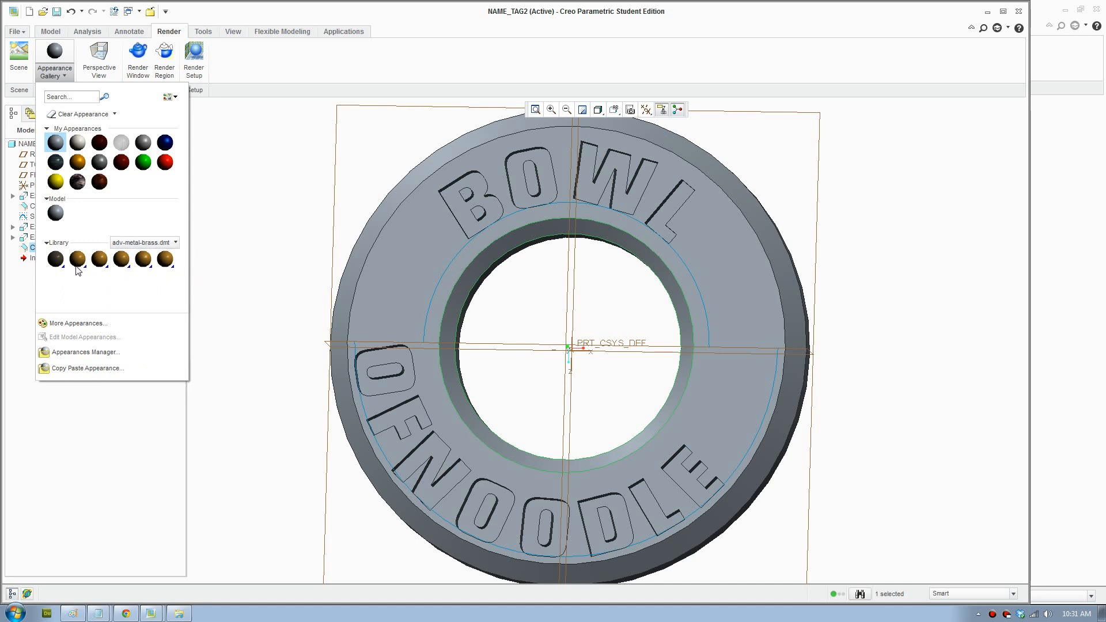
mouse_move(77, 260)
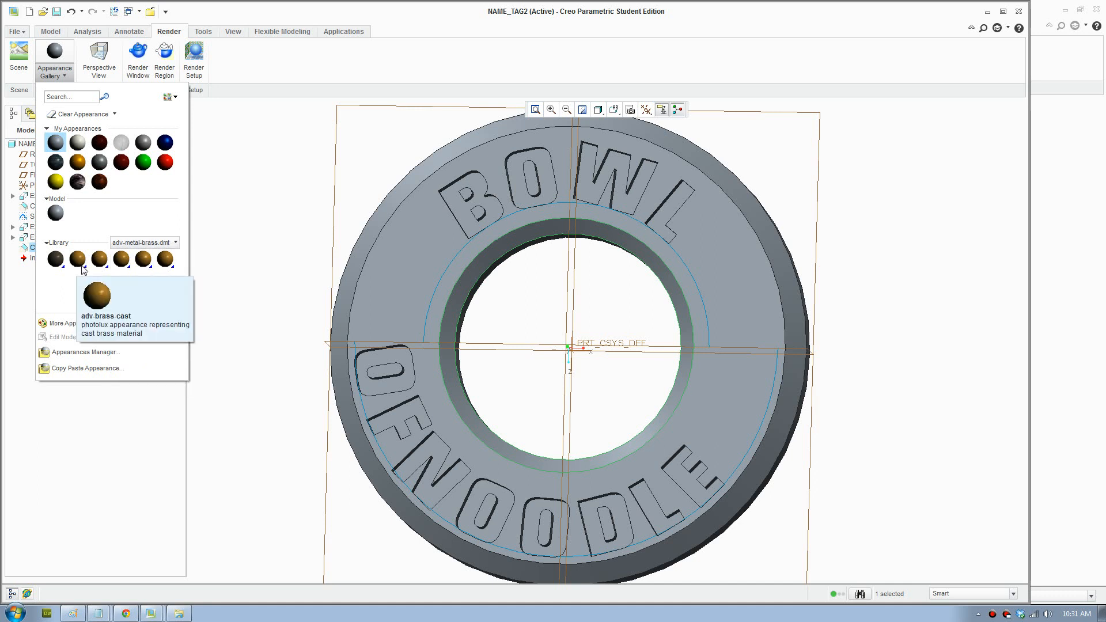
mouse_move(121, 259)
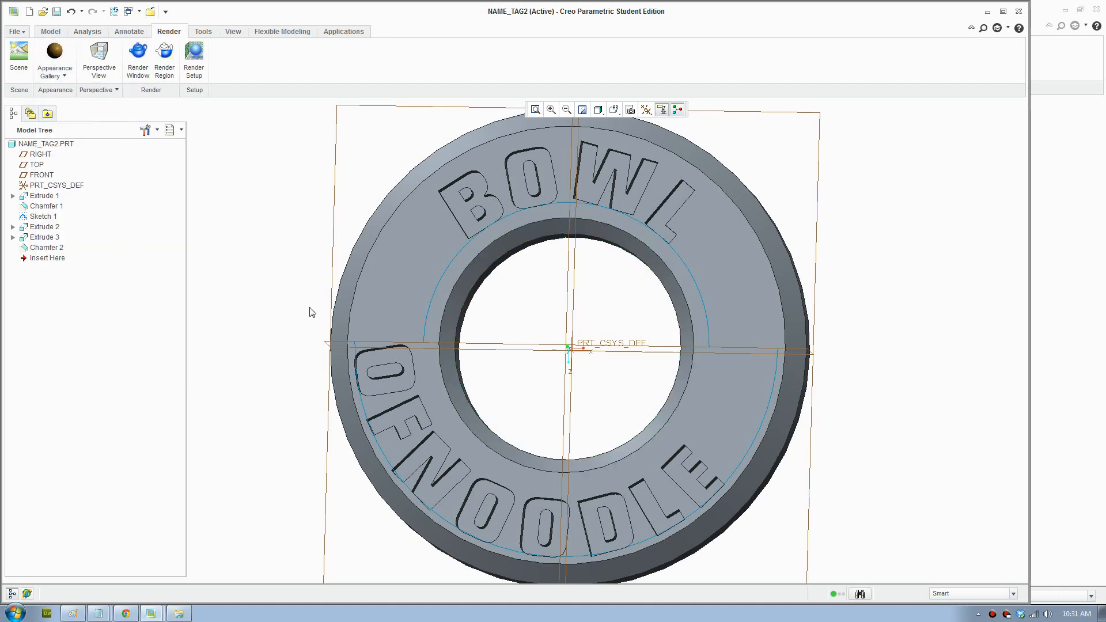
left_click(54, 57)
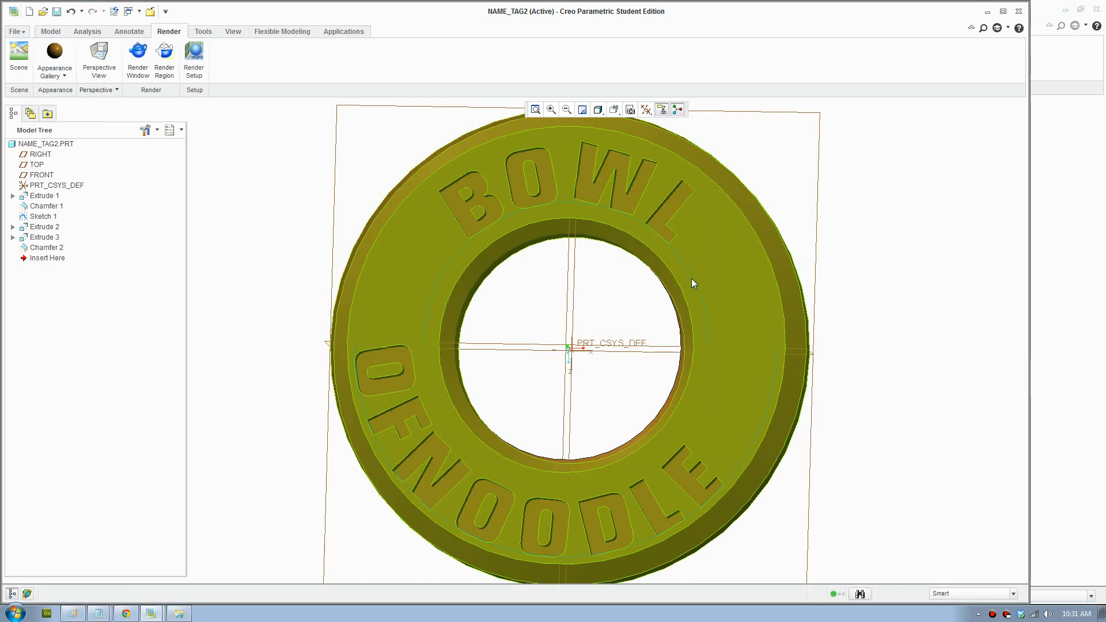
Apply the photolux-studio-soft scene and align its room floor to the ring tag.
left_click(18, 58)
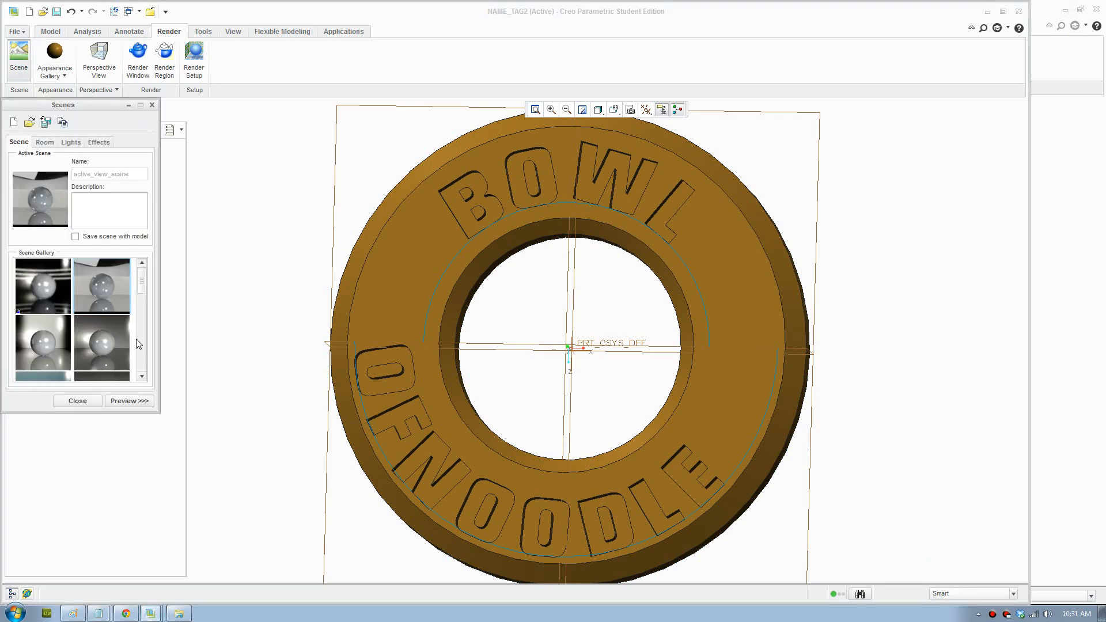
scroll("down", 3)
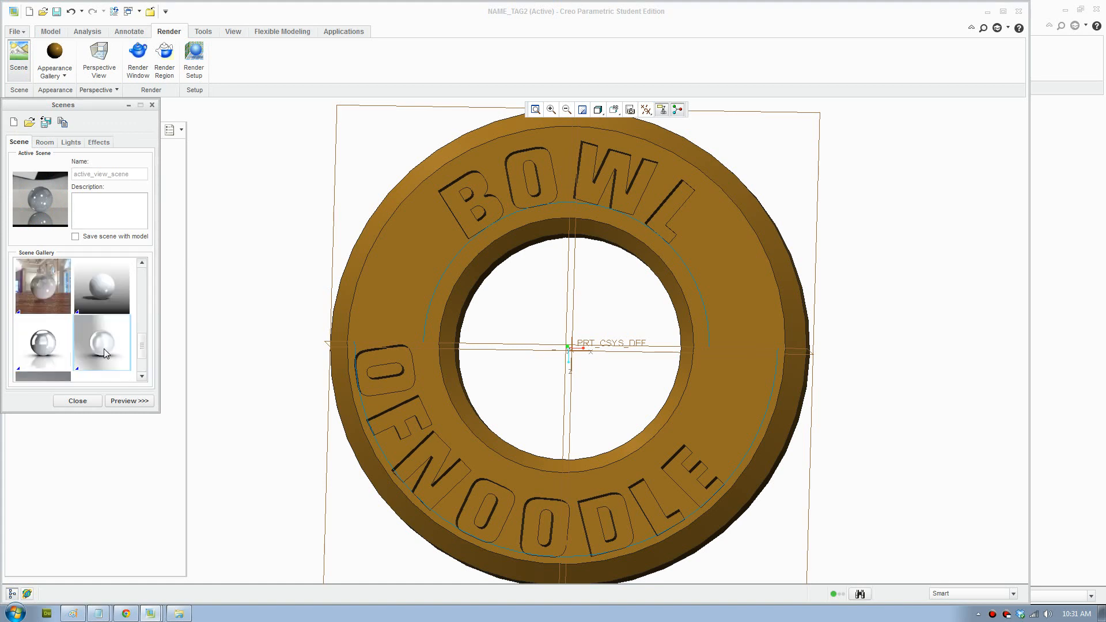
left_click(102, 345)
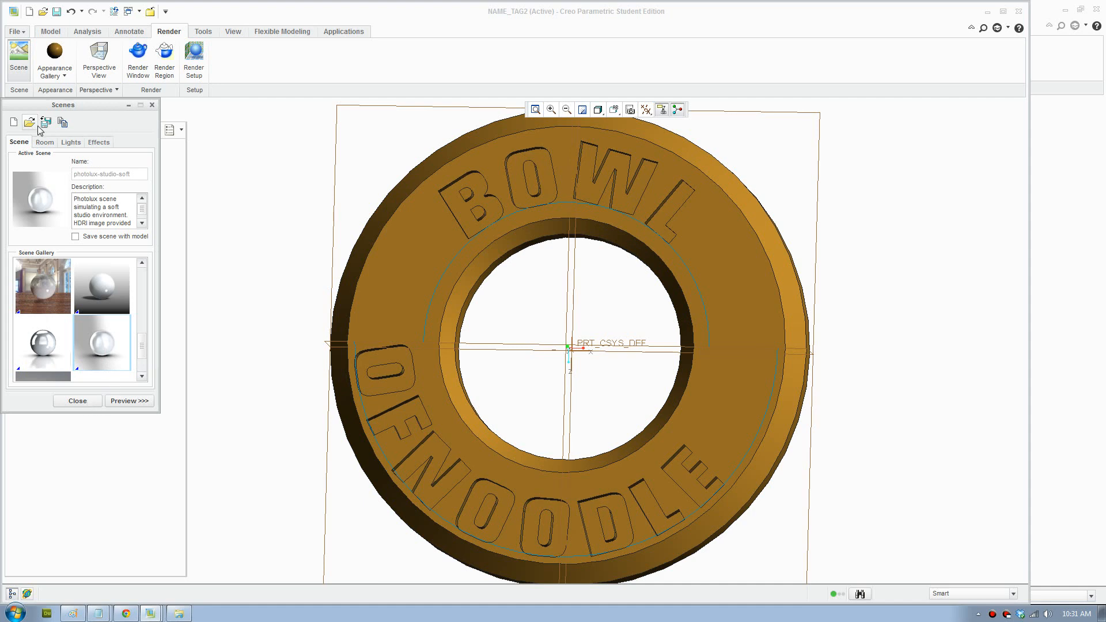
left_click(43, 142)
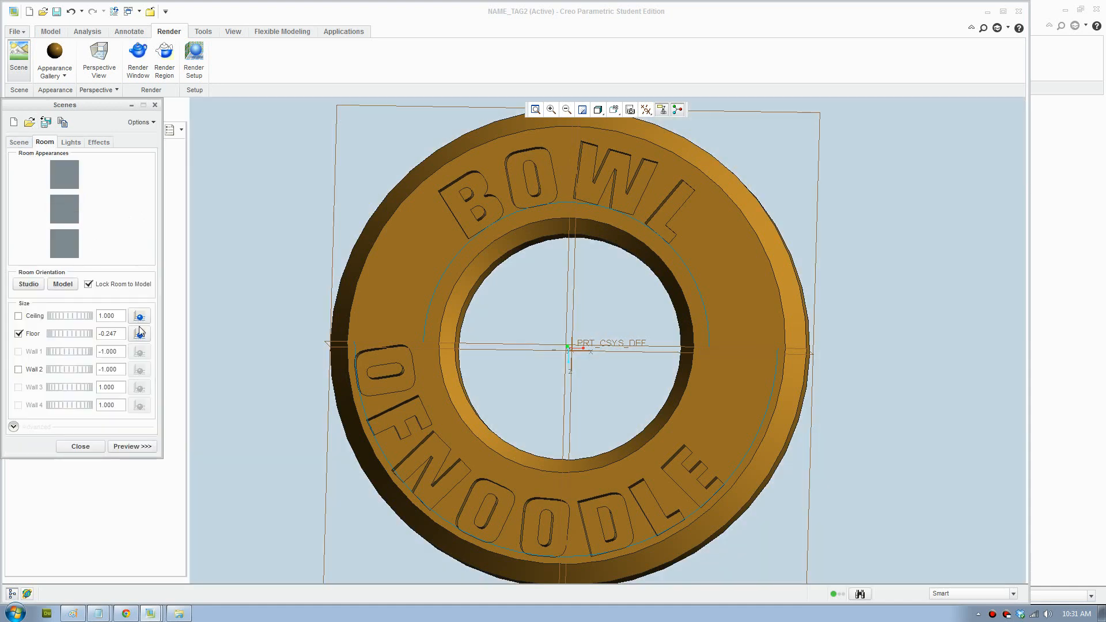
left_click(139, 333)
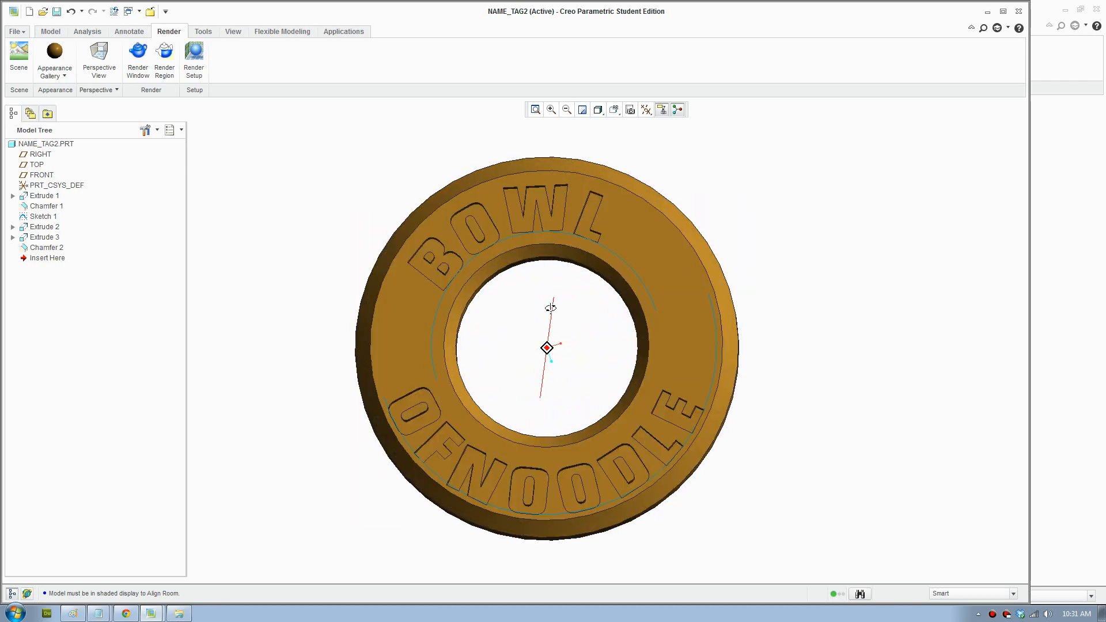
Render a Draft-quality Photolux image of the gold ring tag.
left_click(194, 60)
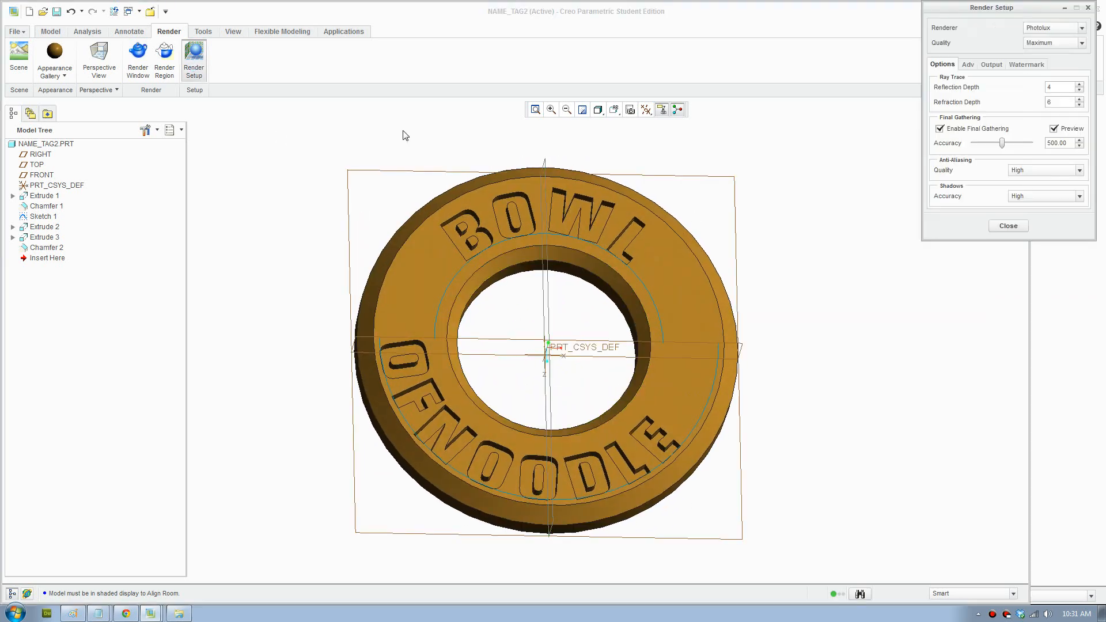
left_click(1079, 43)
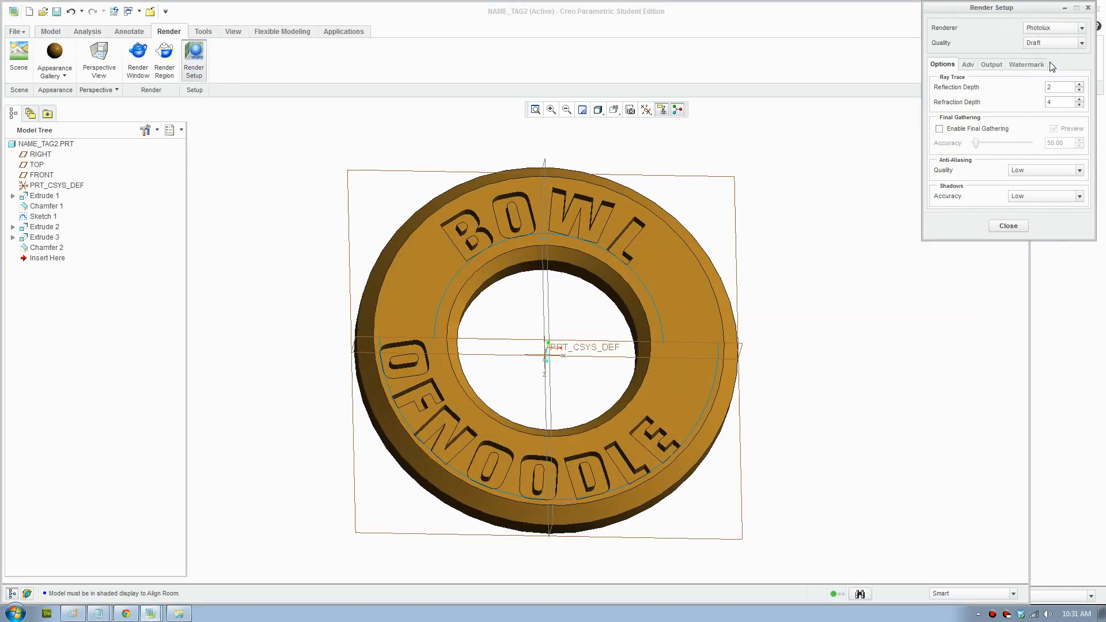
left_click(138, 59)
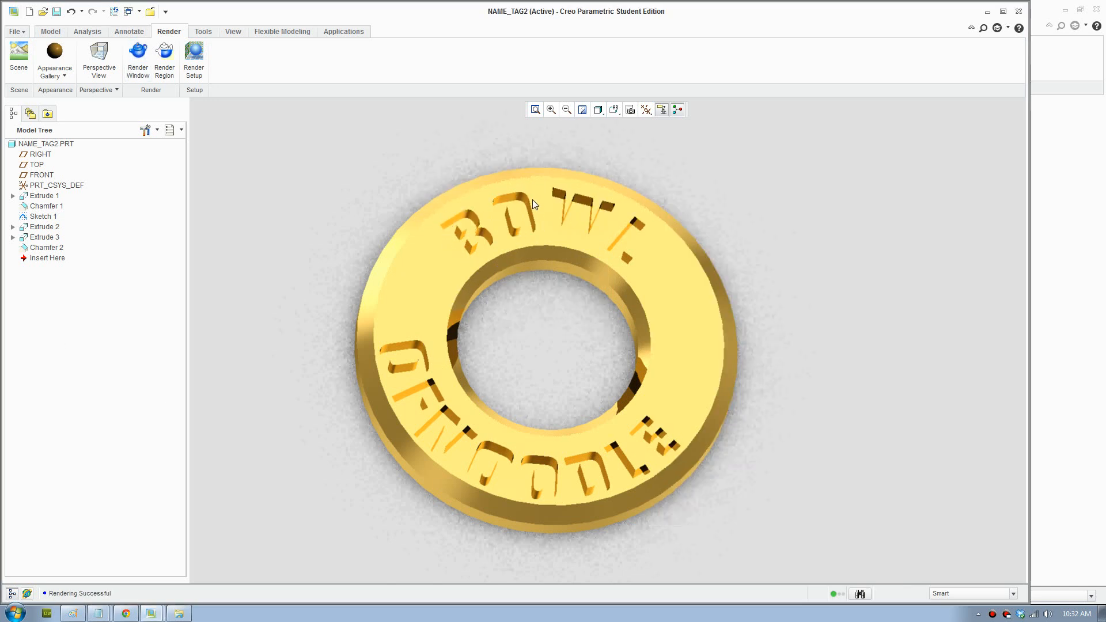
mouse_move(489, 242)
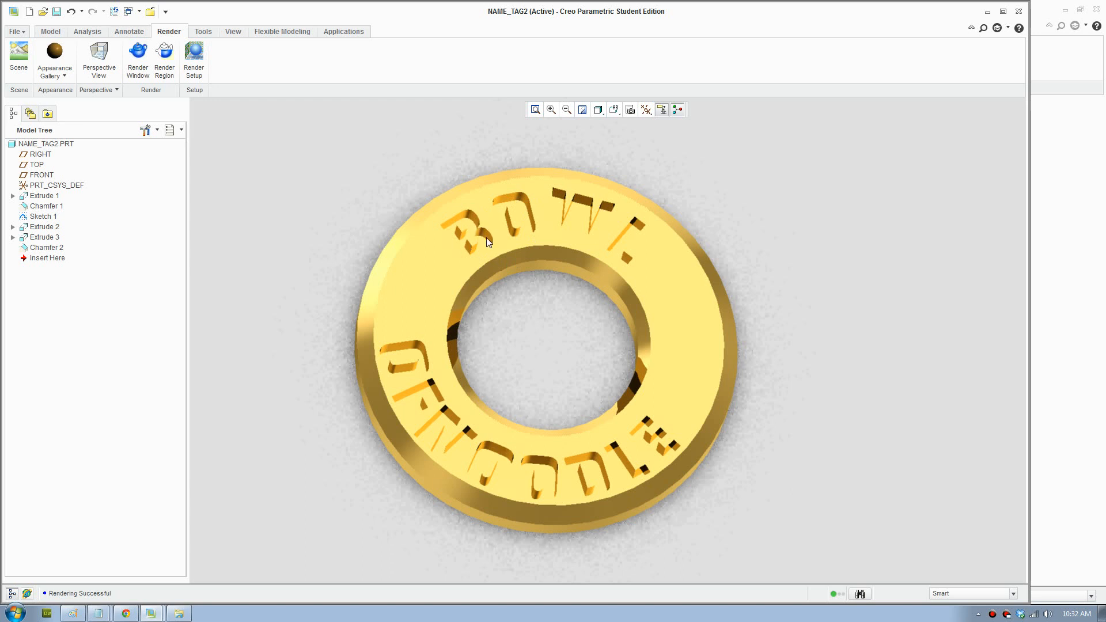
mouse_move(425, 359)
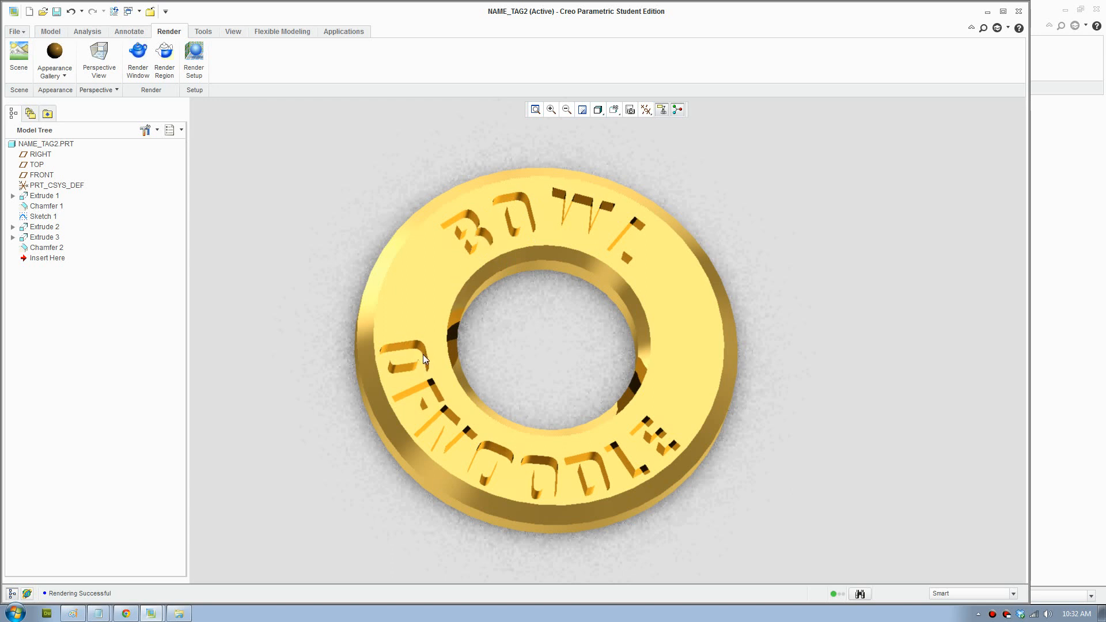
mouse_move(144, 94)
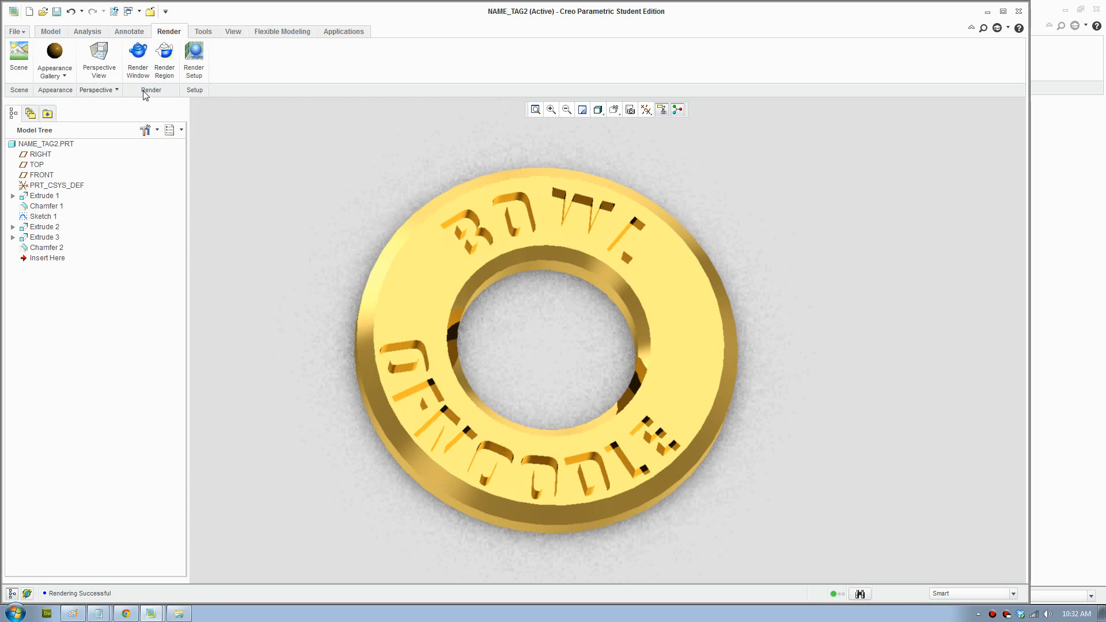
left_click(193, 57)
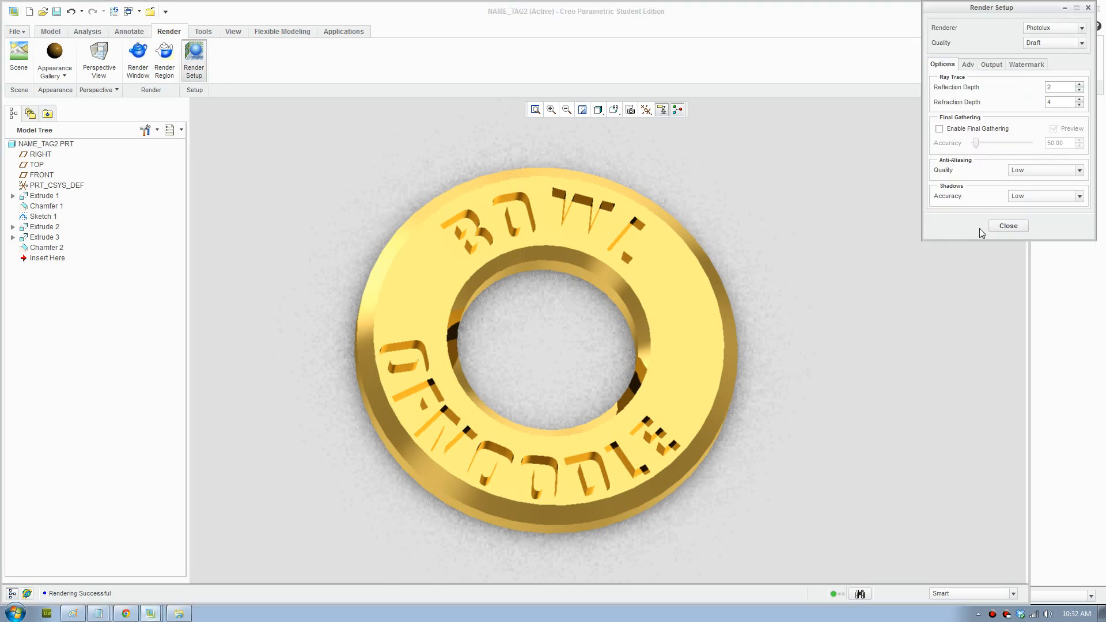
Close render settings and start a 0.30 round on the letter B edges.
left_click(1008, 226)
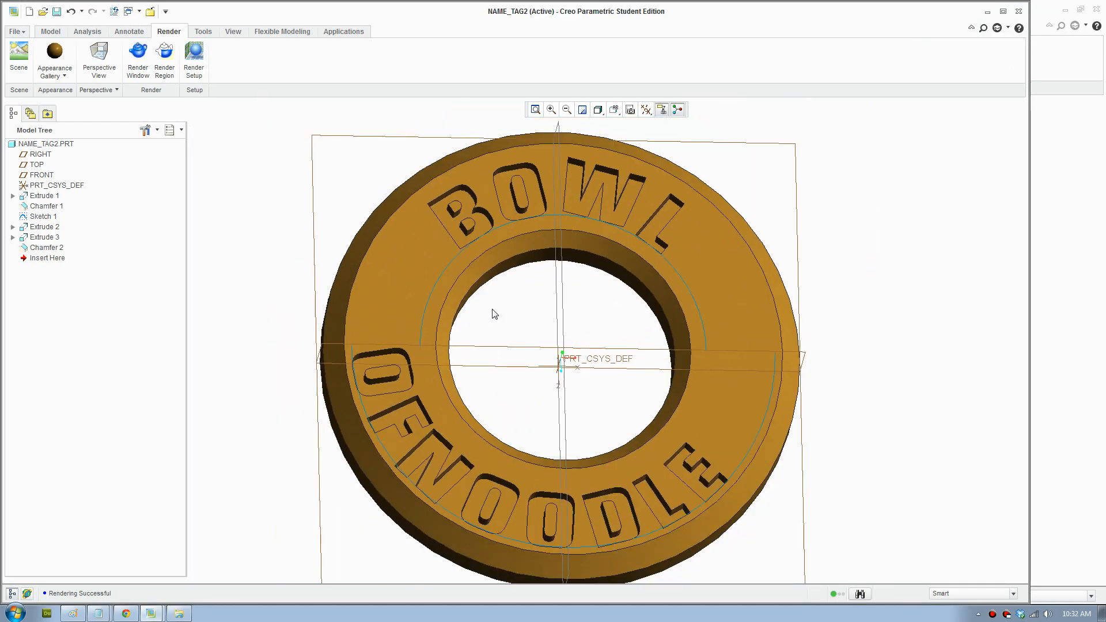
left_click(50, 31)
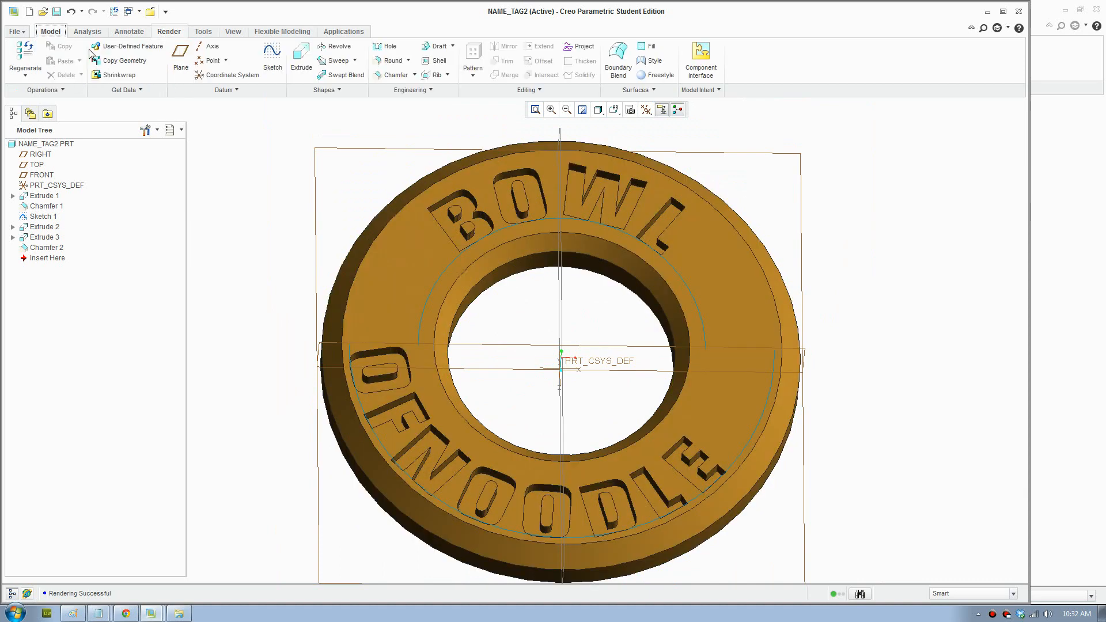
mouse_move(393, 60)
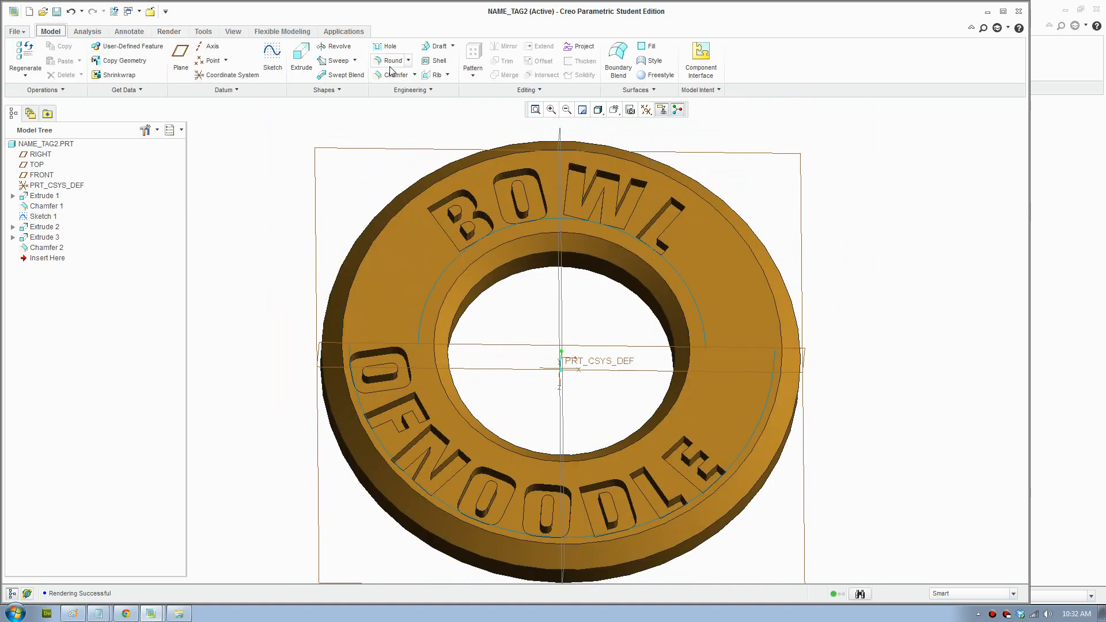
left_click(393, 60)
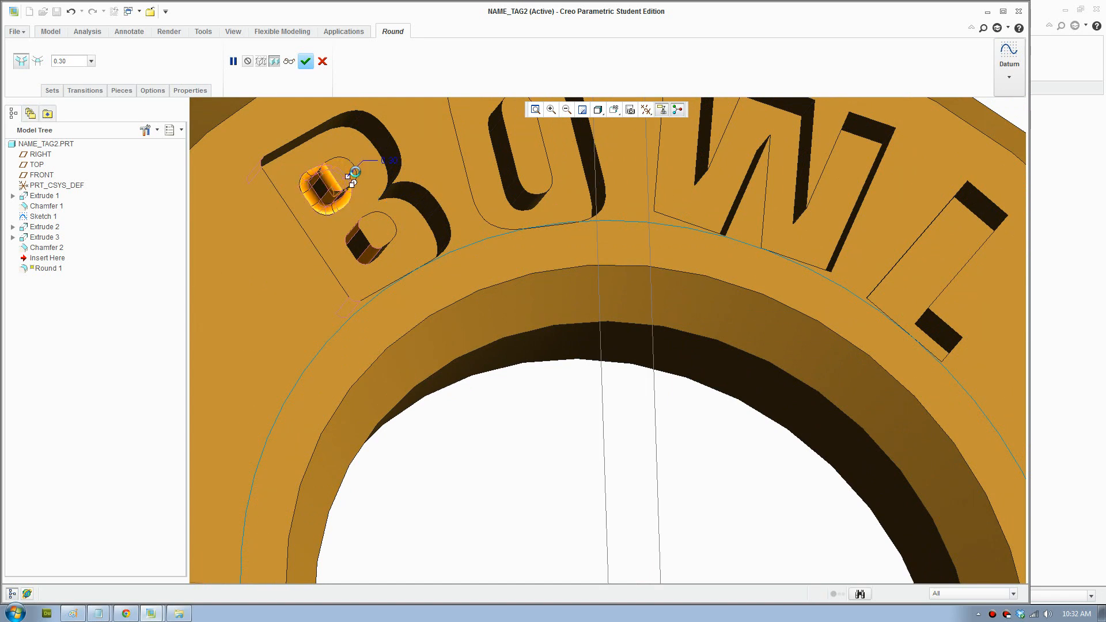
mouse_move(356, 178)
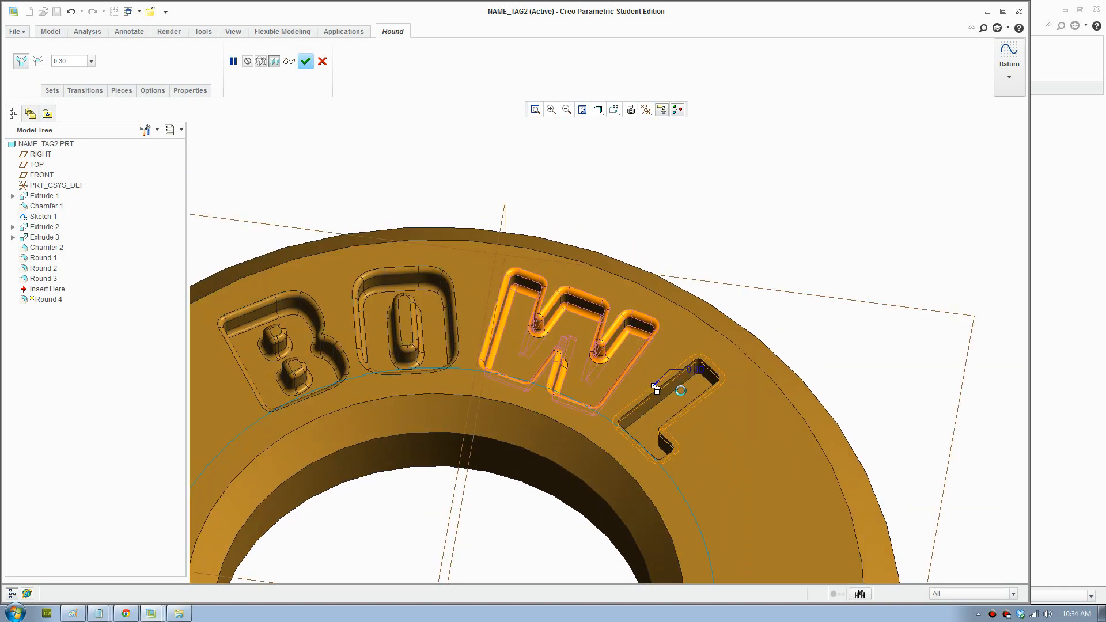
Round the remaining BOWL and all OFNOODLE letter edges at 0.30, completing Round 1–6.
left_click(649, 384)
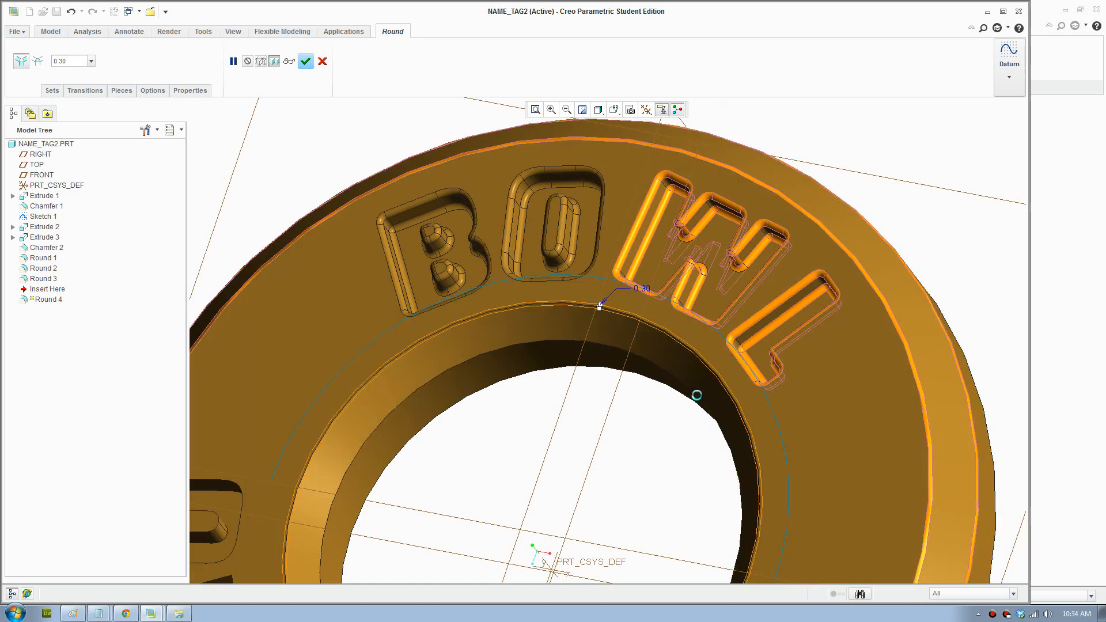
mouse_move(691, 396)
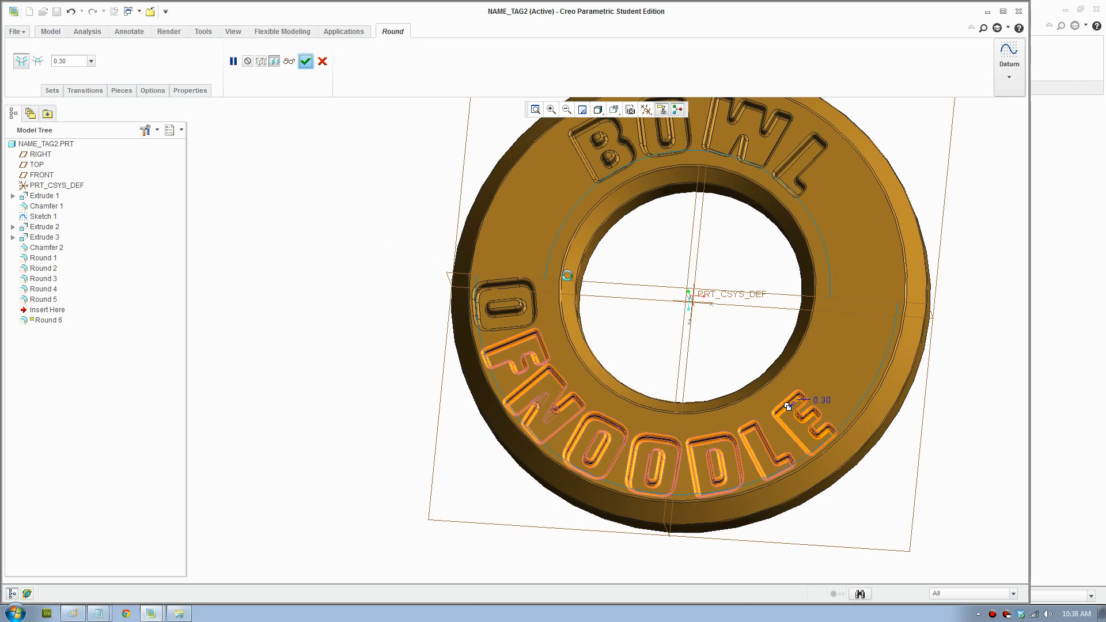
left_click(305, 61)
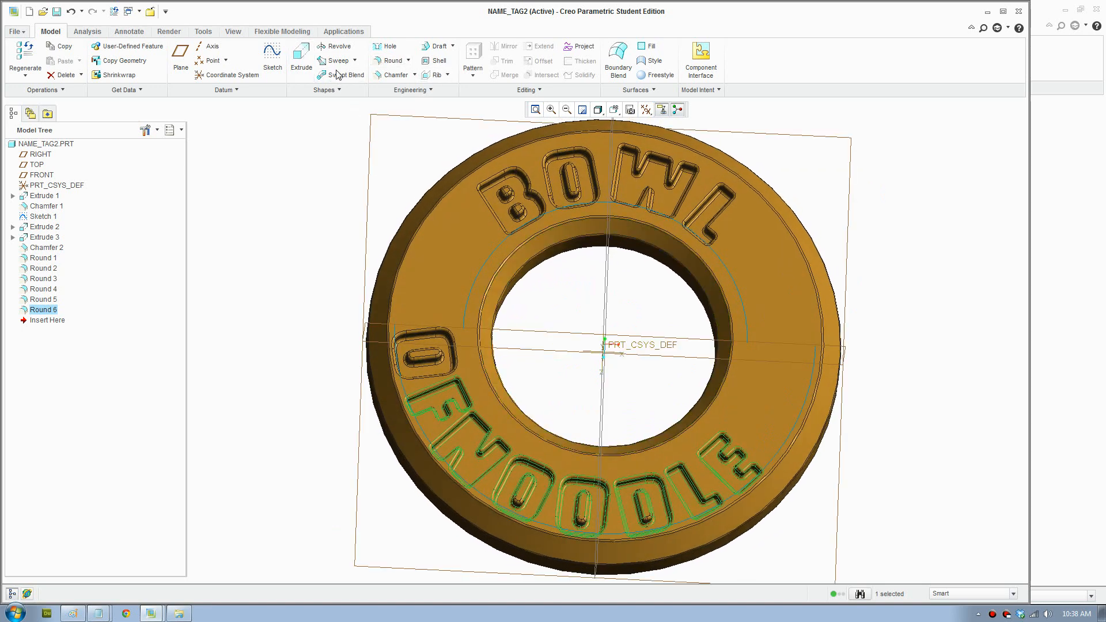
left_click(169, 31)
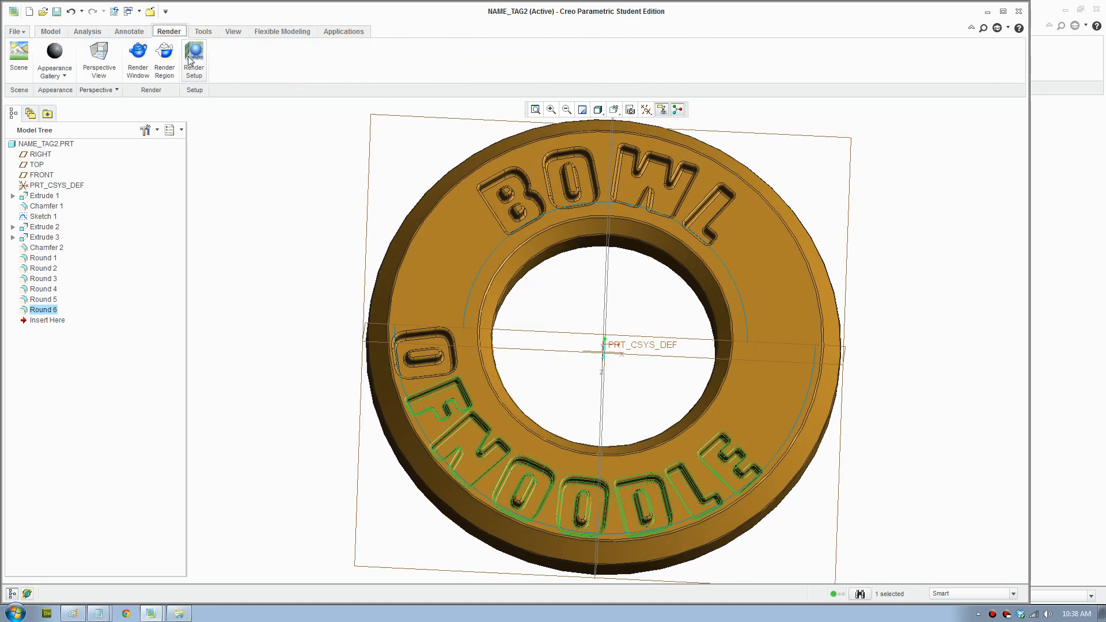
left_click(137, 60)
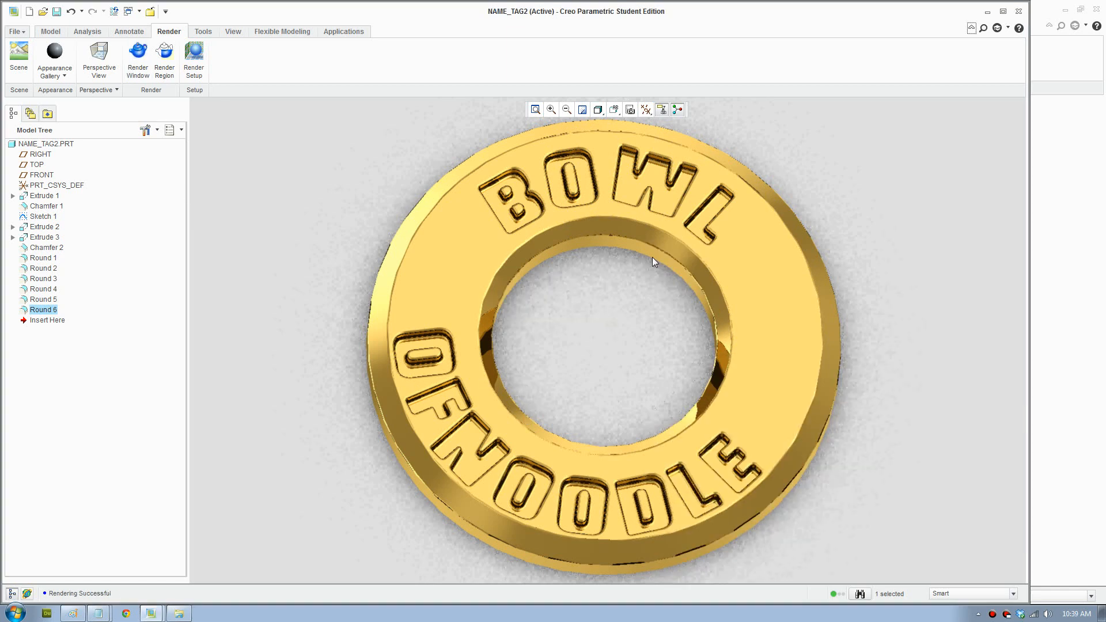
mouse_move(600, 210)
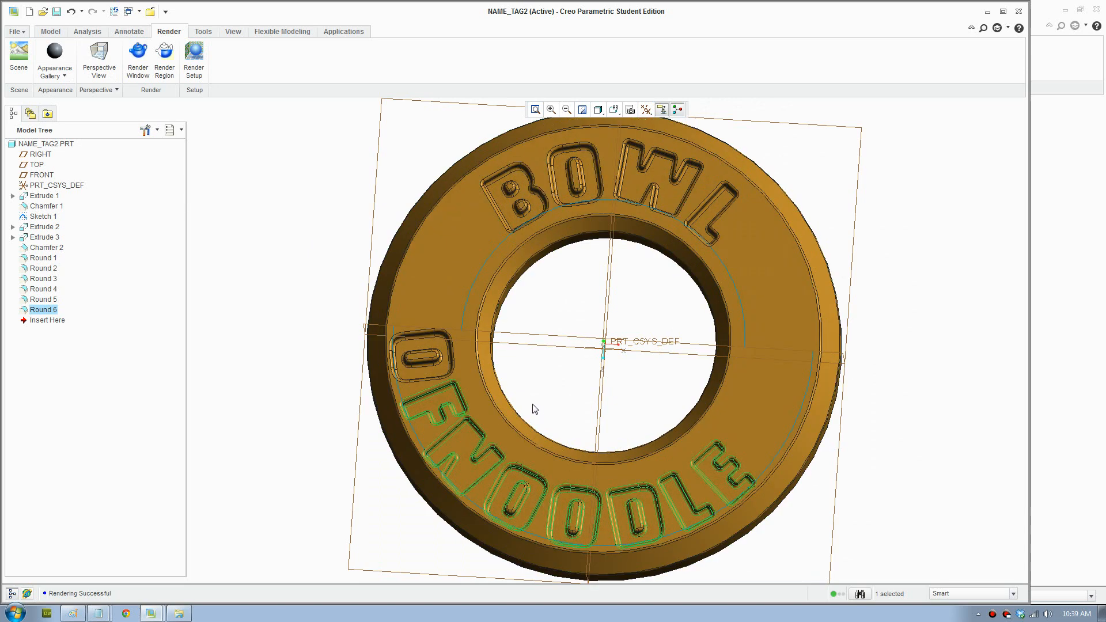
Edit Extrude 3 and change the central hole diameter from 23.76 to 25.
left_click(44, 237)
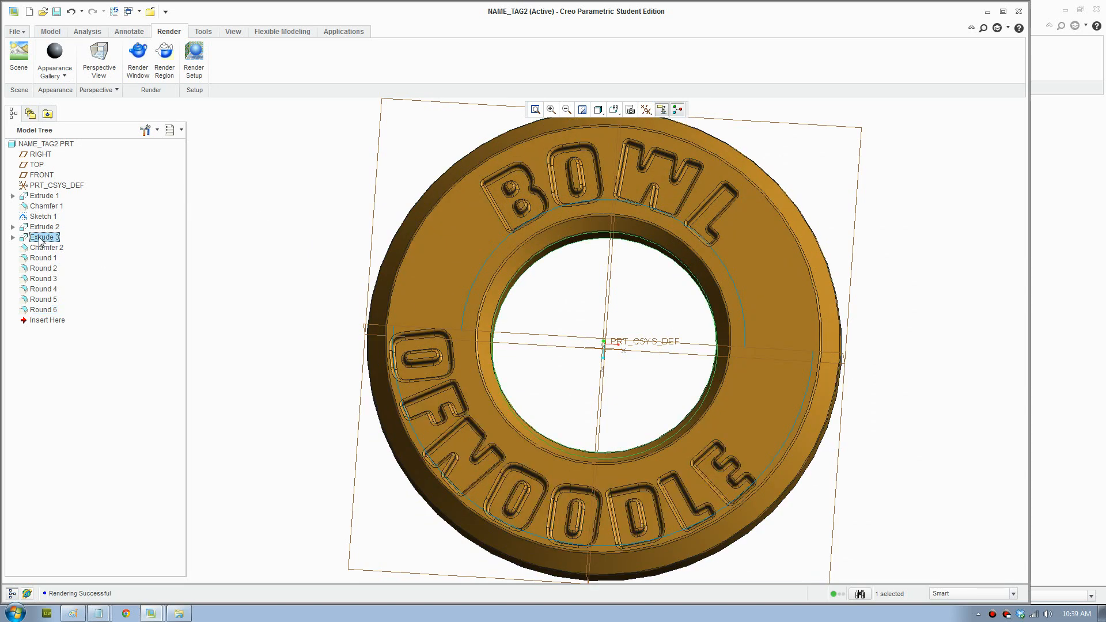
left_click(44, 226)
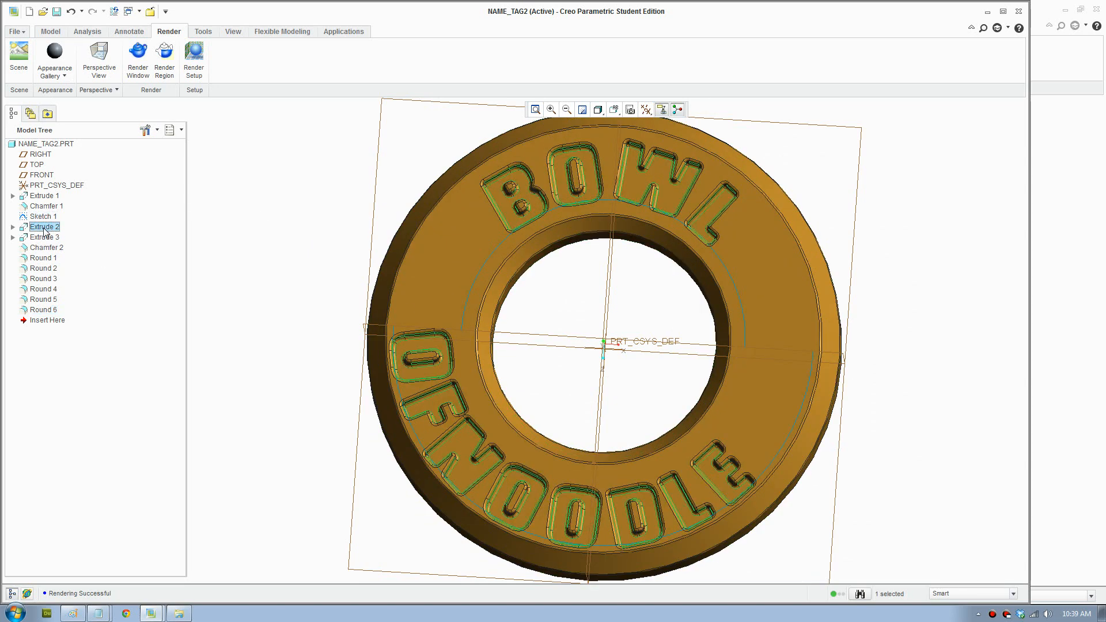
right_click(45, 236)
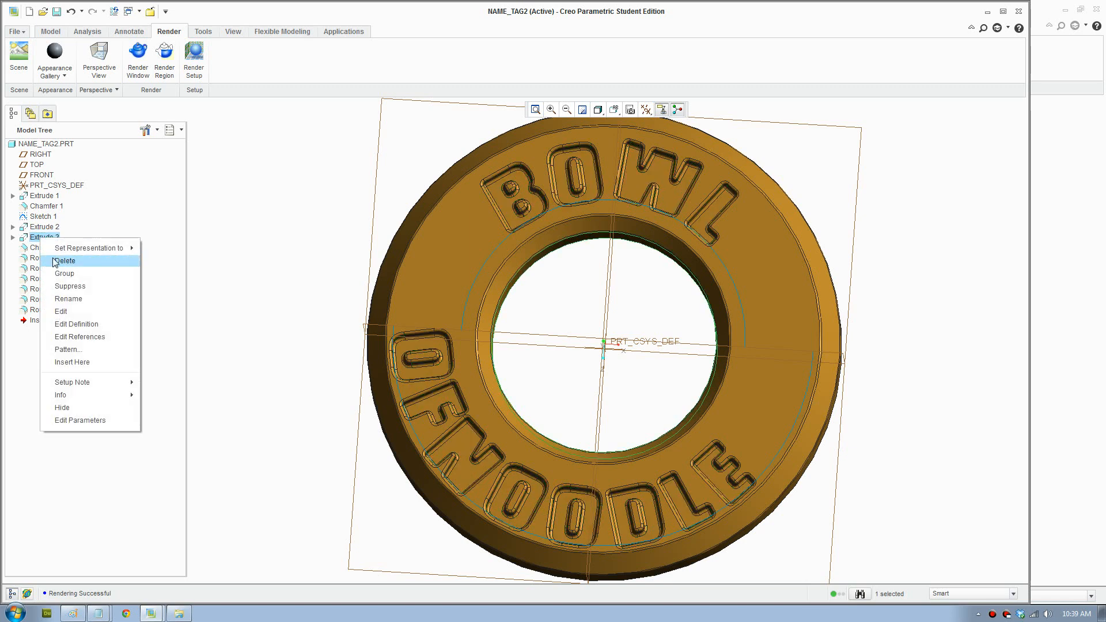
left_click(574, 242)
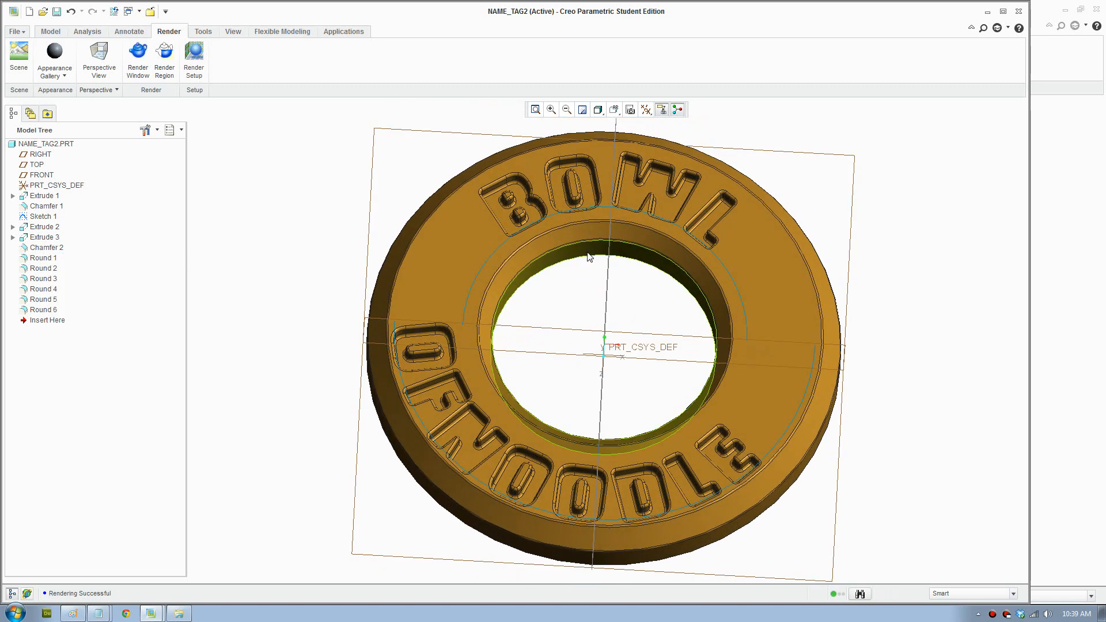
left_click(44, 237)
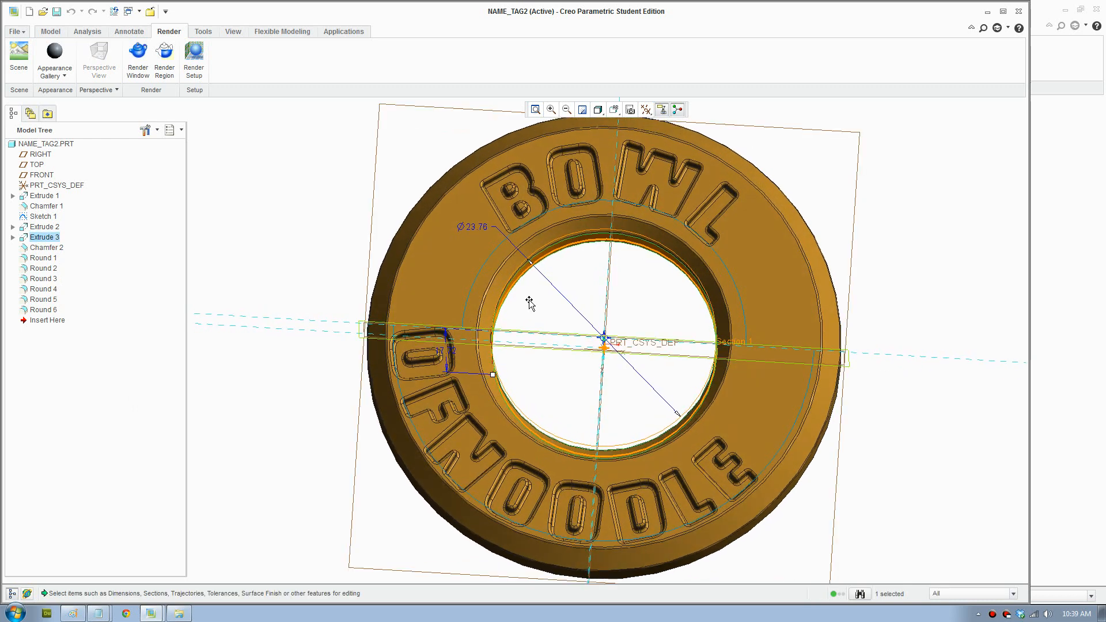
double_click(477, 227)
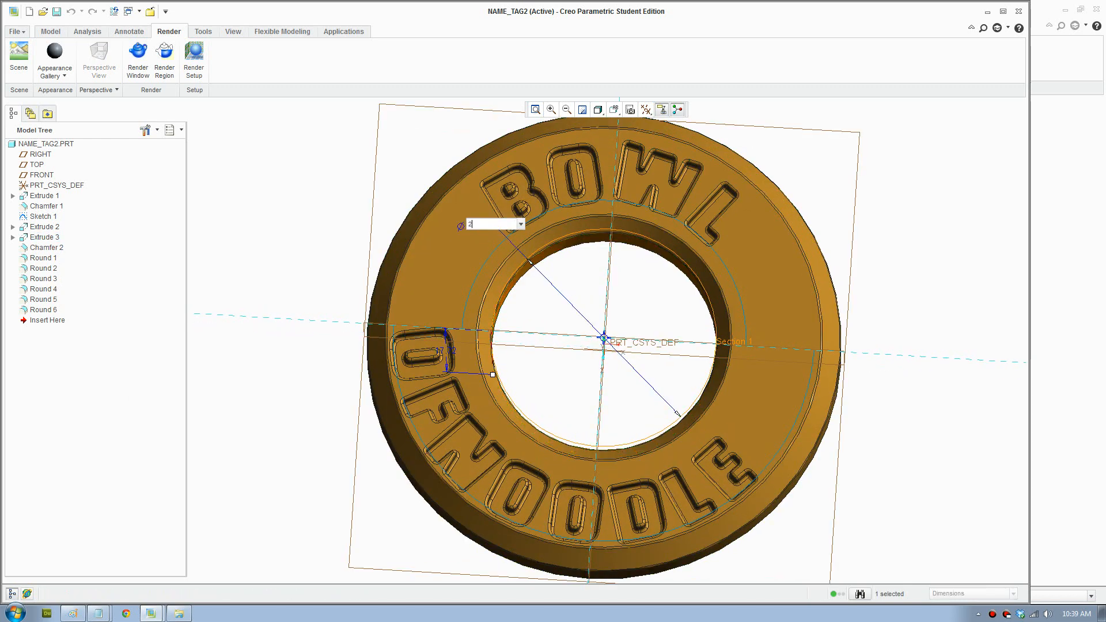
type("25")
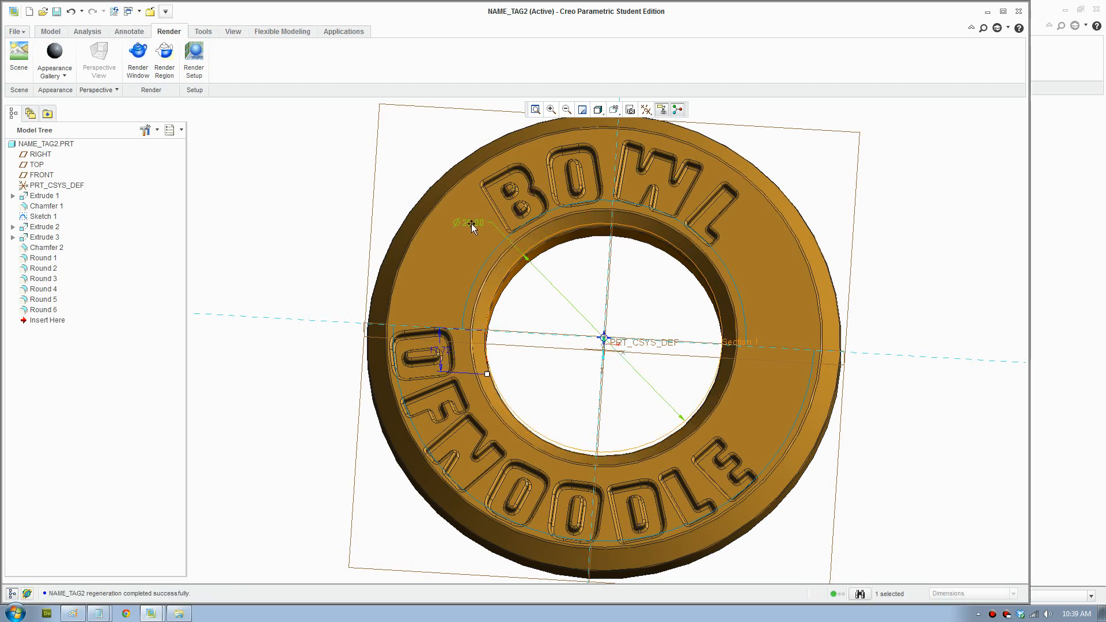
mouse_move(179, 98)
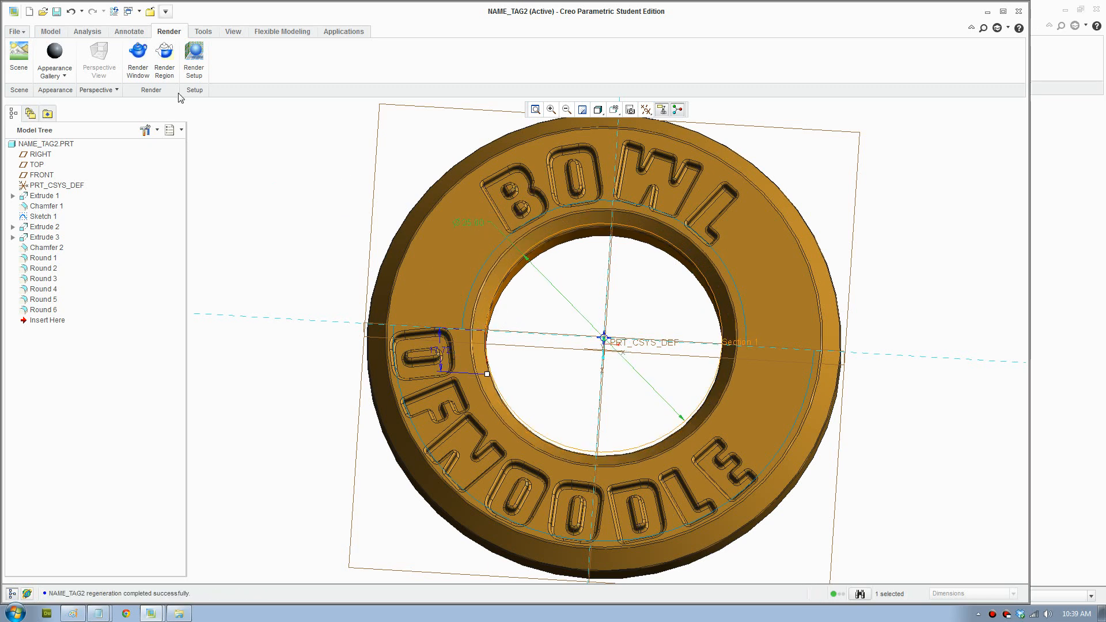
left_click(50, 31)
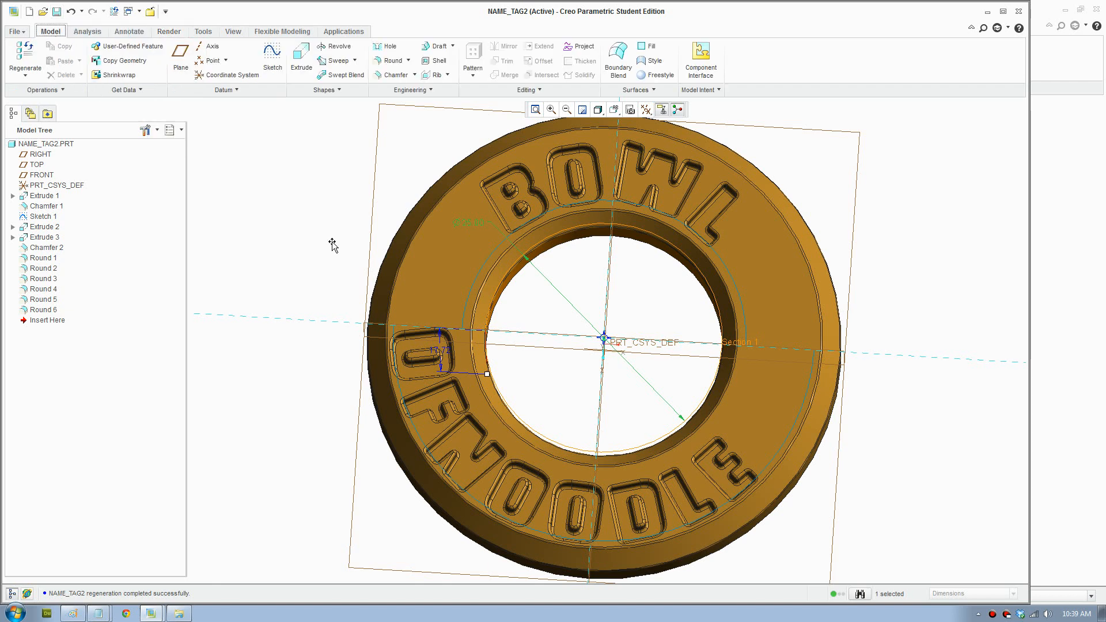
left_click(45, 236)
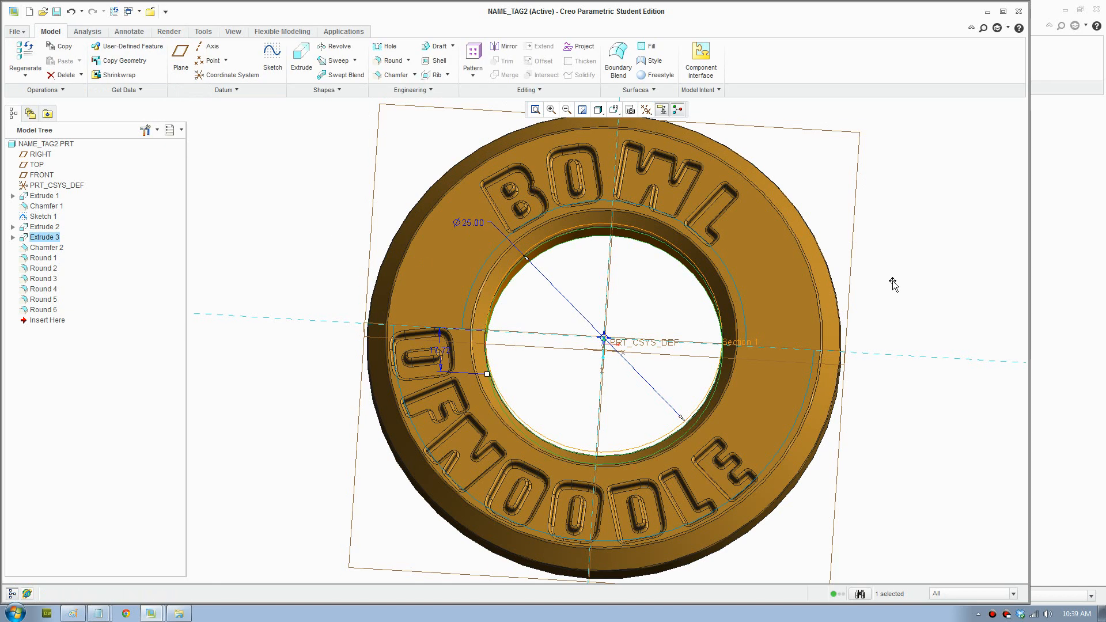
Regenerate the part so the hole updates to 25.00 diameter.
left_click(24, 56)
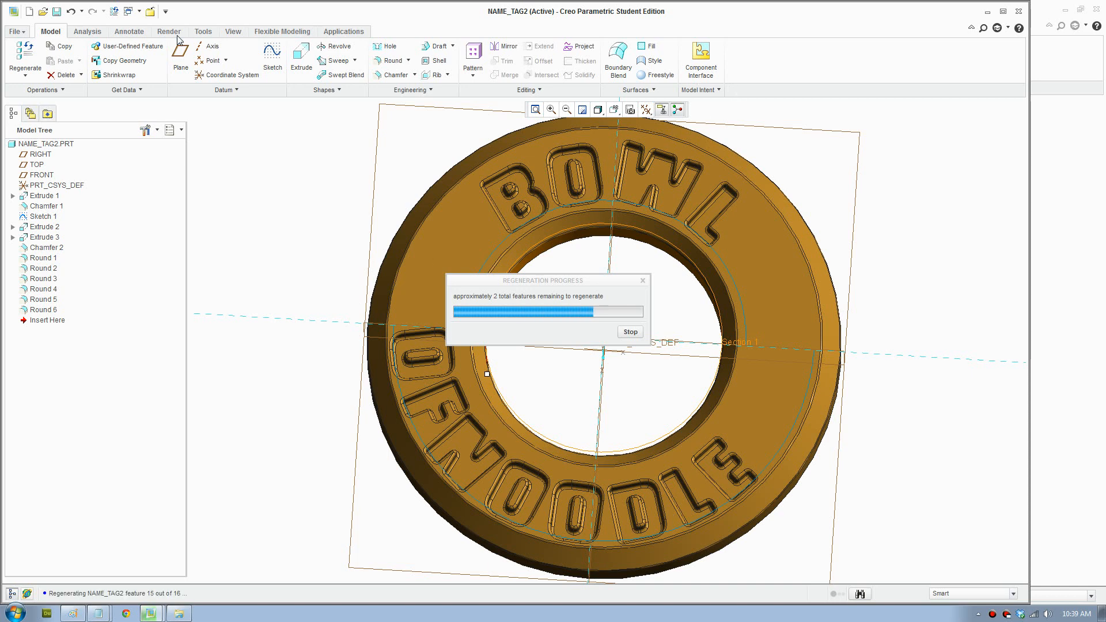
left_click(169, 31)
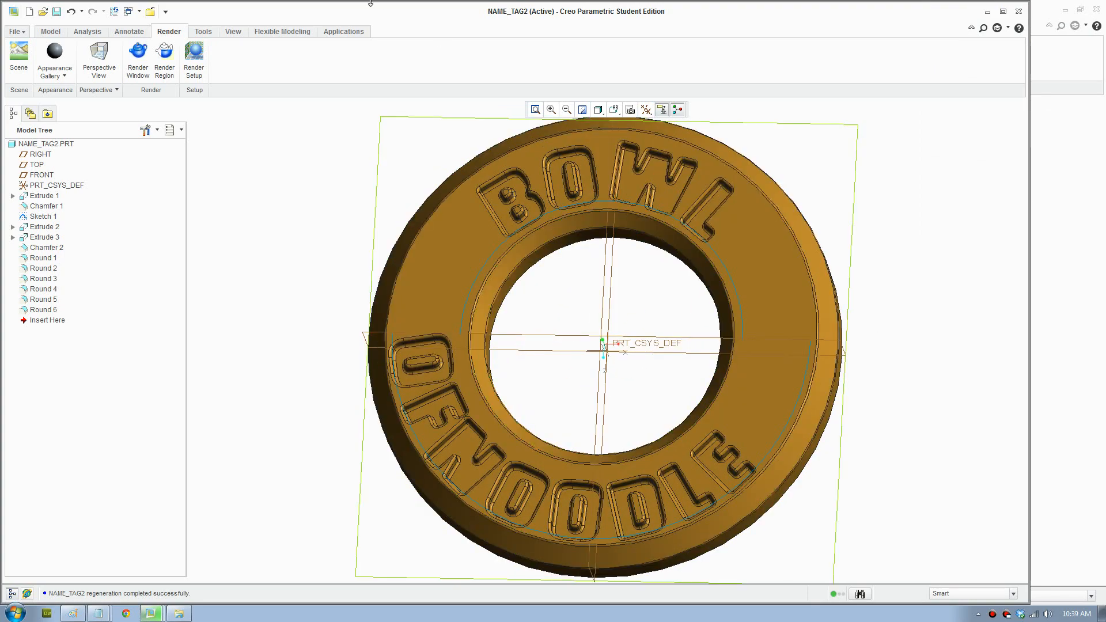
Render the gold BOWL OF NOODLE tag showing its enlarged central hole.
left_click(137, 59)
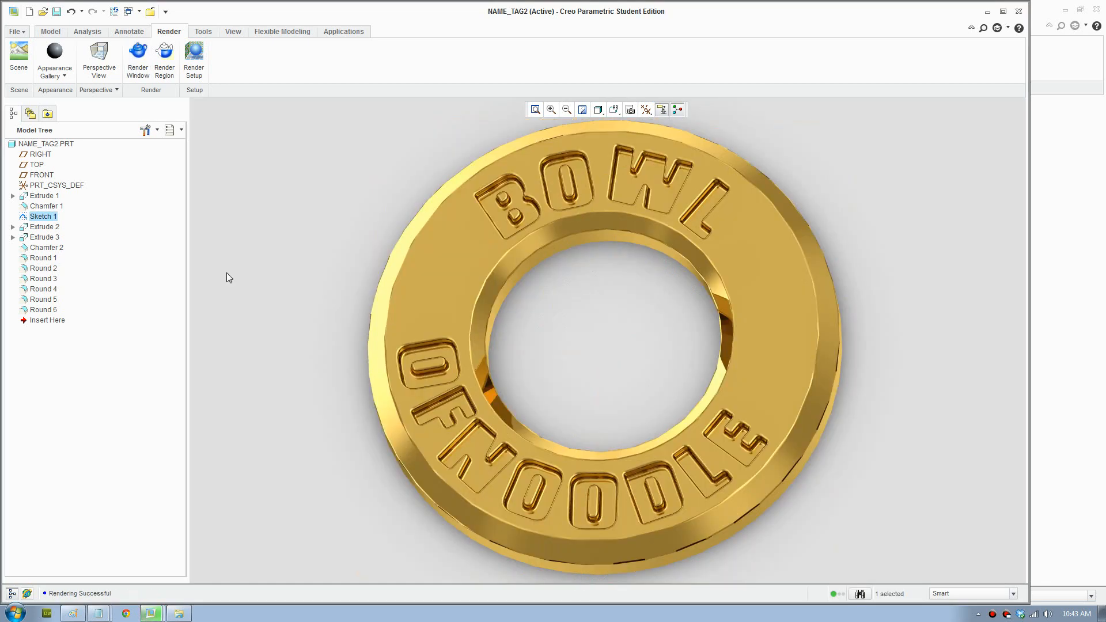
mouse_move(540, 132)
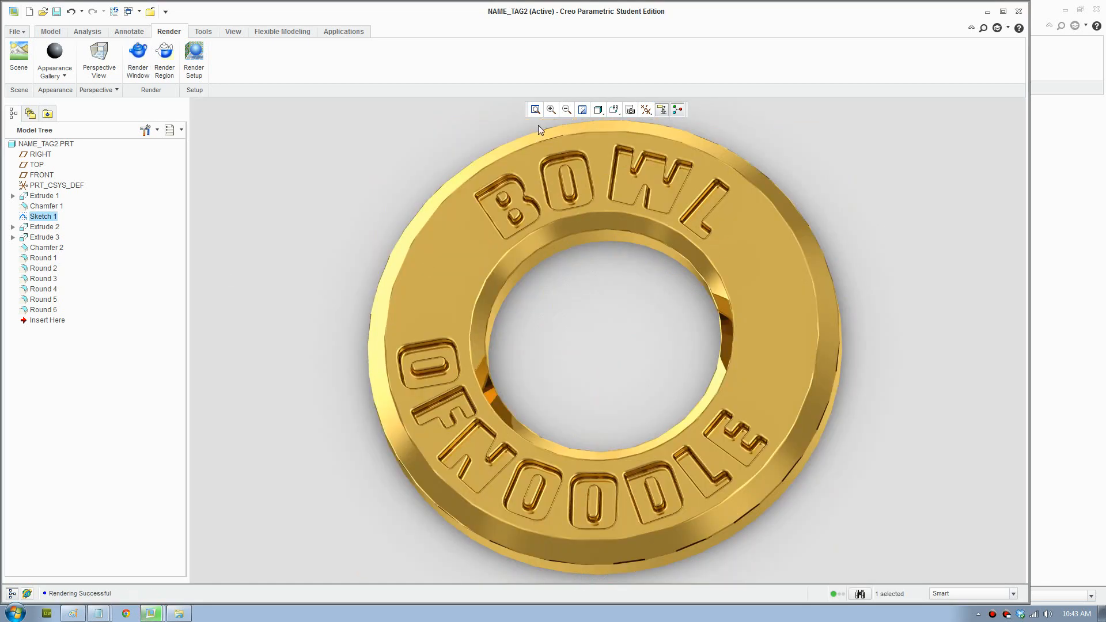
mouse_move(830, 280)
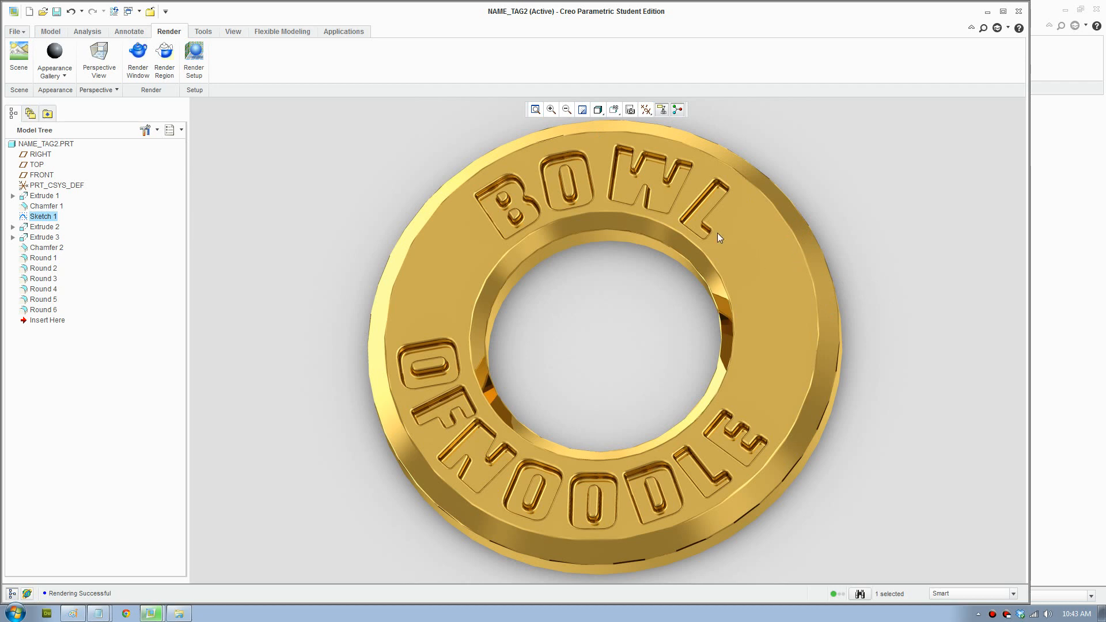
mouse_move(826, 305)
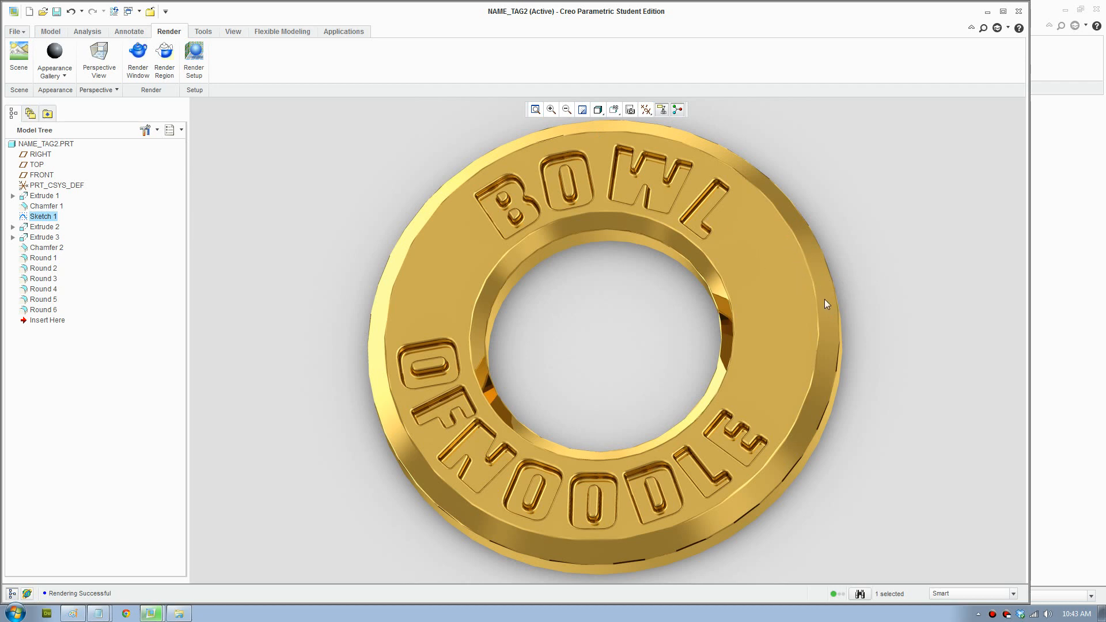
mouse_move(760, 263)
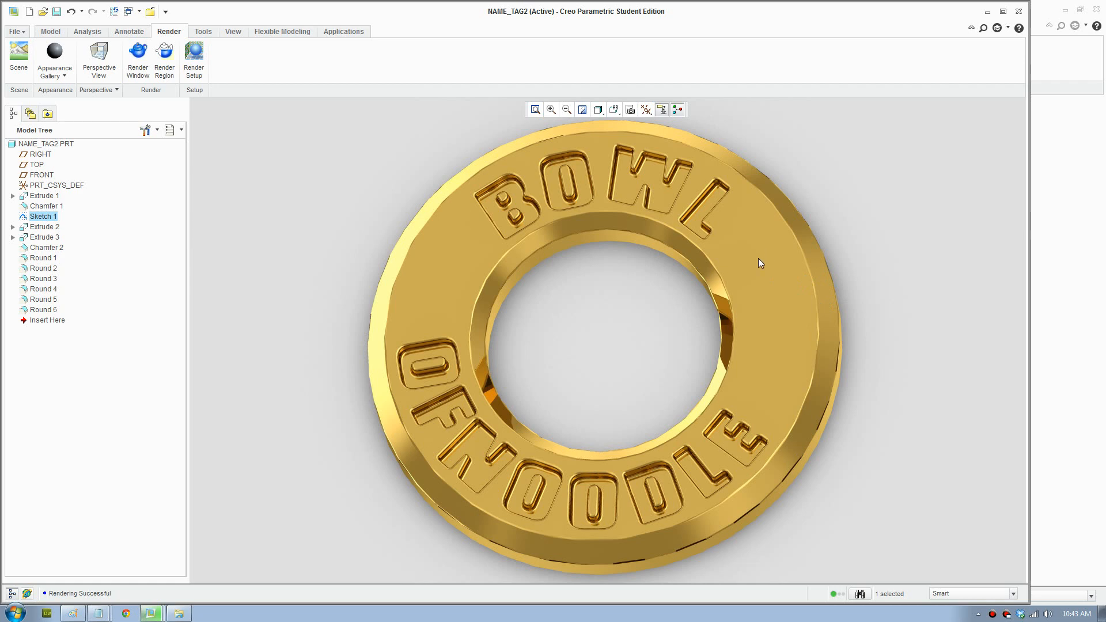
mouse_move(766, 260)
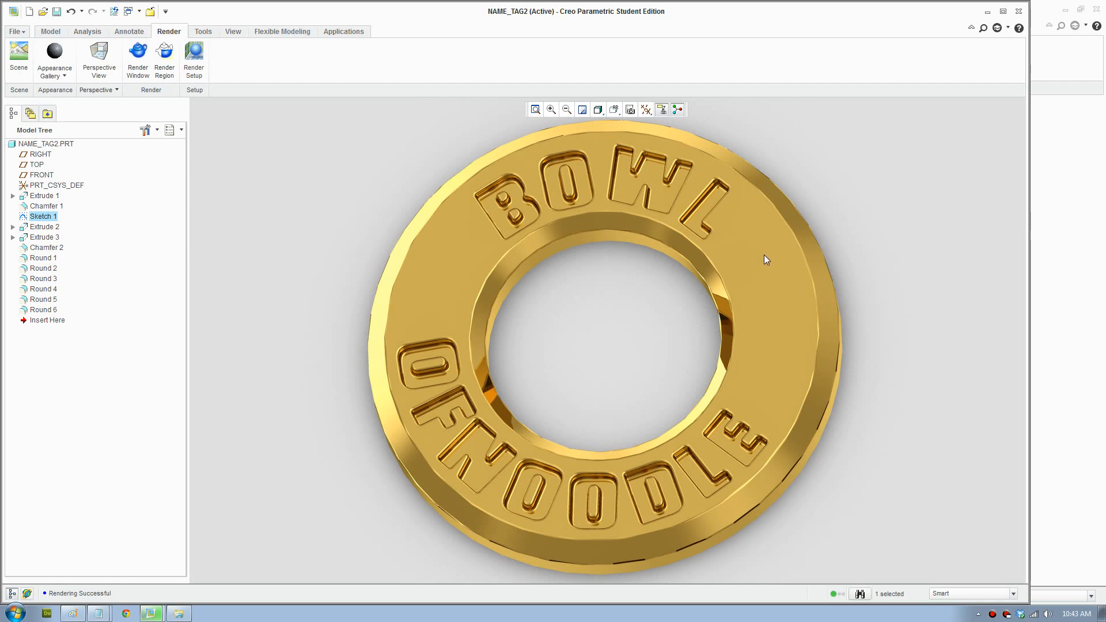
mouse_move(767, 198)
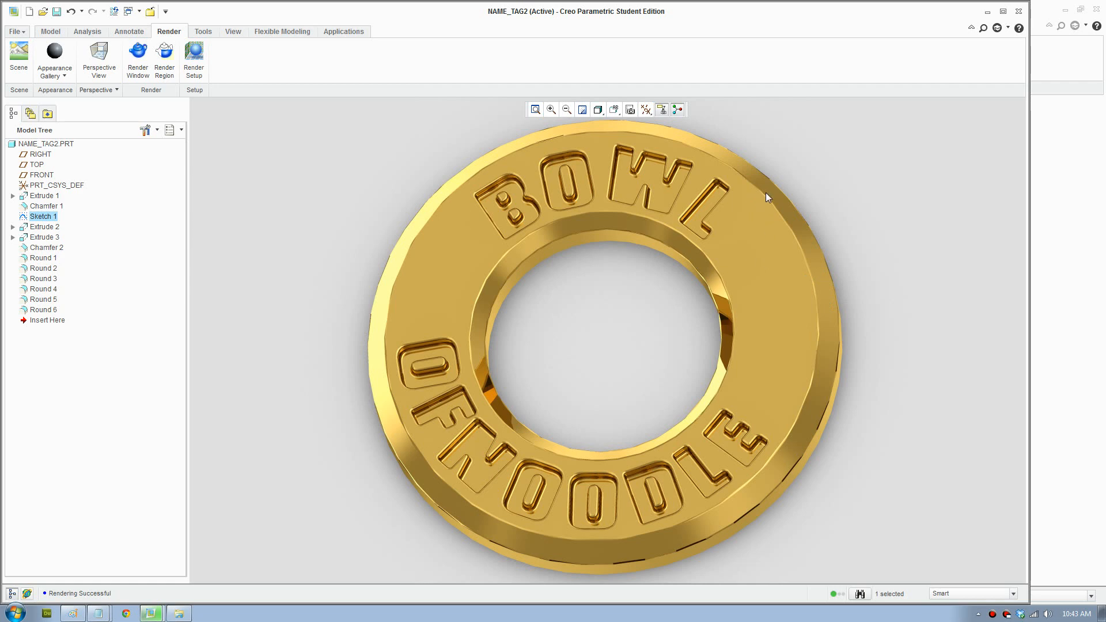
mouse_move(785, 217)
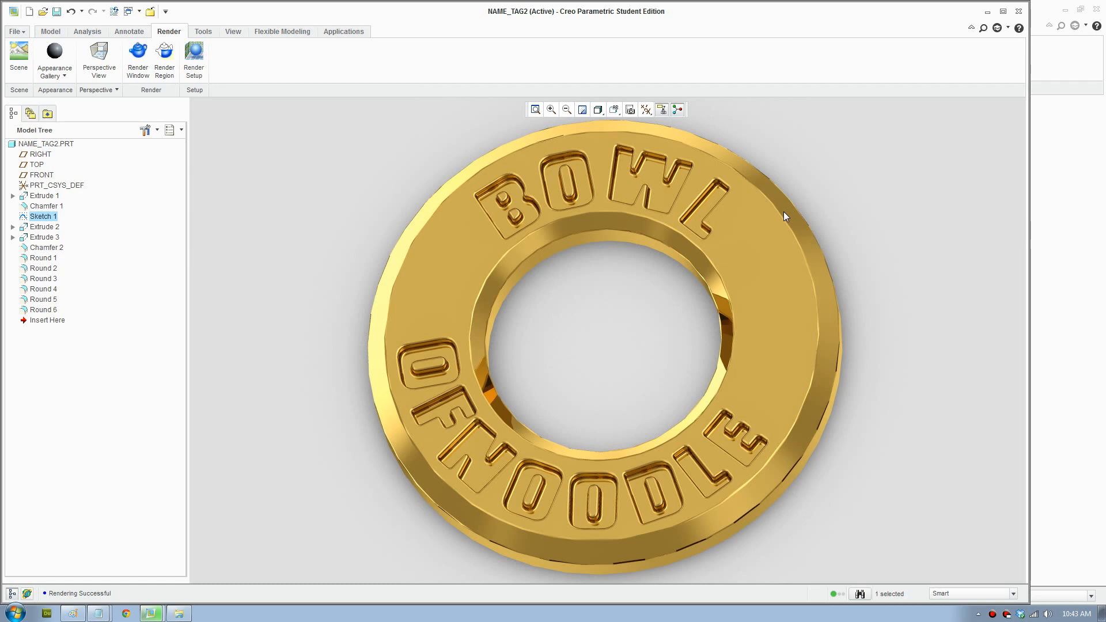
mouse_move(753, 220)
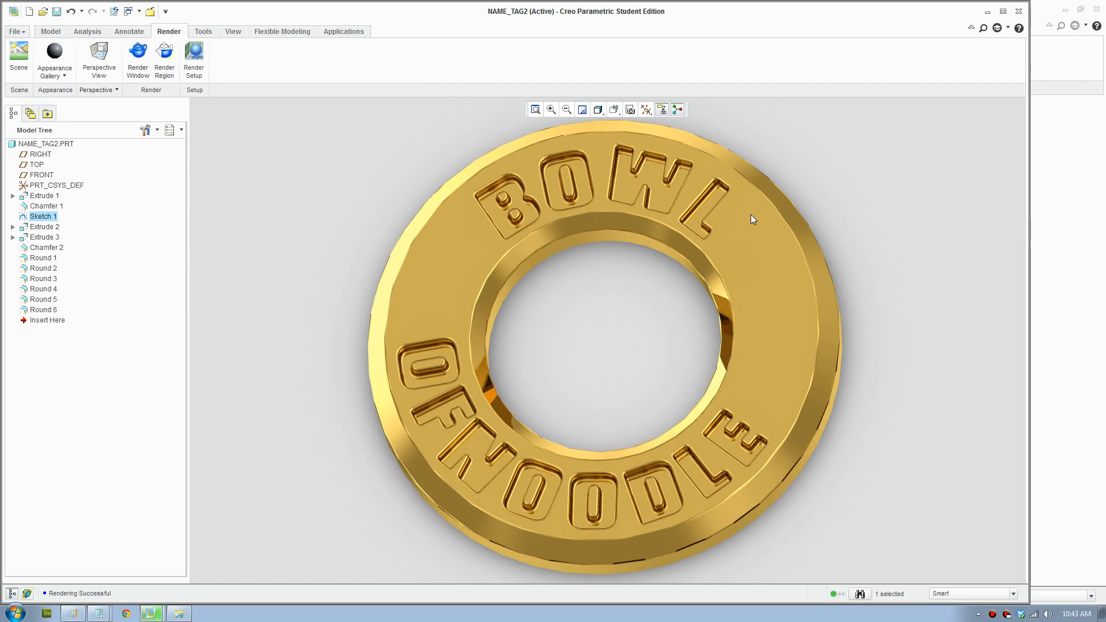
mouse_move(797, 209)
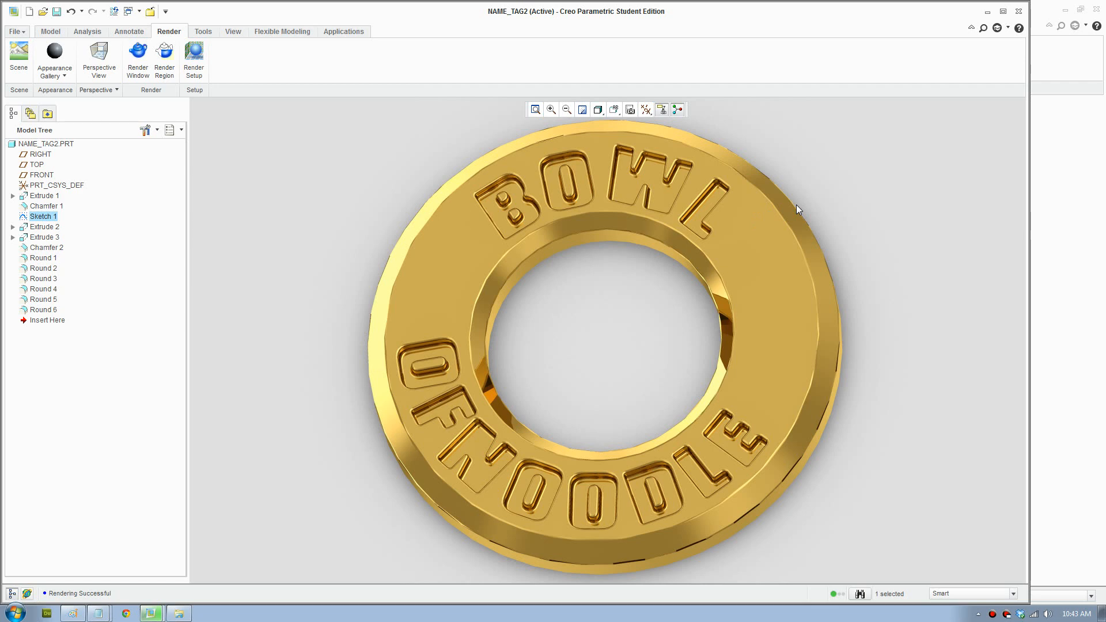
mouse_move(793, 230)
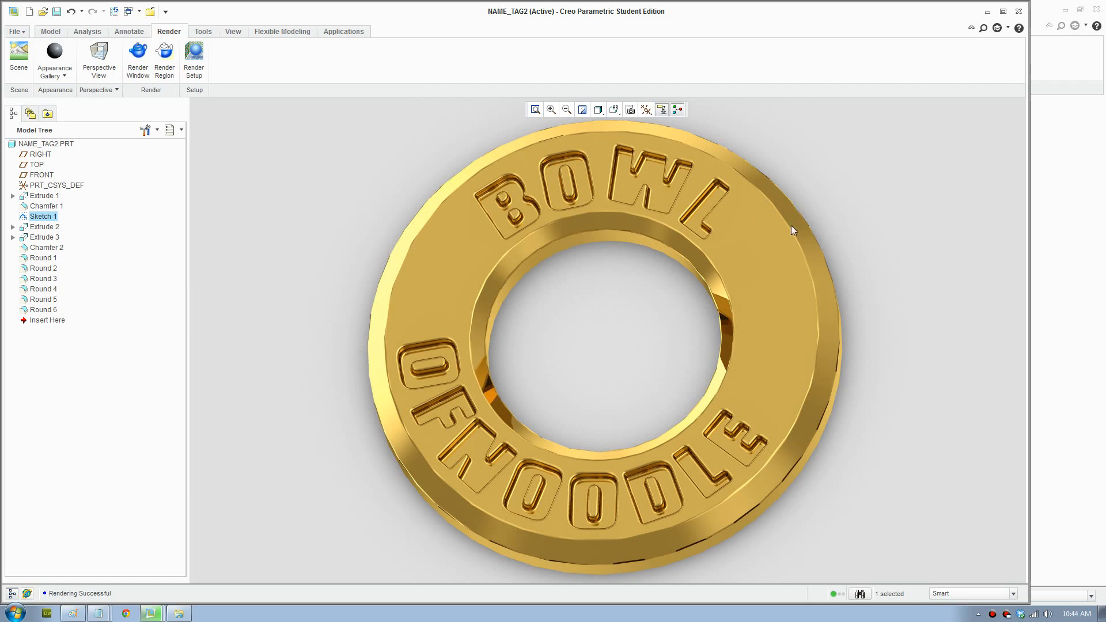
mouse_move(739, 284)
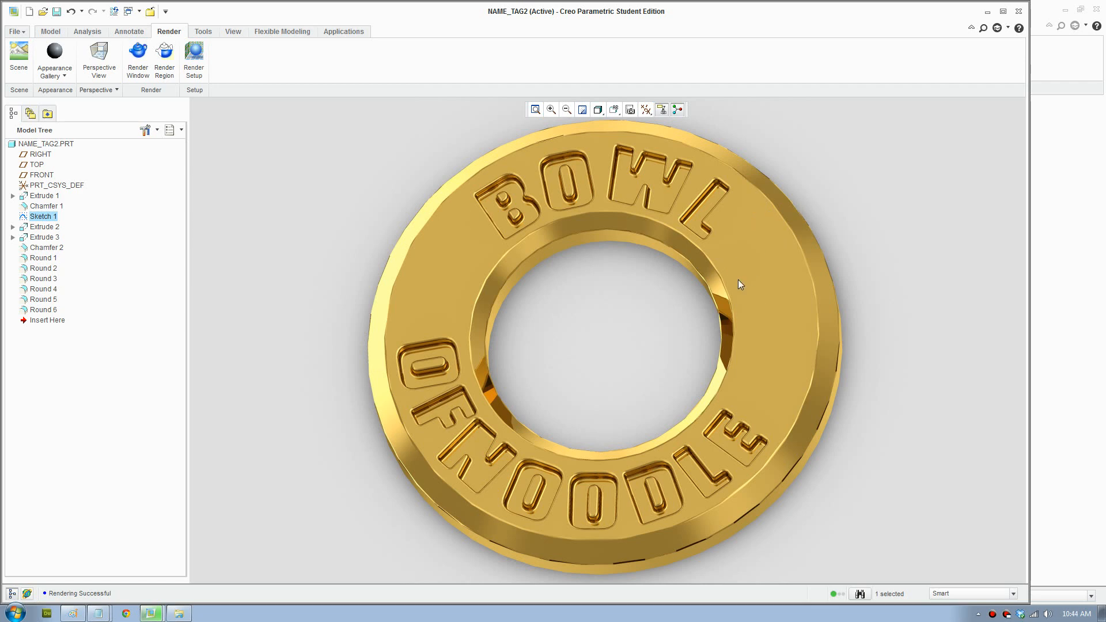
mouse_move(617, 243)
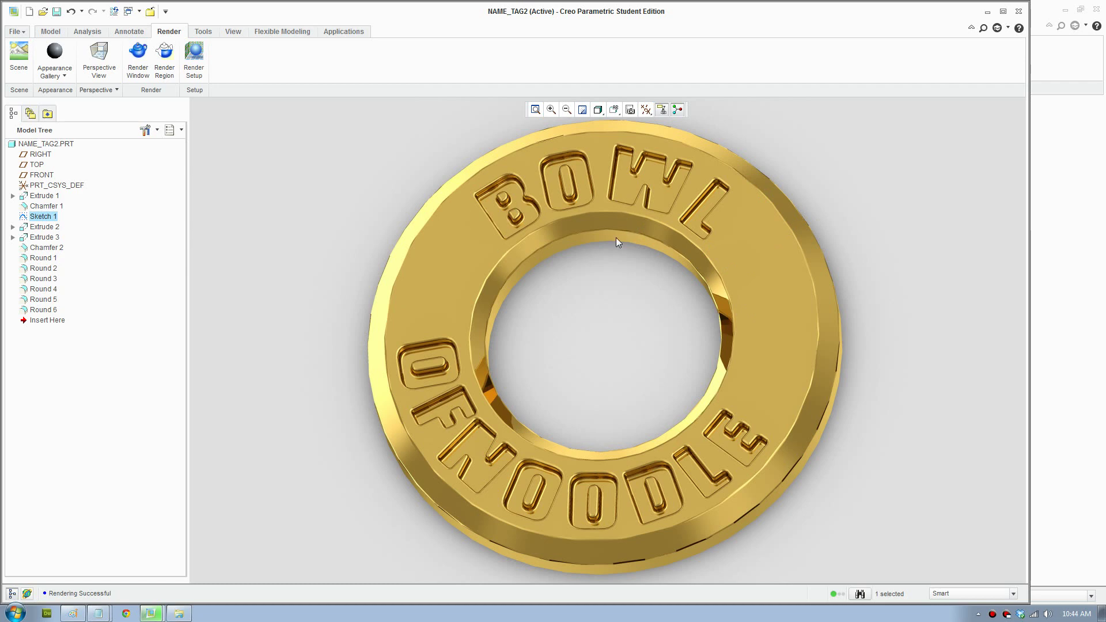
mouse_move(506, 239)
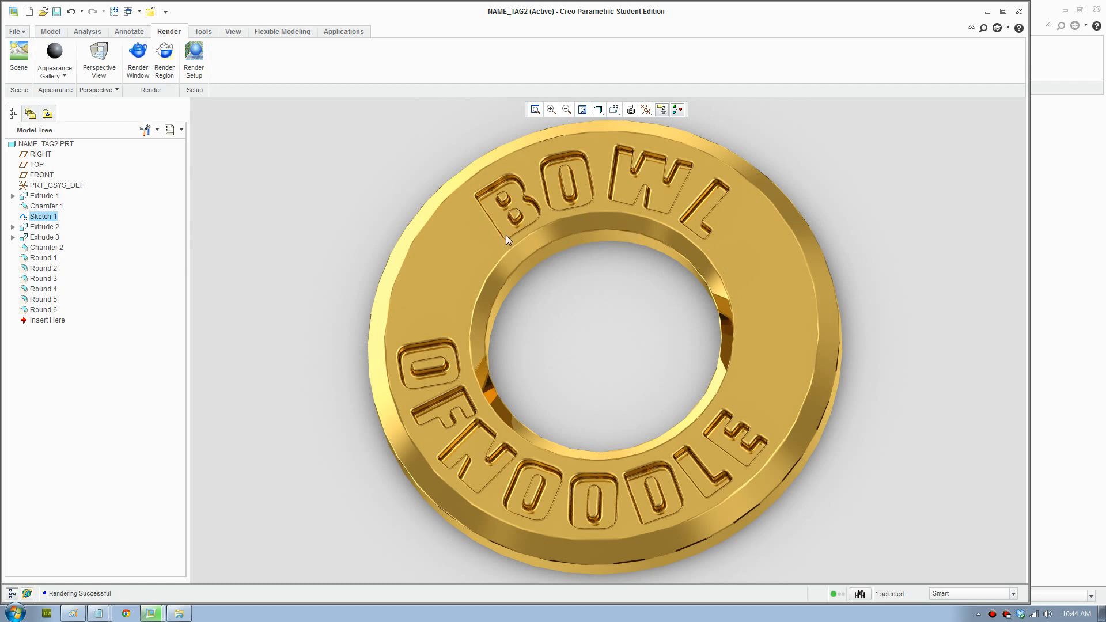
mouse_move(568, 219)
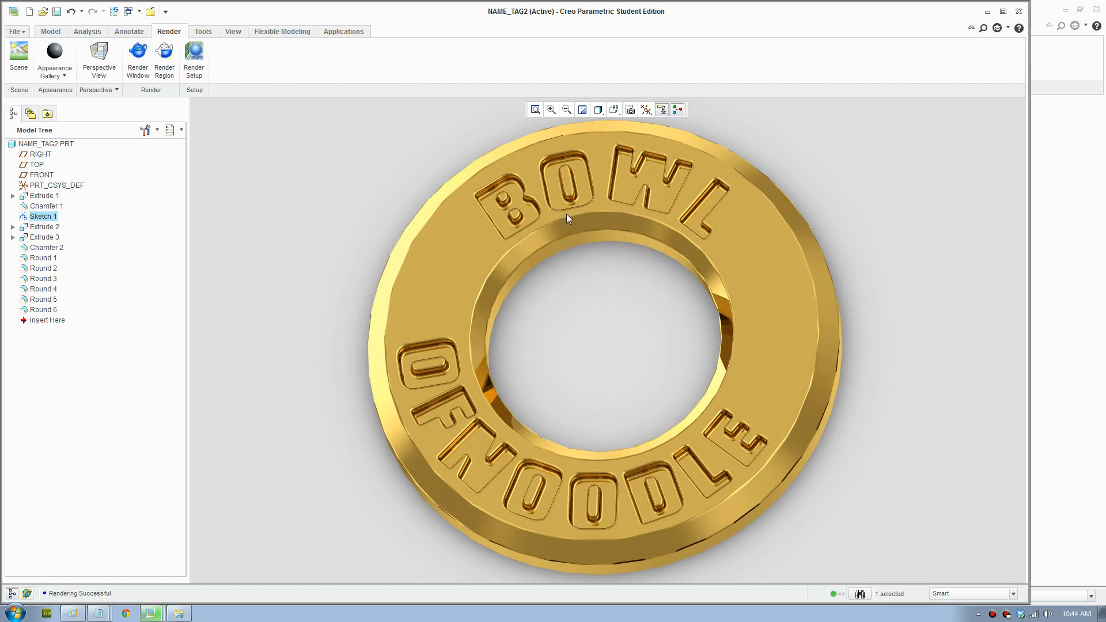
mouse_move(773, 238)
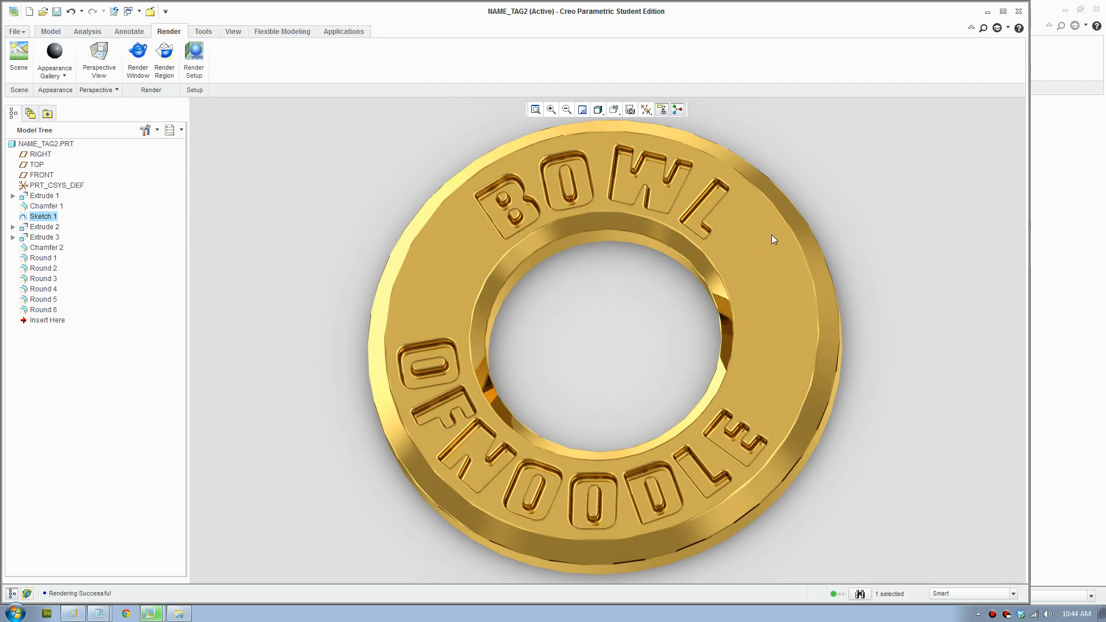
mouse_move(507, 453)
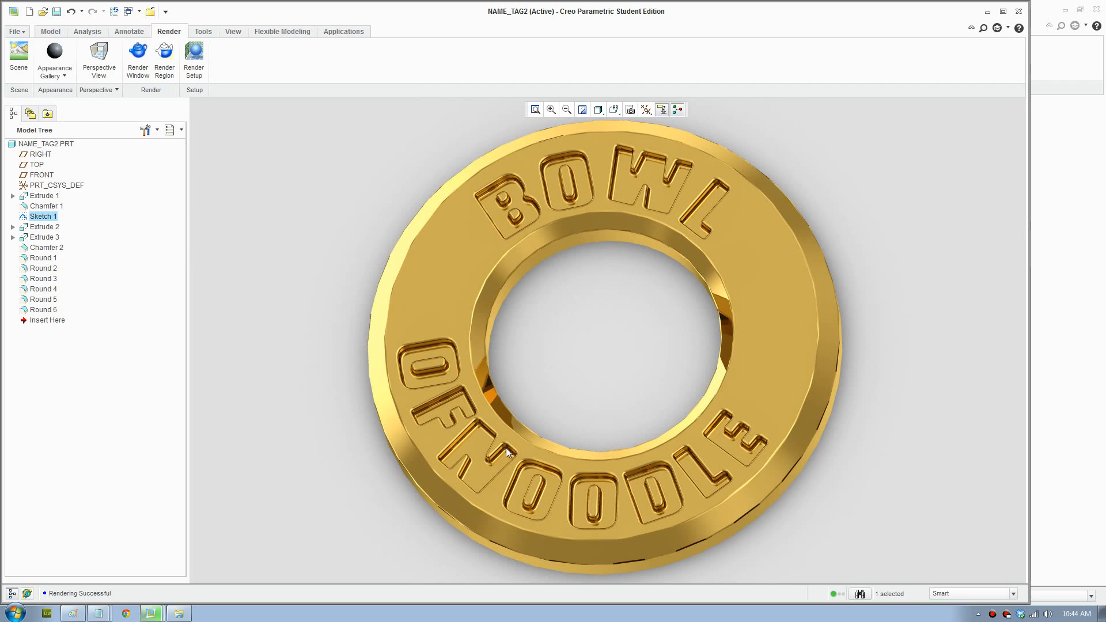
mouse_move(529, 199)
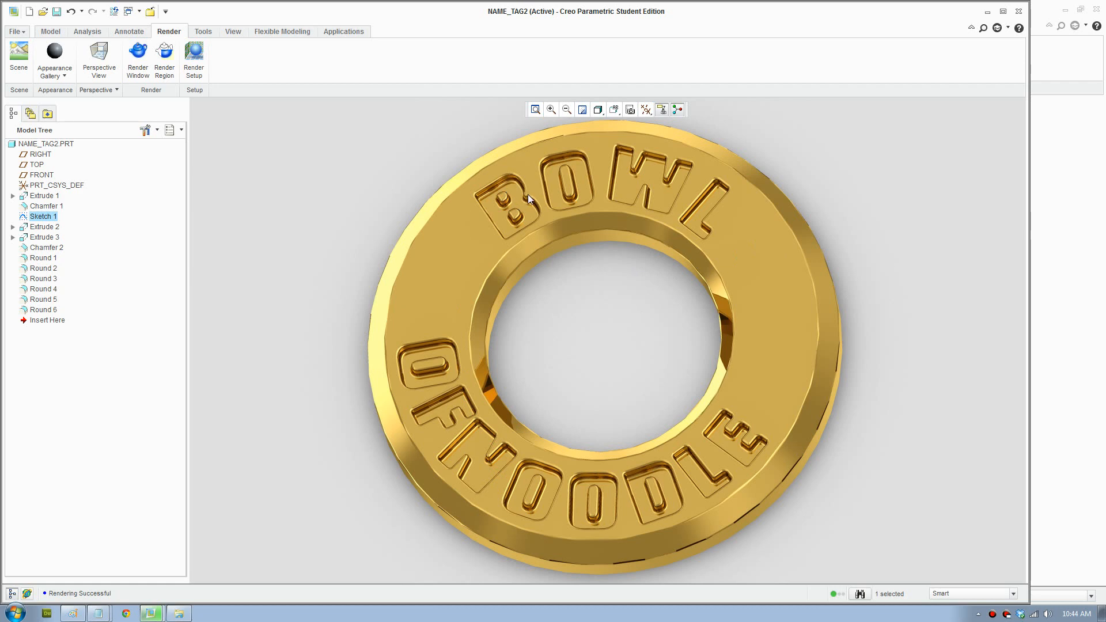
mouse_move(785, 246)
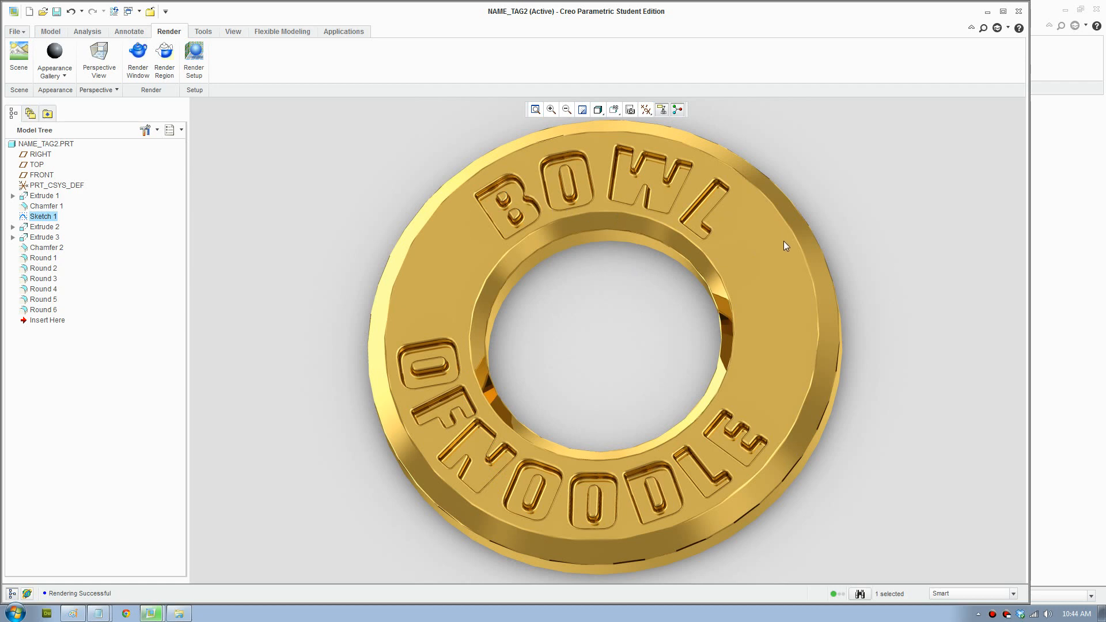
mouse_move(587, 248)
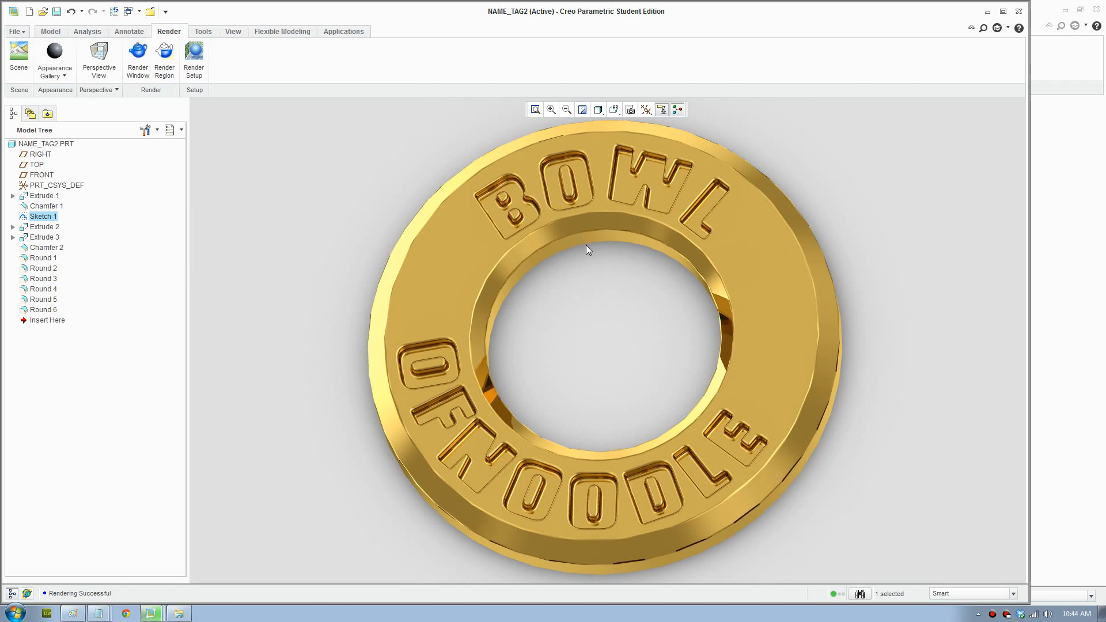
mouse_move(873, 283)
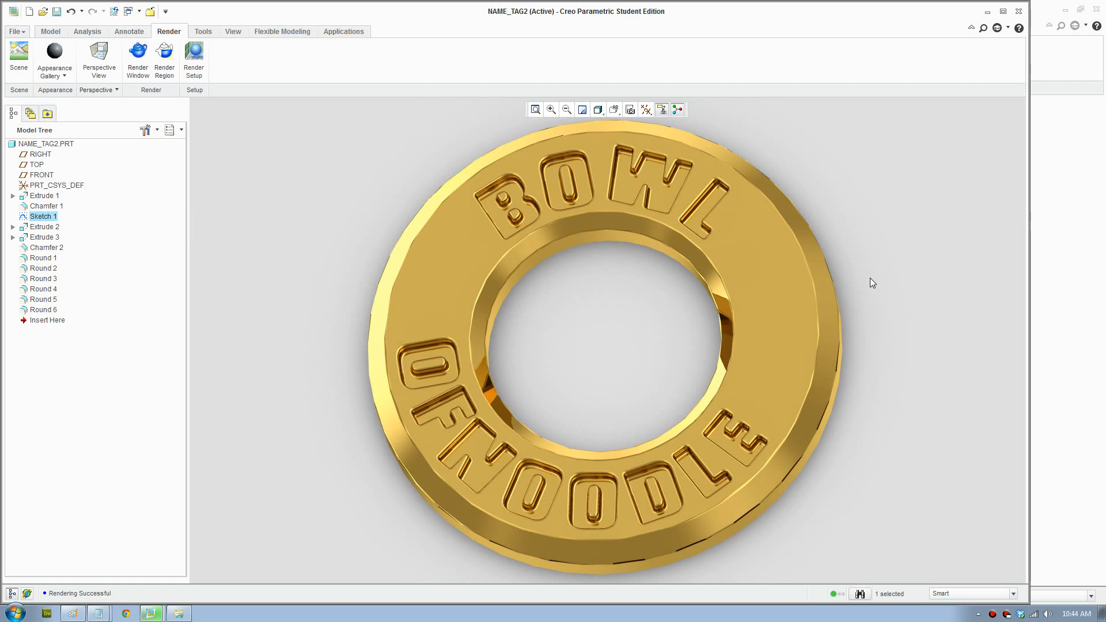